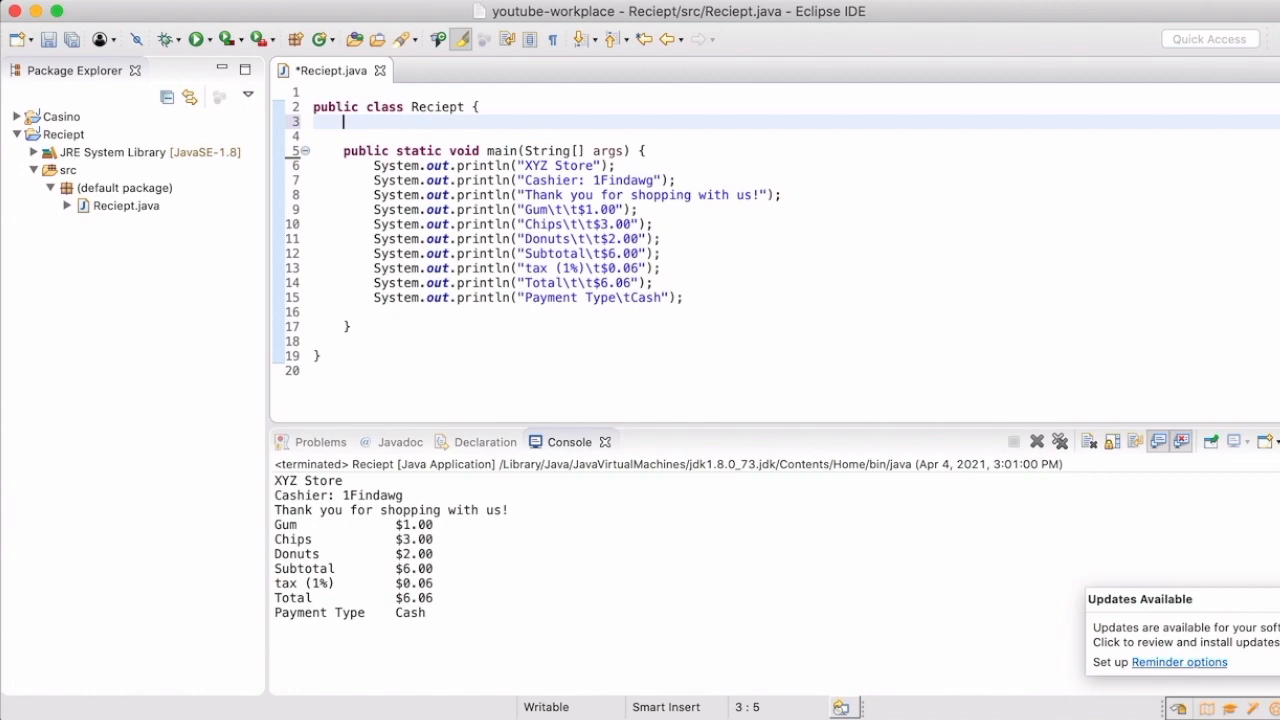
# - Declare 'private String storeName;' at the top of the Reciept class, then start a new line
pyautogui.write('private')
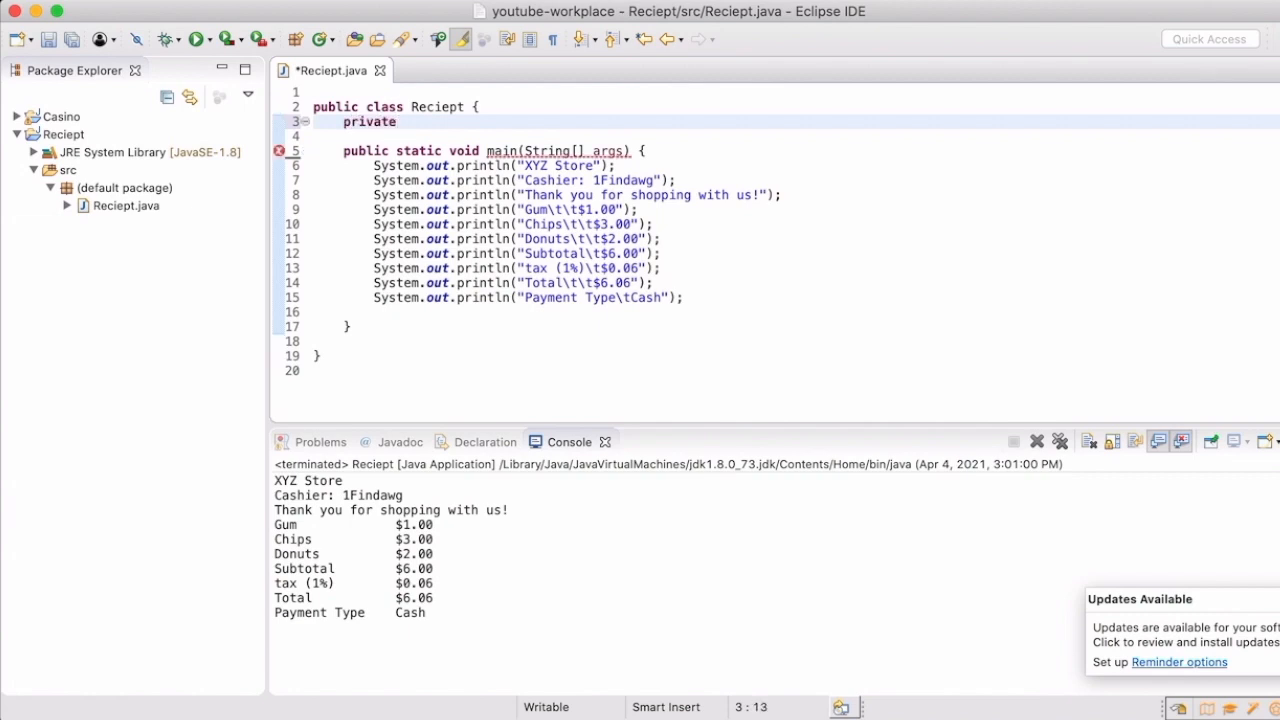
pyautogui.write('String')
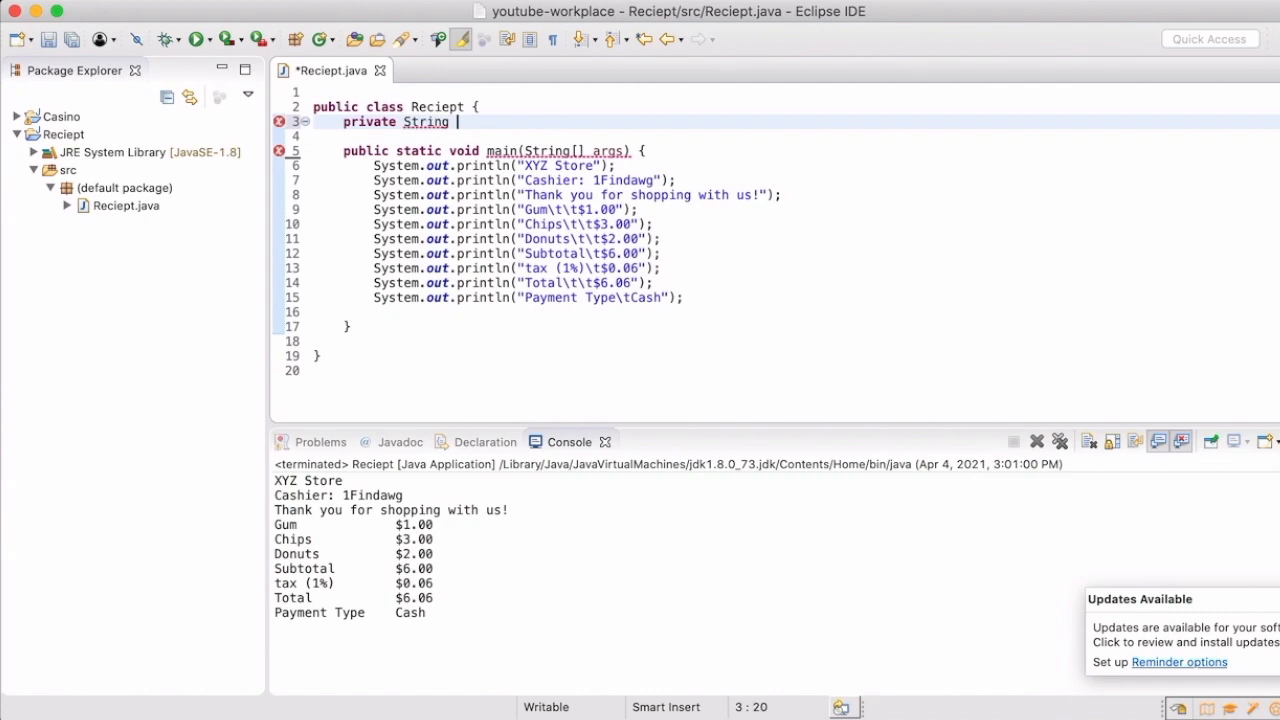
pyautogui.write('st')
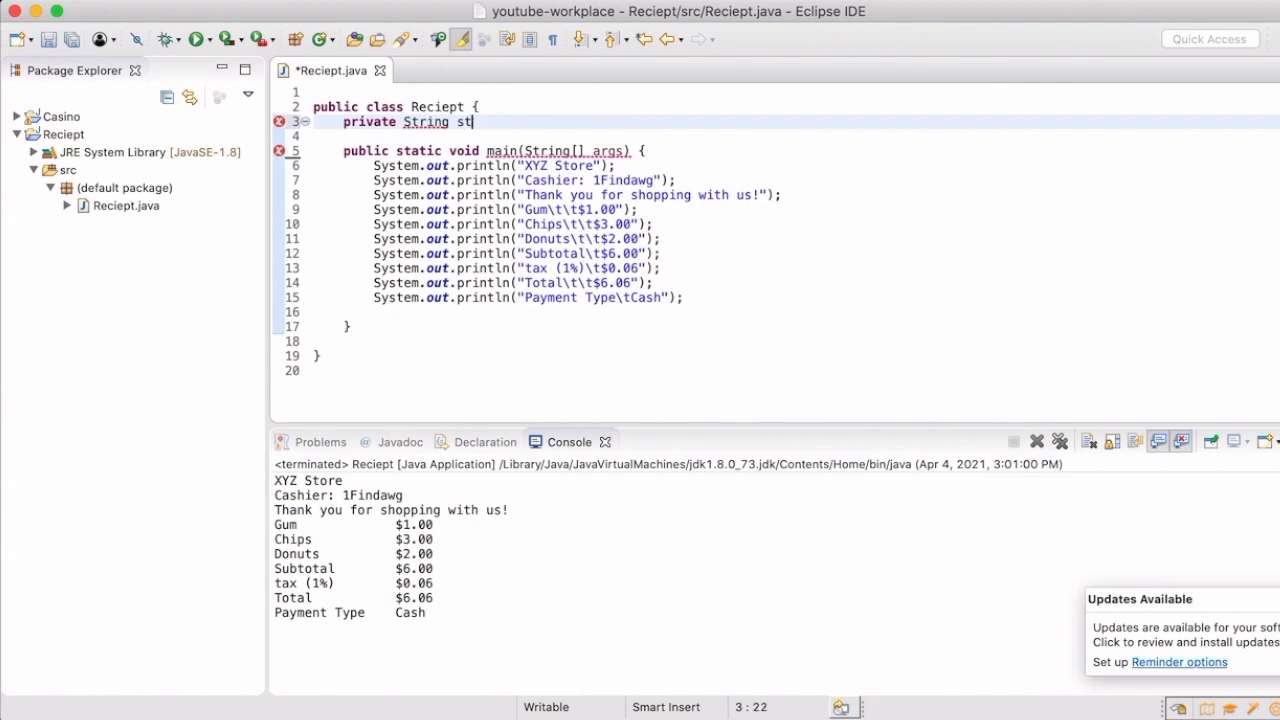
pyautogui.write('ore')
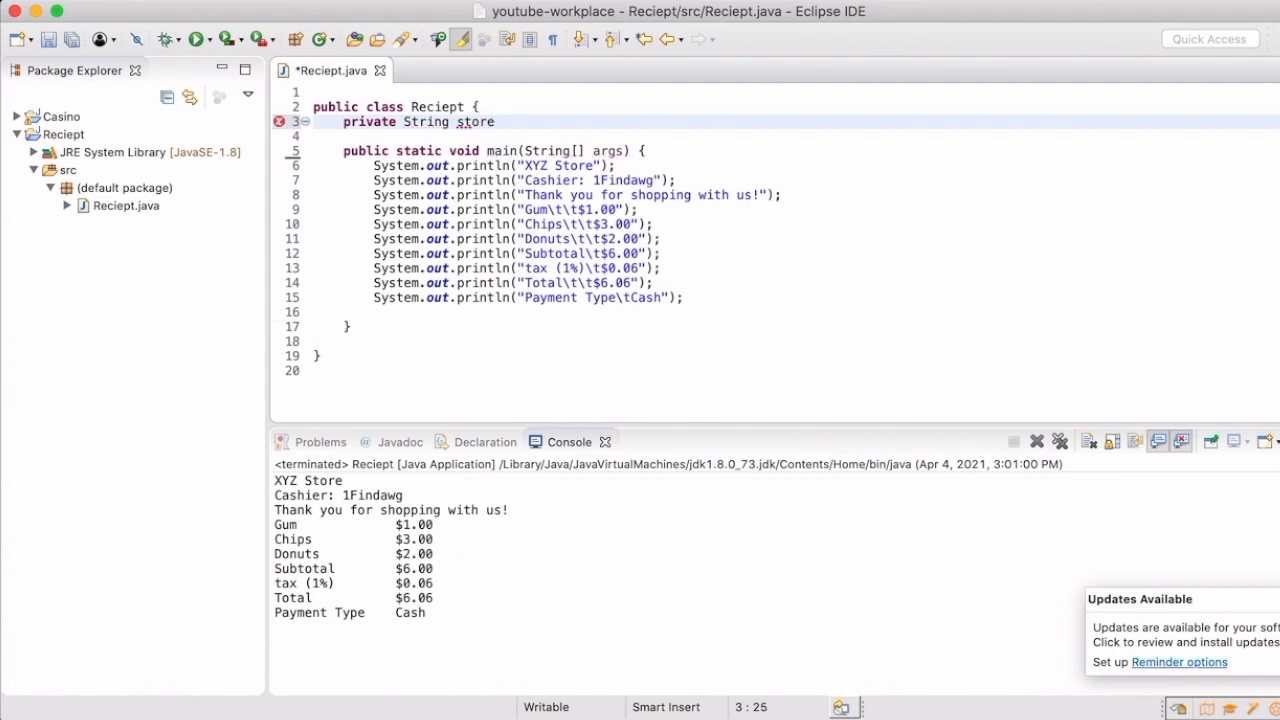
pyautogui.write('Name')
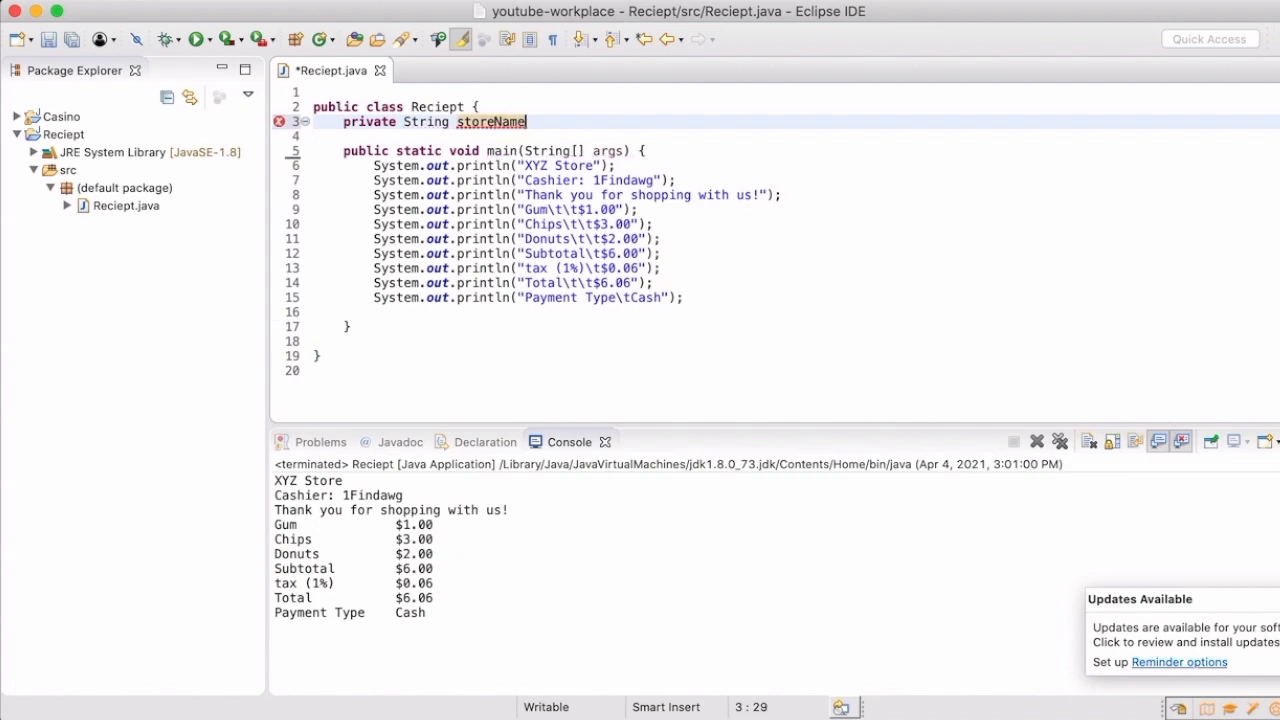
pyautogui.write(';')
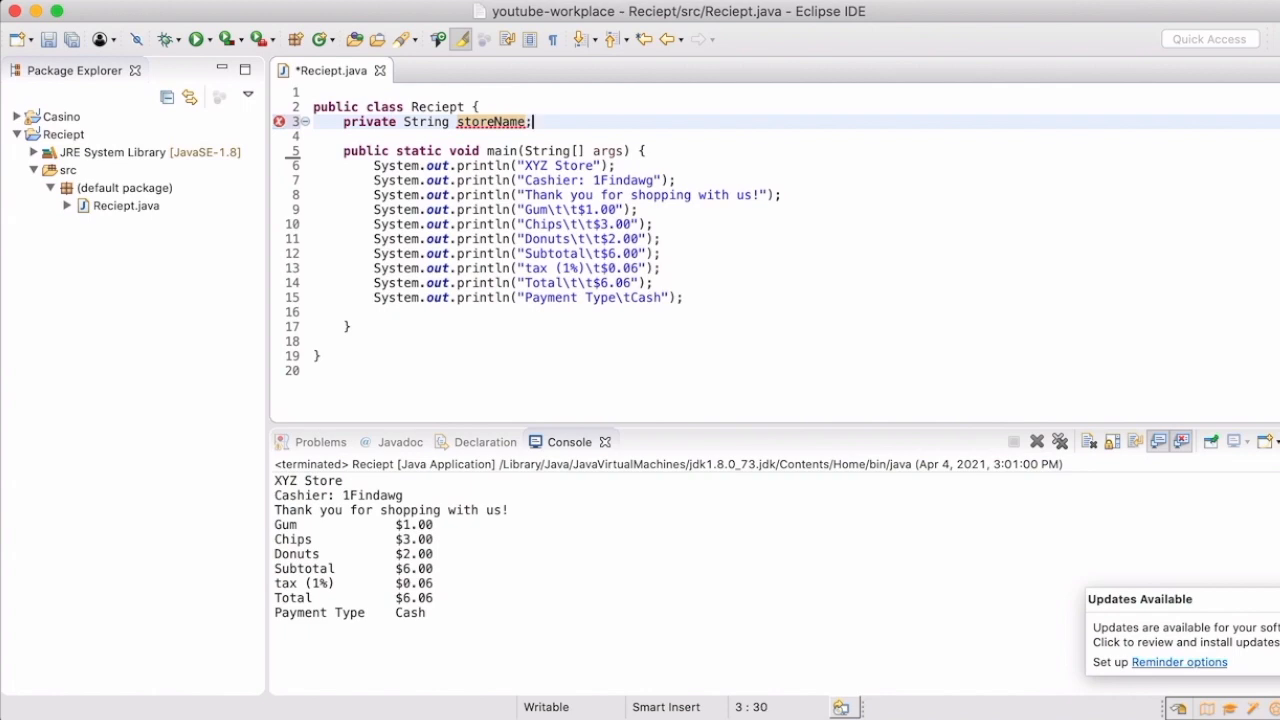
pyautogui.press('Return')
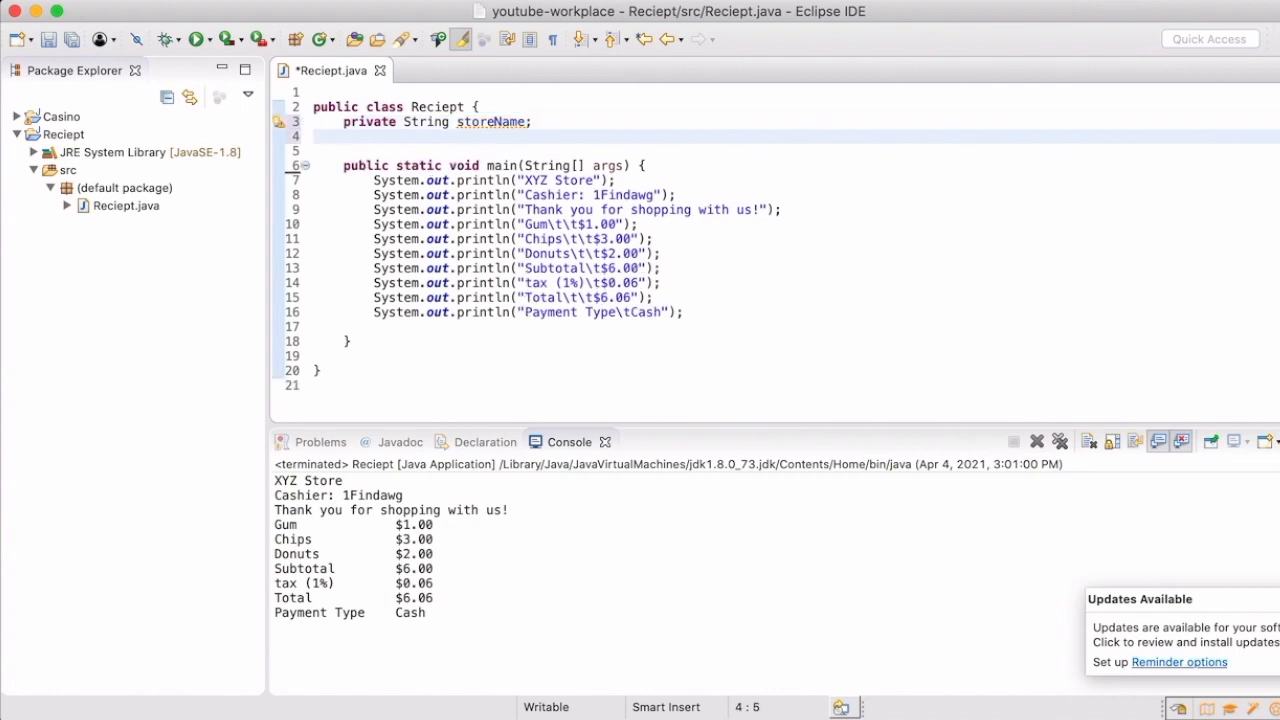
# - Add 'private String cashierName;' and 'private String greeting;' below storeName
pyautogui.click(344, 136)
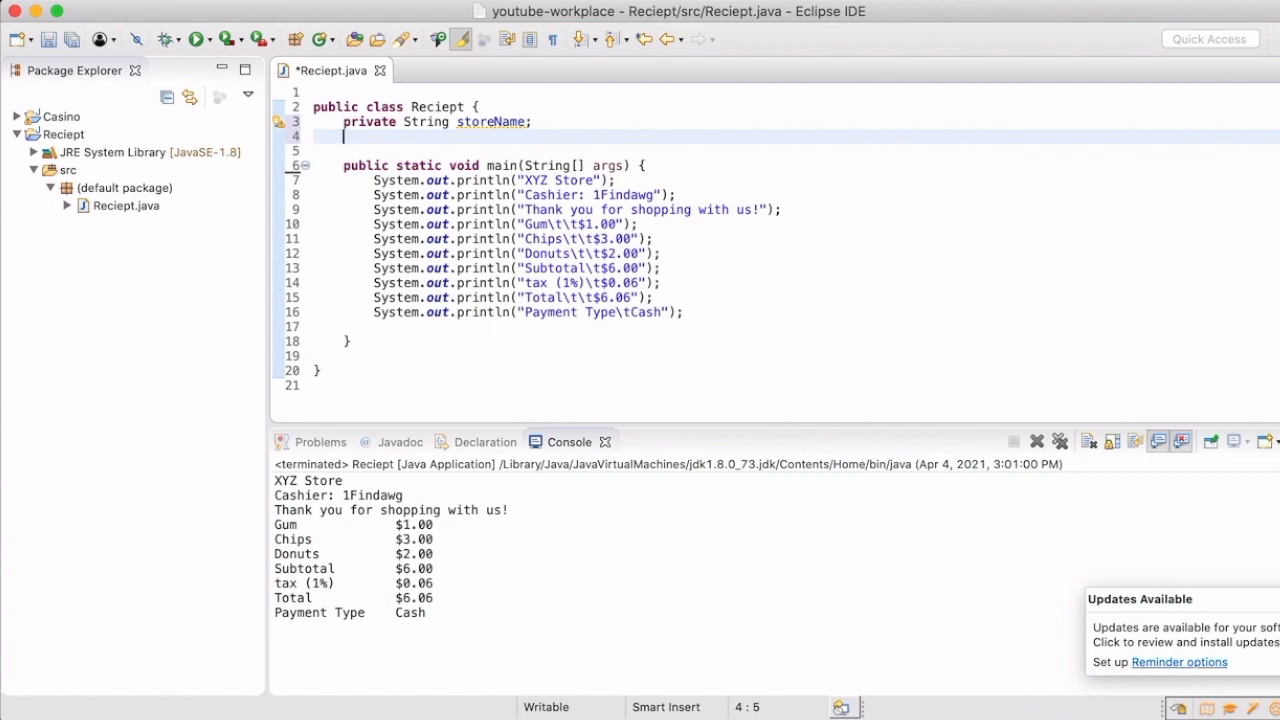
pyautogui.write('private Stri')
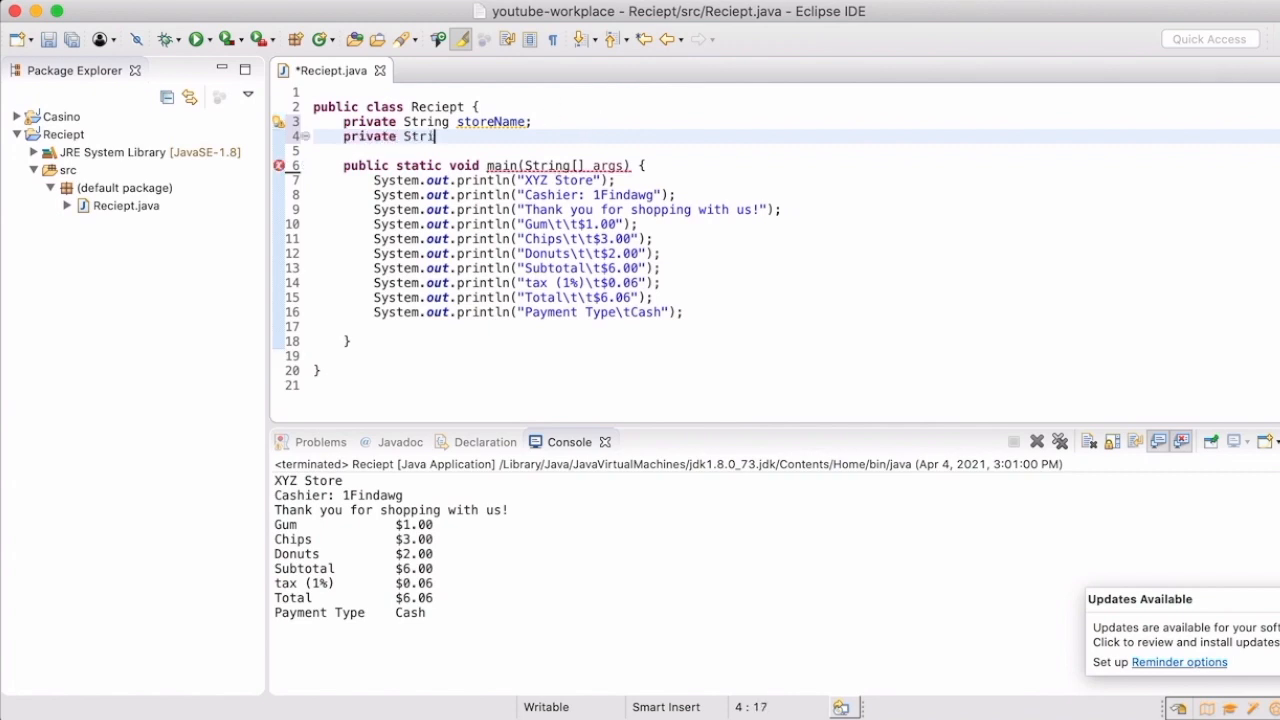
pyautogui.write('ng')
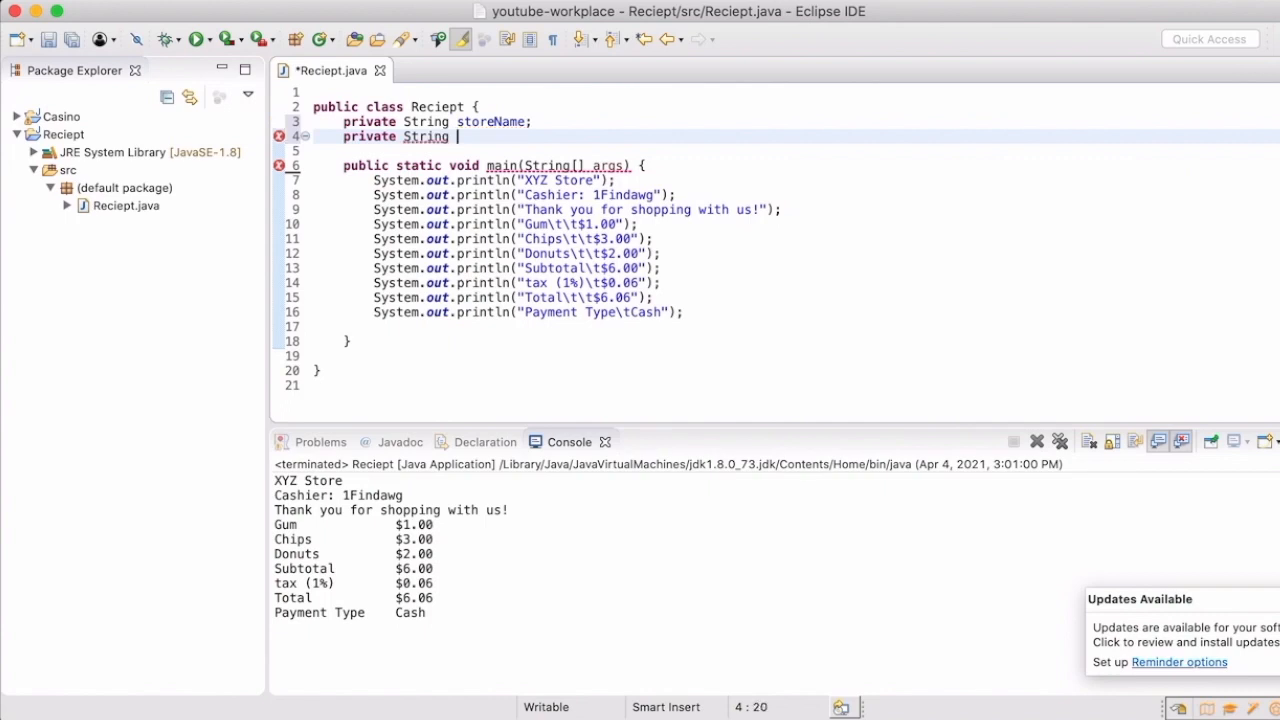
pyautogui.write('cashierName;')
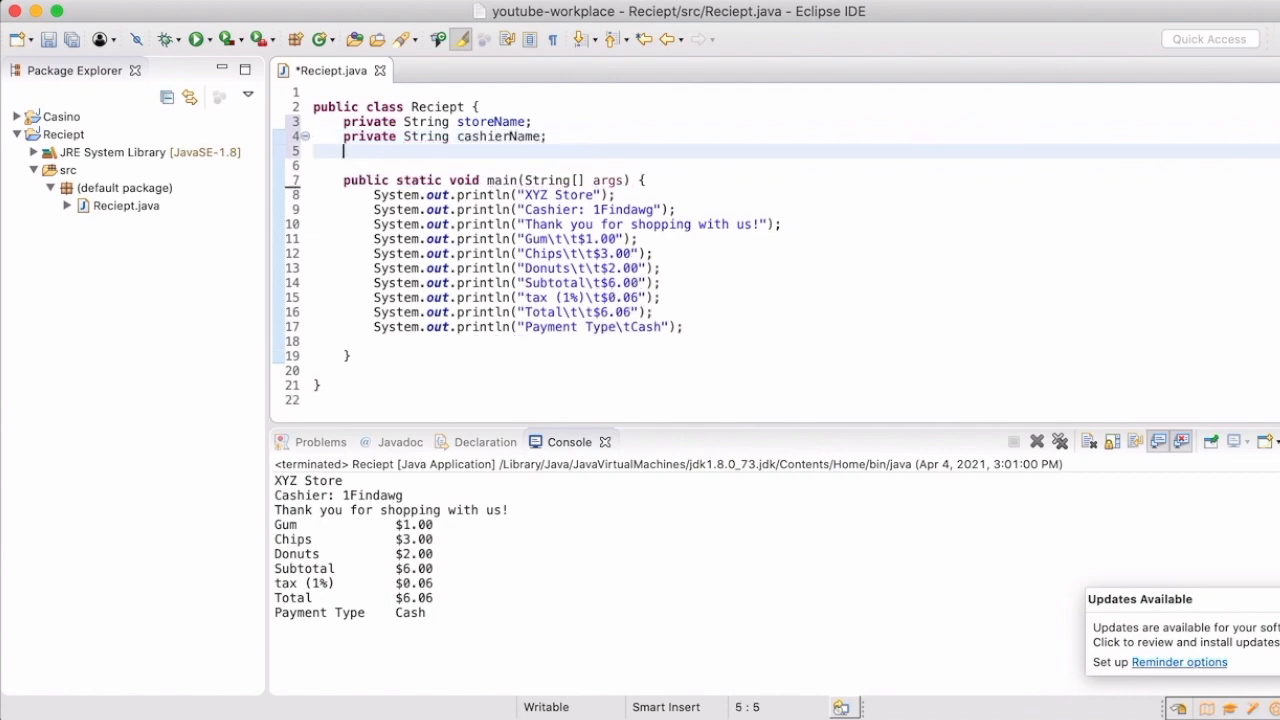
pyautogui.write('private Strin')
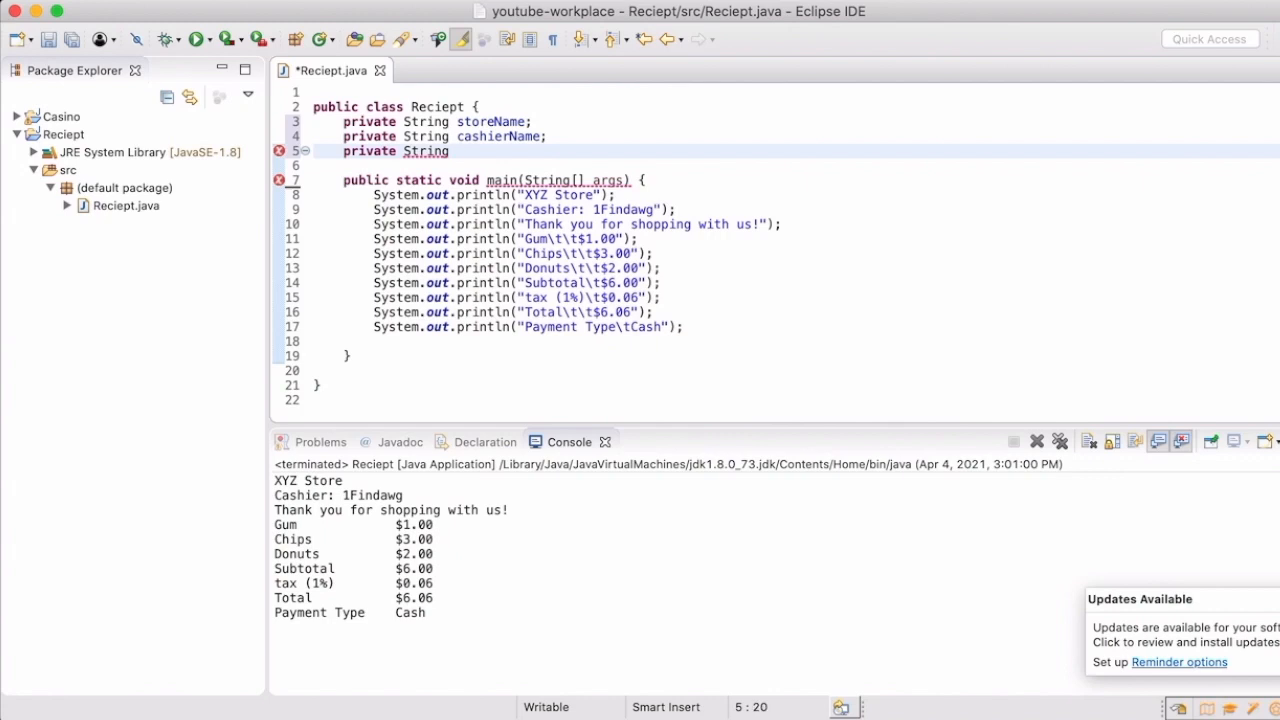
pyautogui.write('g')
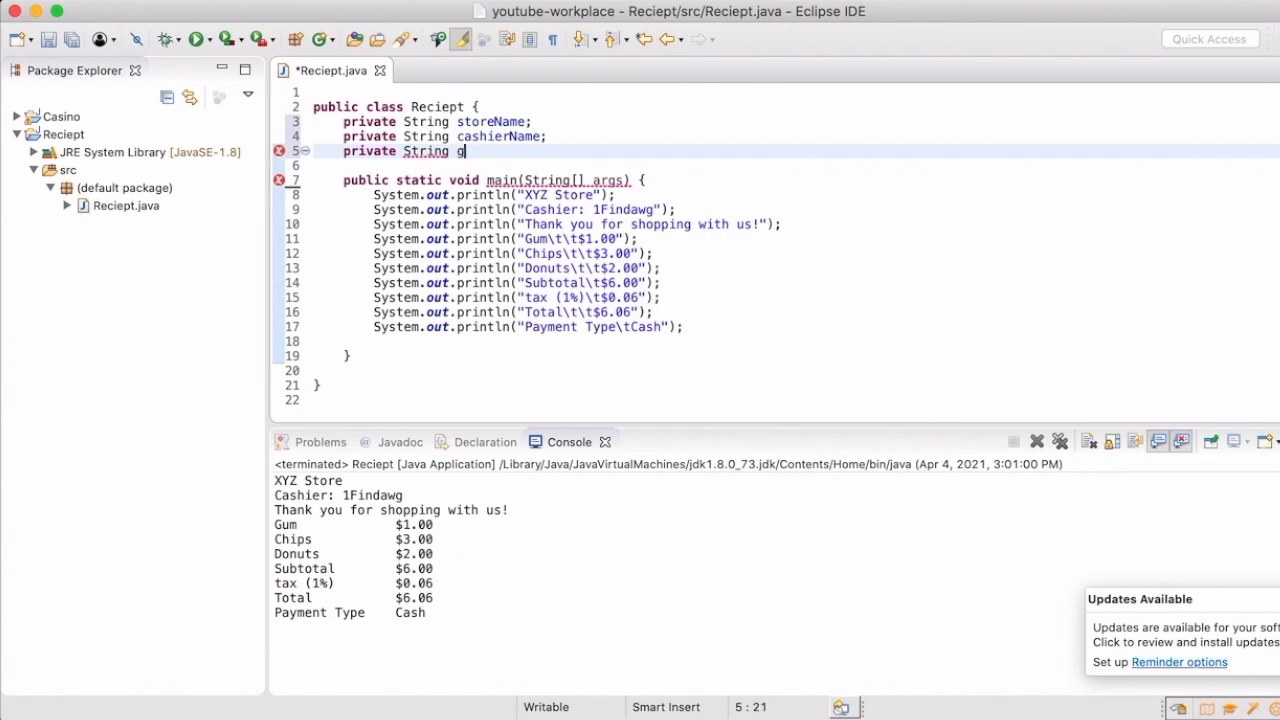
pyautogui.write('reeting;')
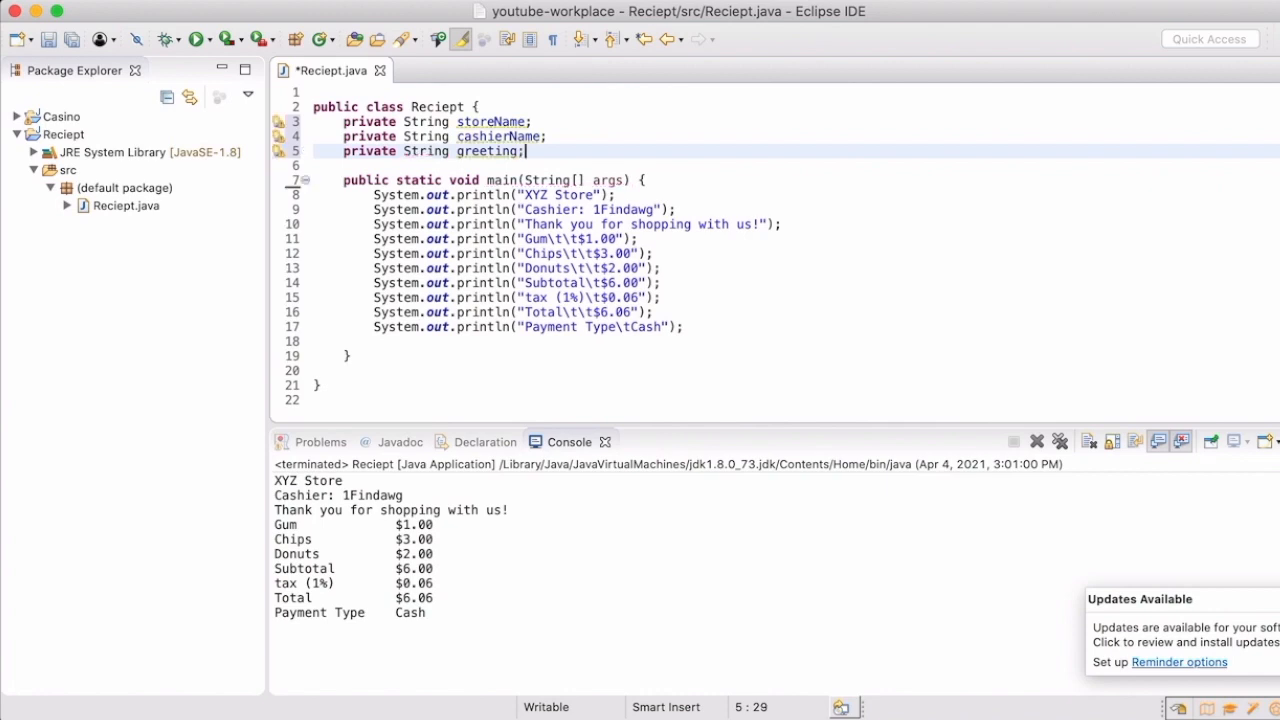
pyautogui.press('Return')
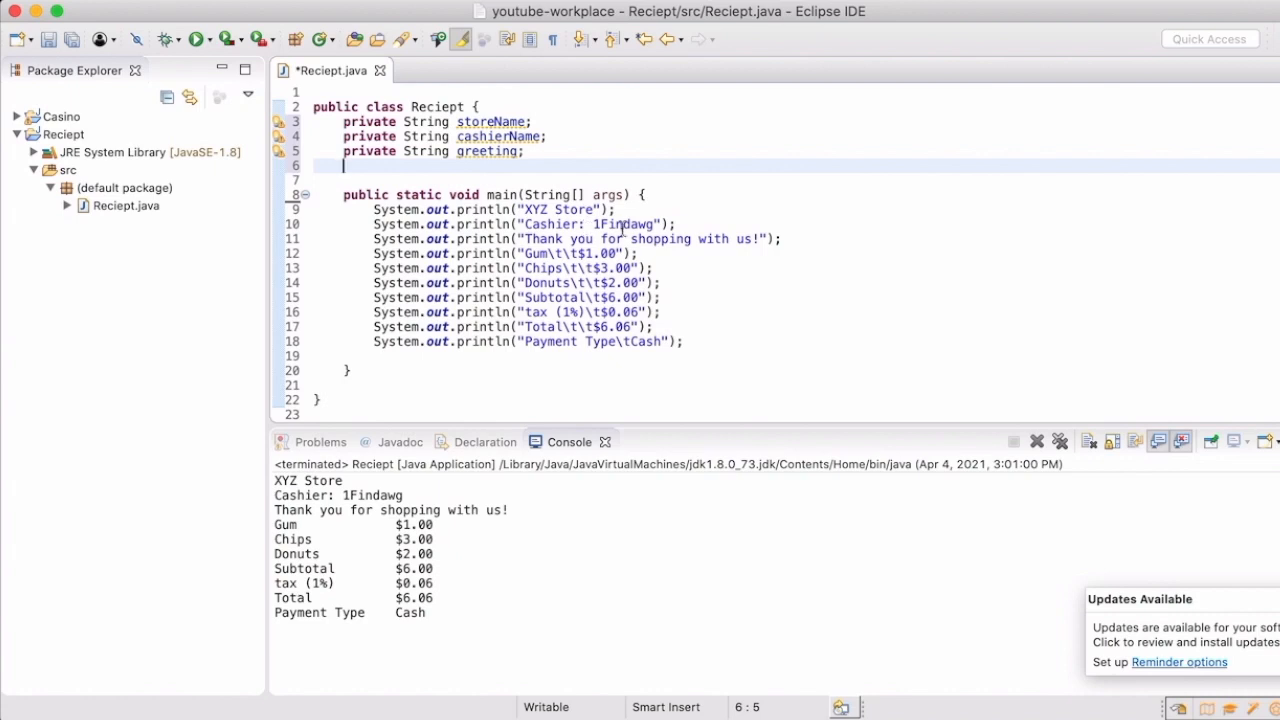
# - Declare 'private List groceryList;' on line 6 and start a new line
pyautogui.write('priva')
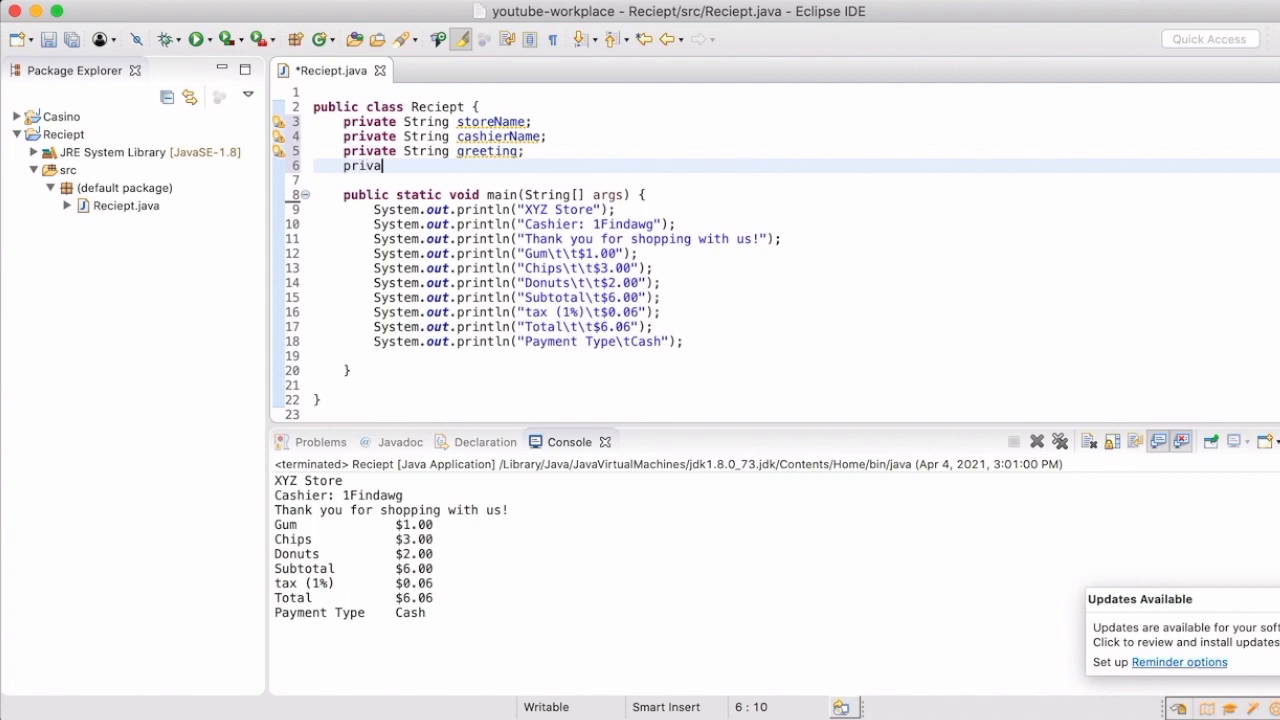
pyautogui.write('te')
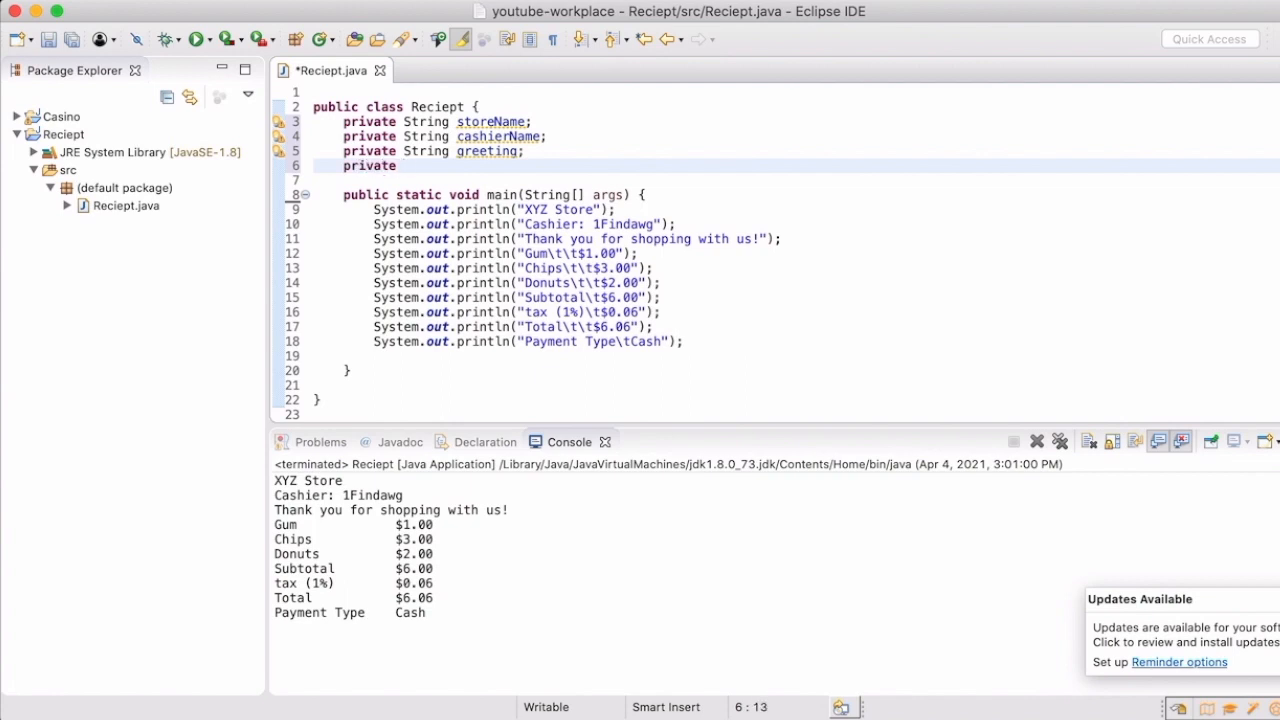
pyautogui.write('L')
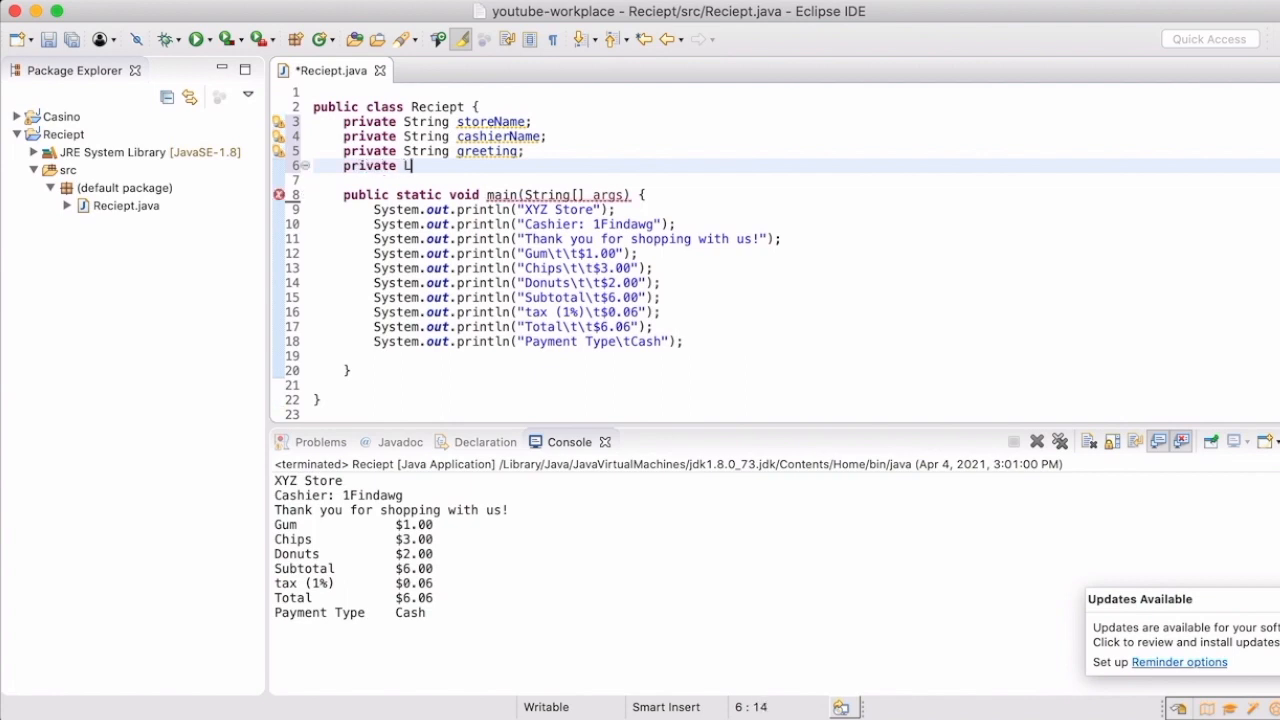
pyautogui.write('ist')
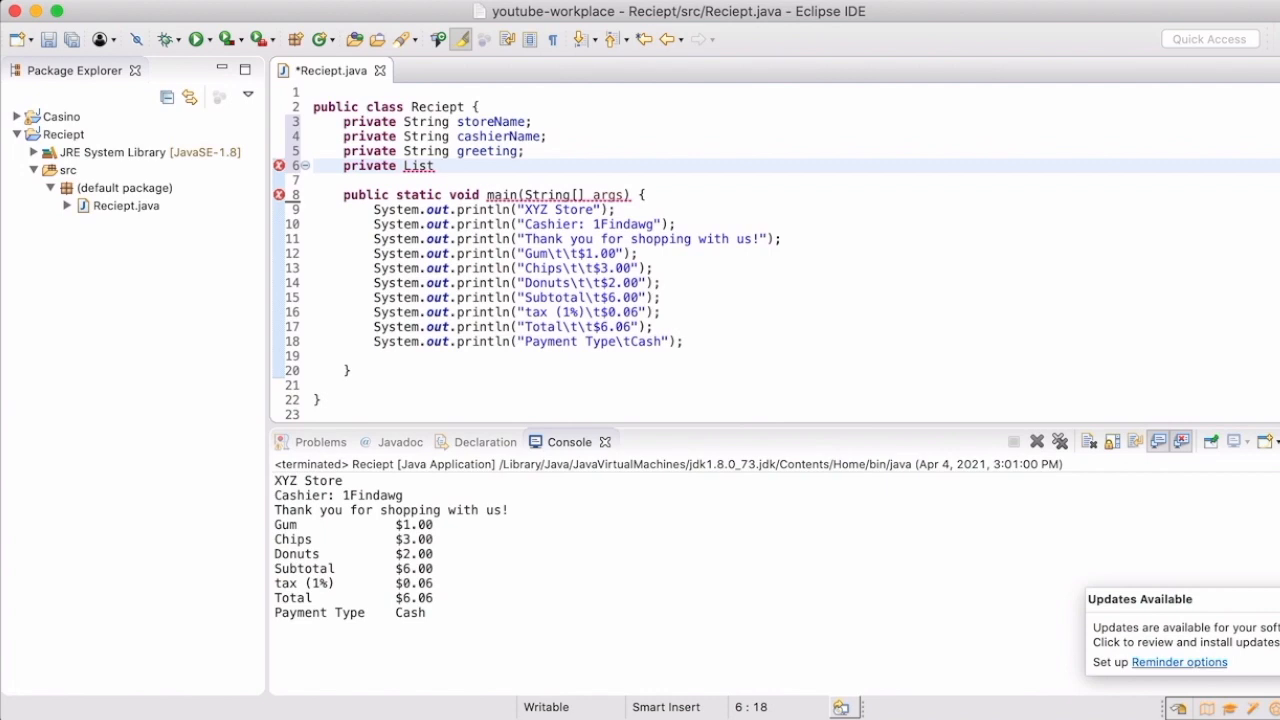
pyautogui.write('groceryL')
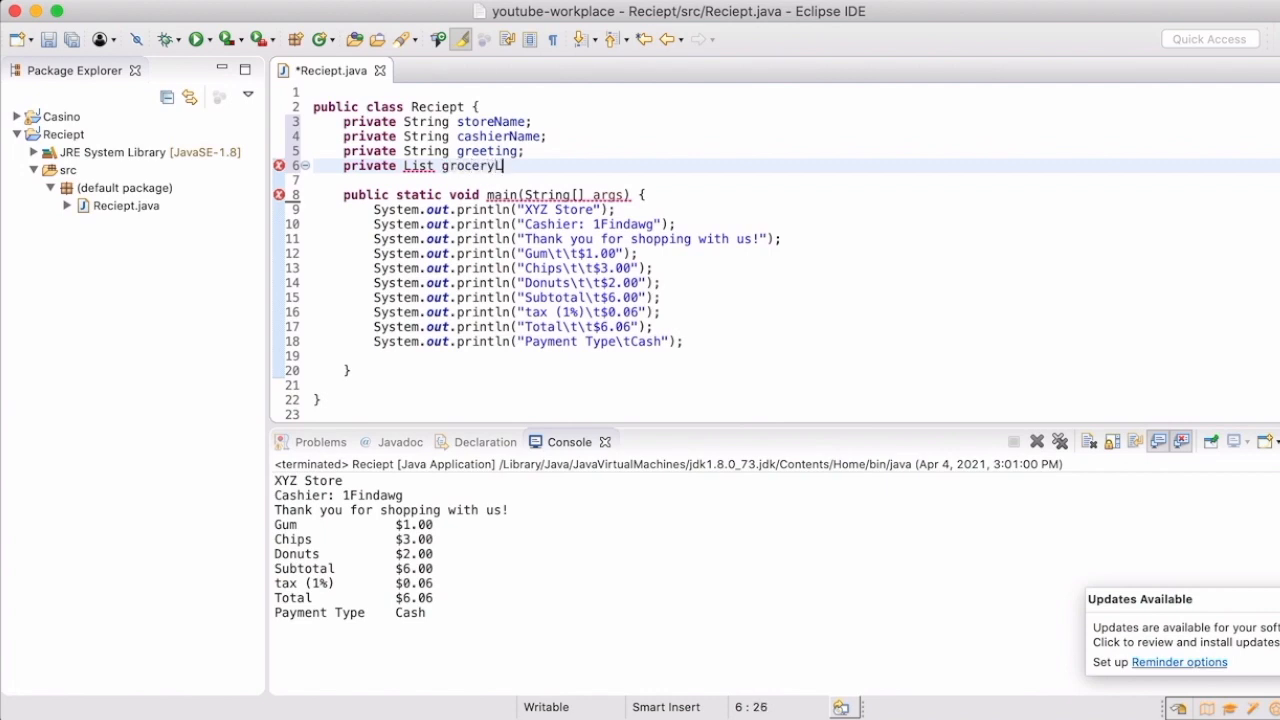
pyautogui.write('ist;')
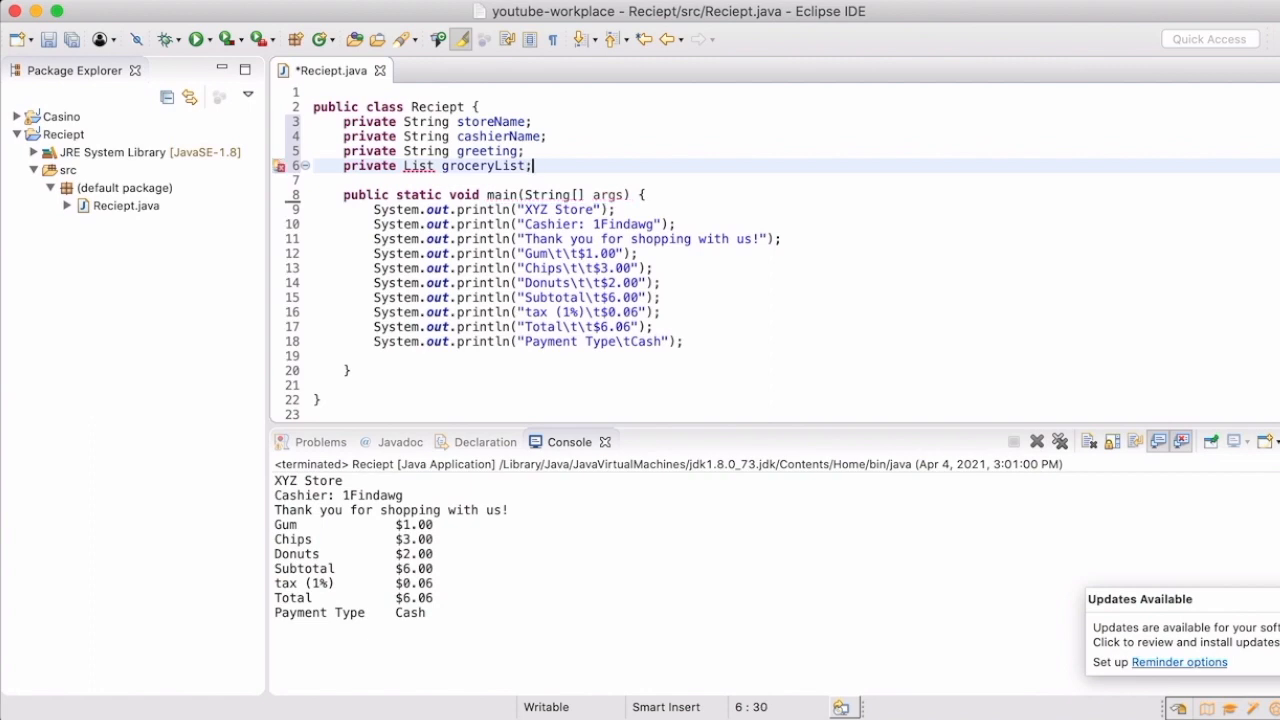
pyautogui.press('Return')
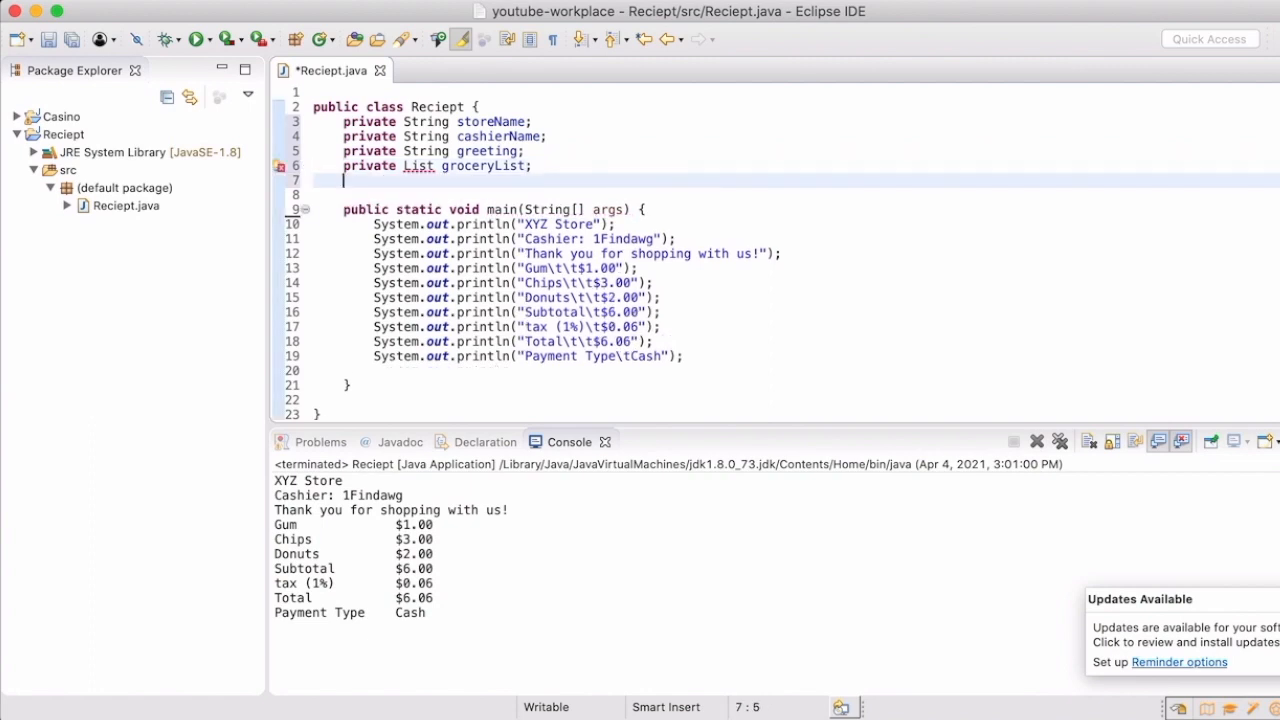
pyautogui.moveTo(669, 192)
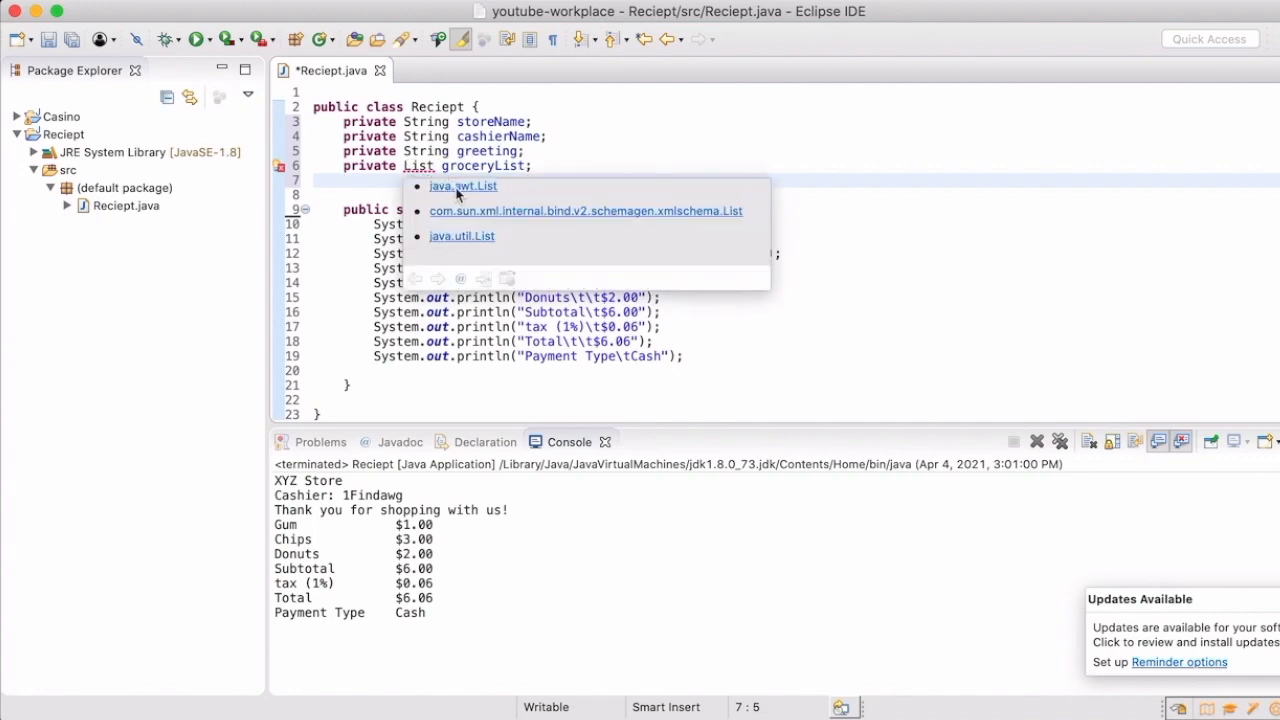
pyautogui.moveTo(461, 236)
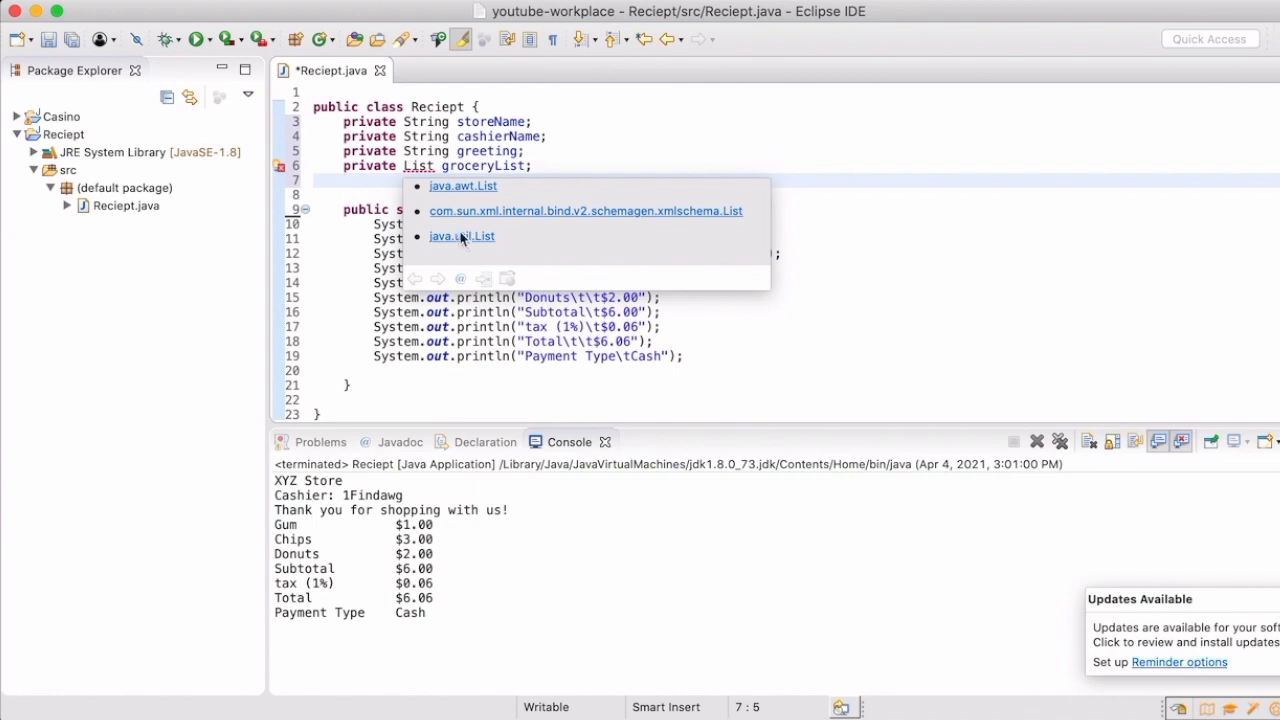
pyautogui.moveTo(465, 247)
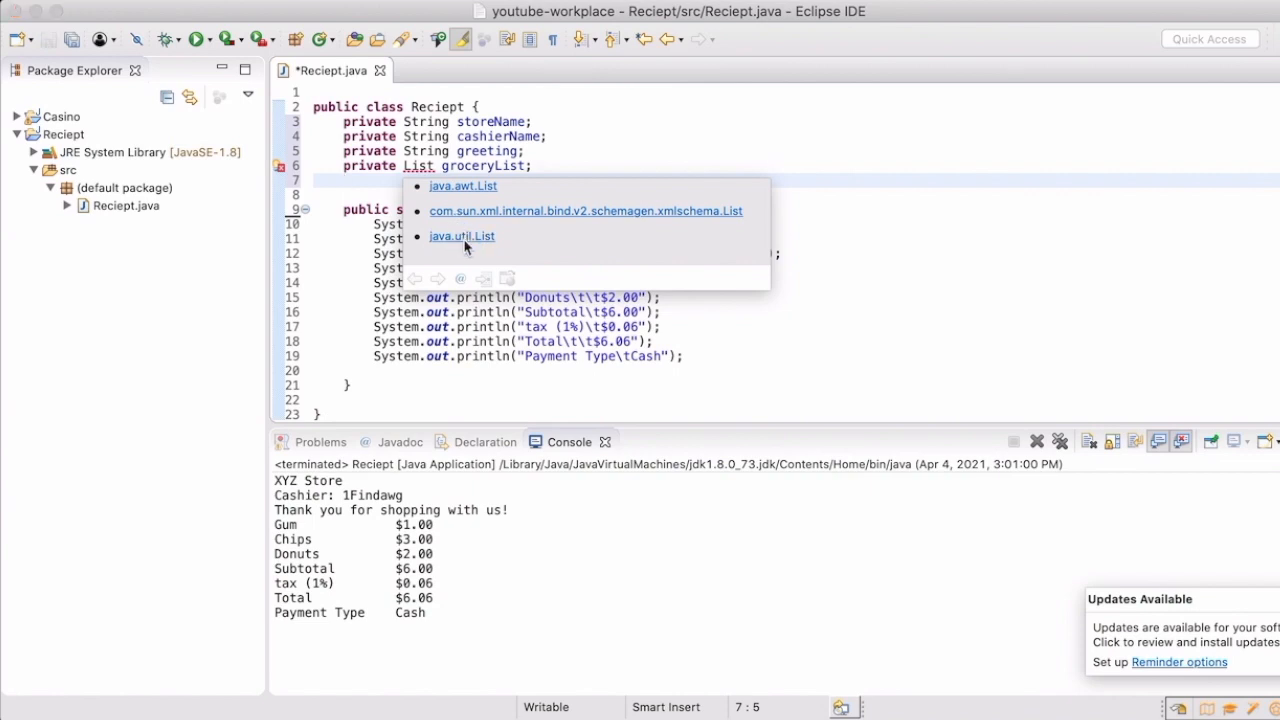
pyautogui.moveTo(448, 252)
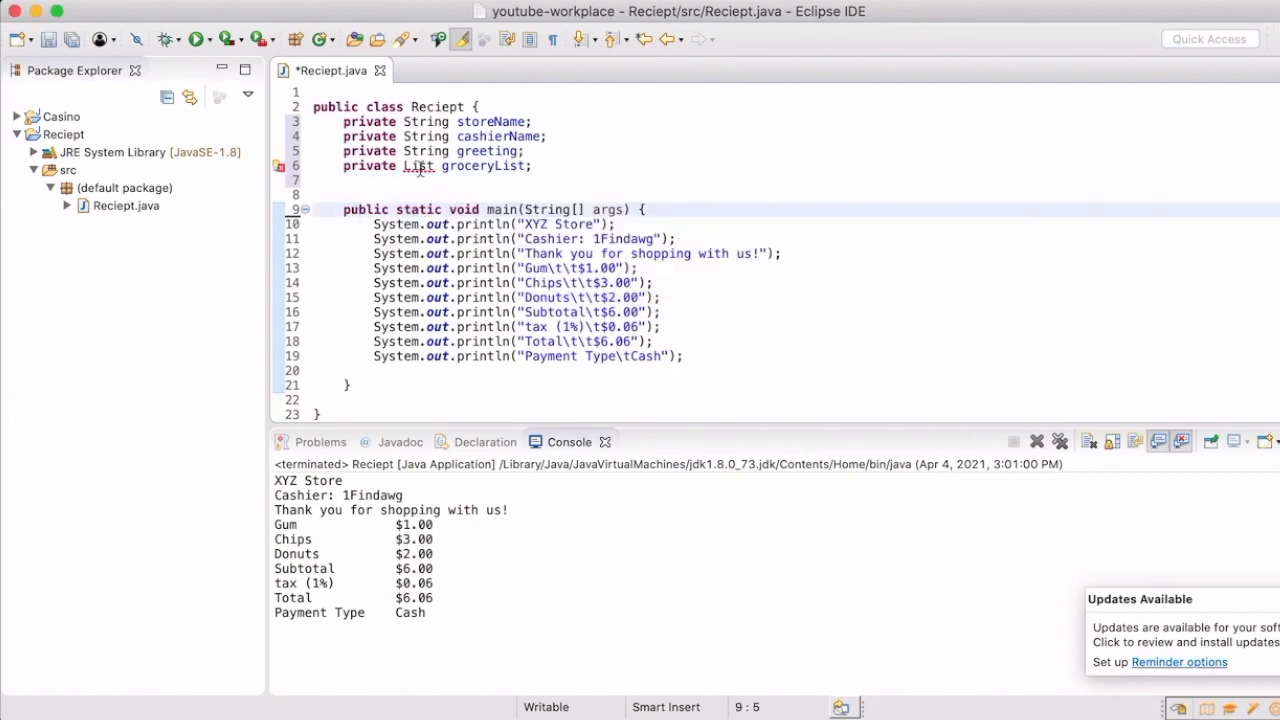
# - Save Reciept.java using the editor's right-click Save command
pyautogui.rightClick(350, 185)
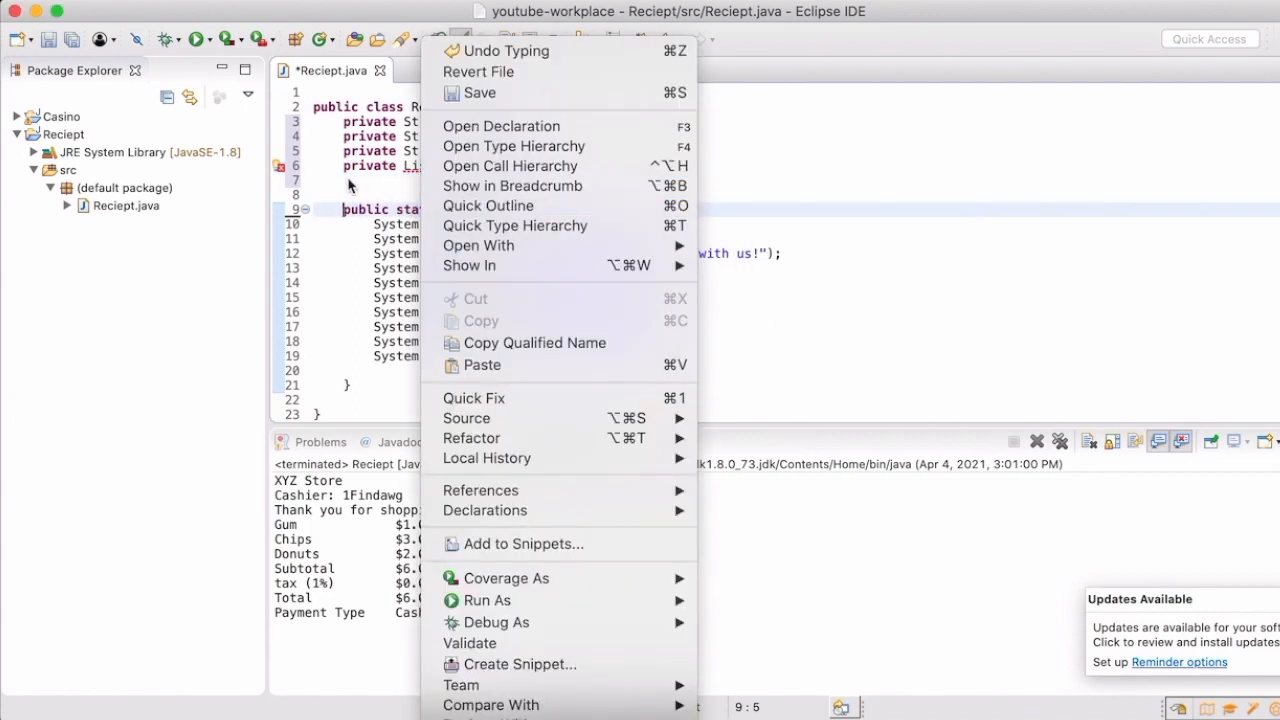
pyautogui.click(474, 397)
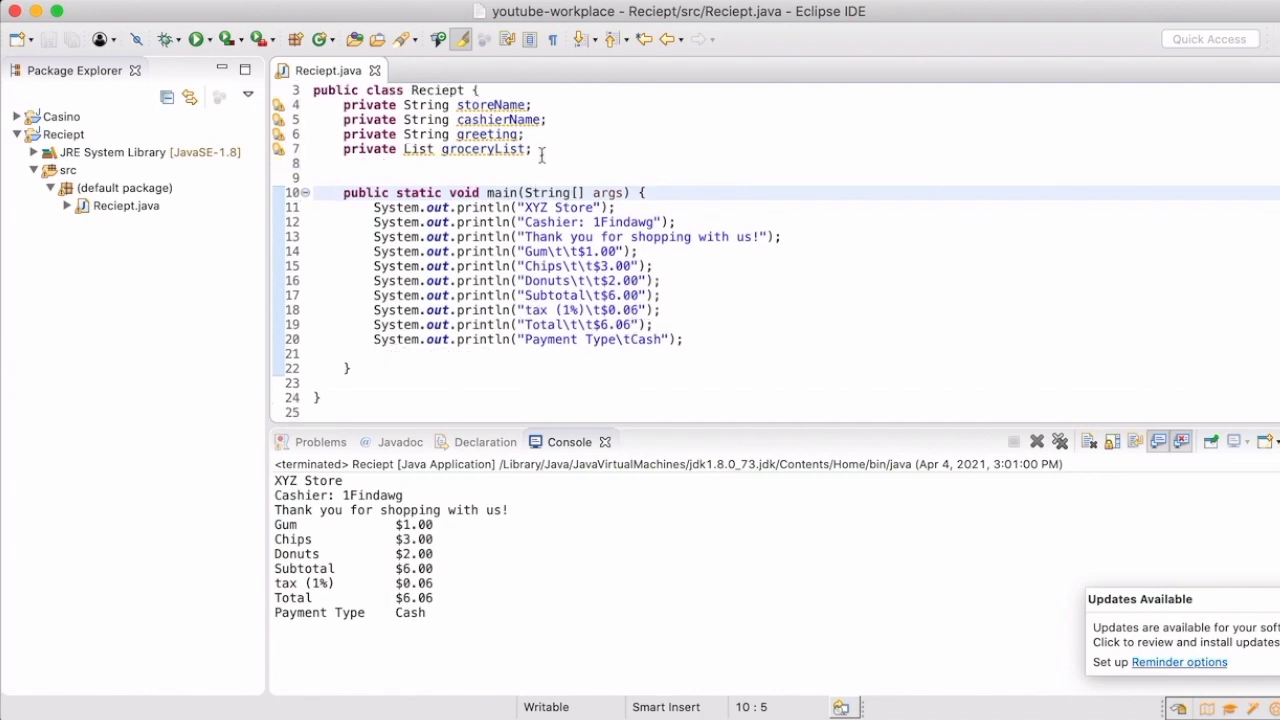
# - Add 'private double taxRate;' after groceryList with a blank line beneath
pyautogui.press('Return')
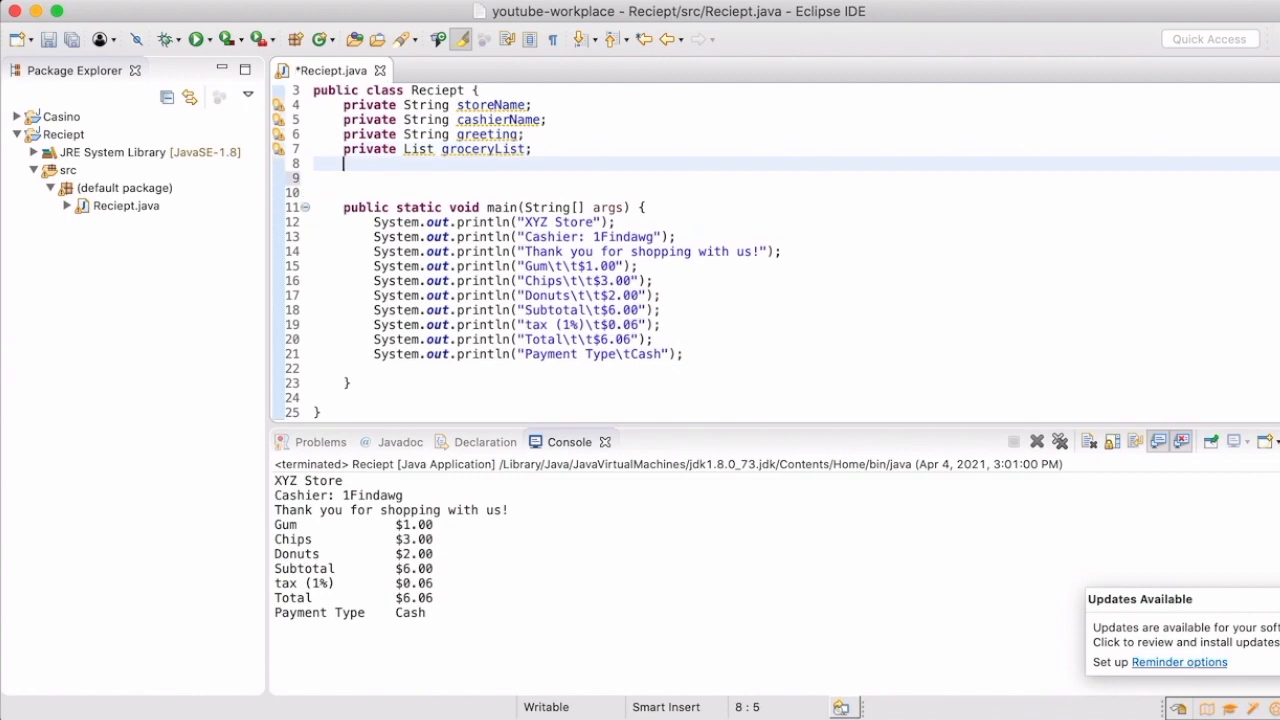
pyautogui.write('private')
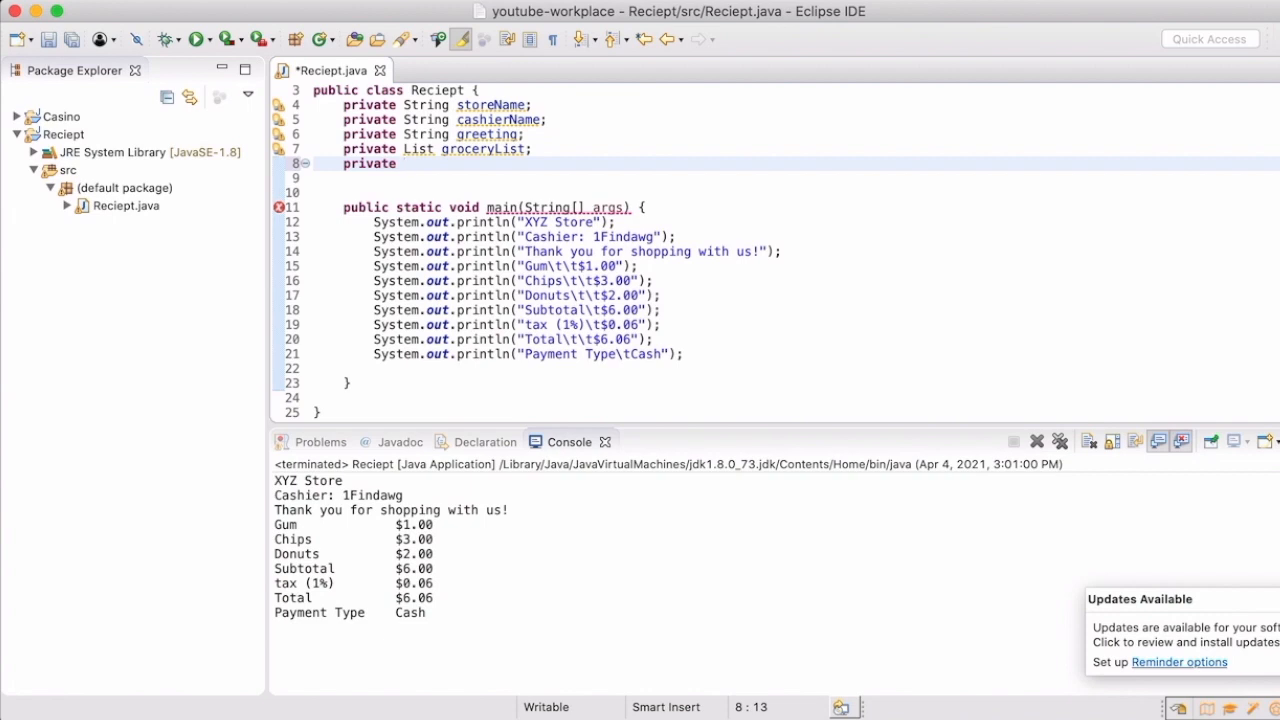
pyautogui.write('d')
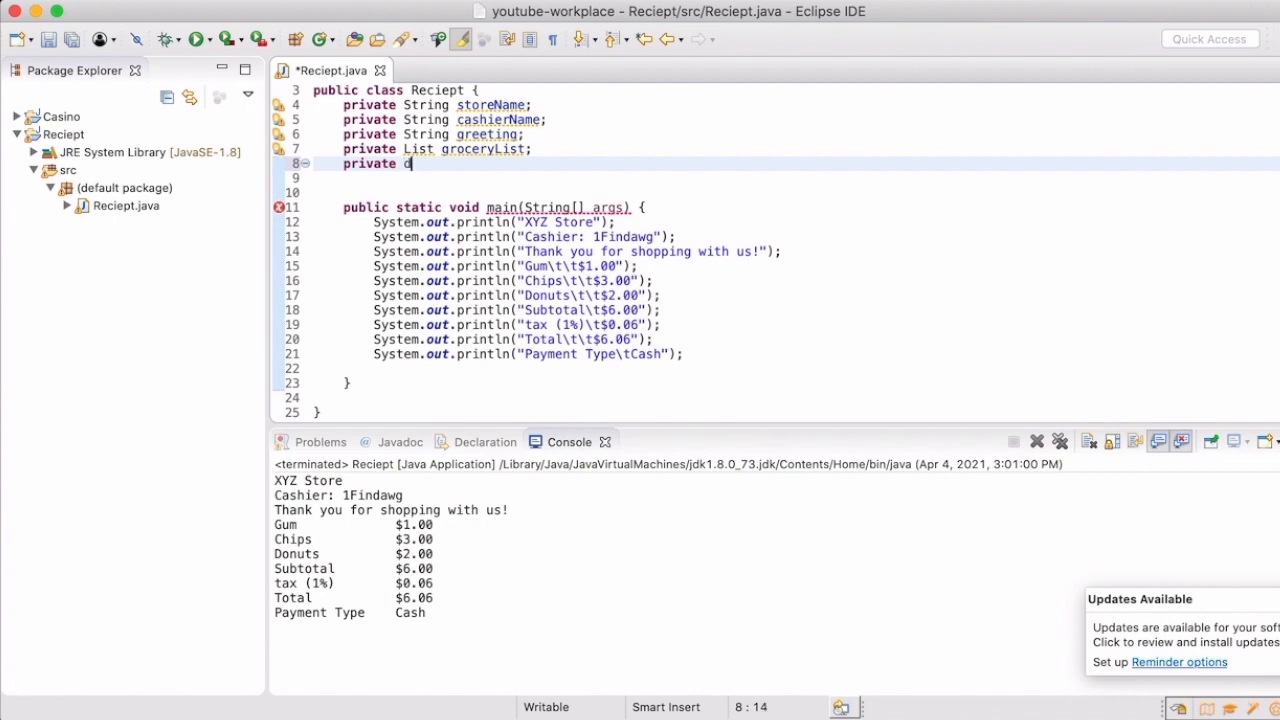
pyautogui.write('ouble')
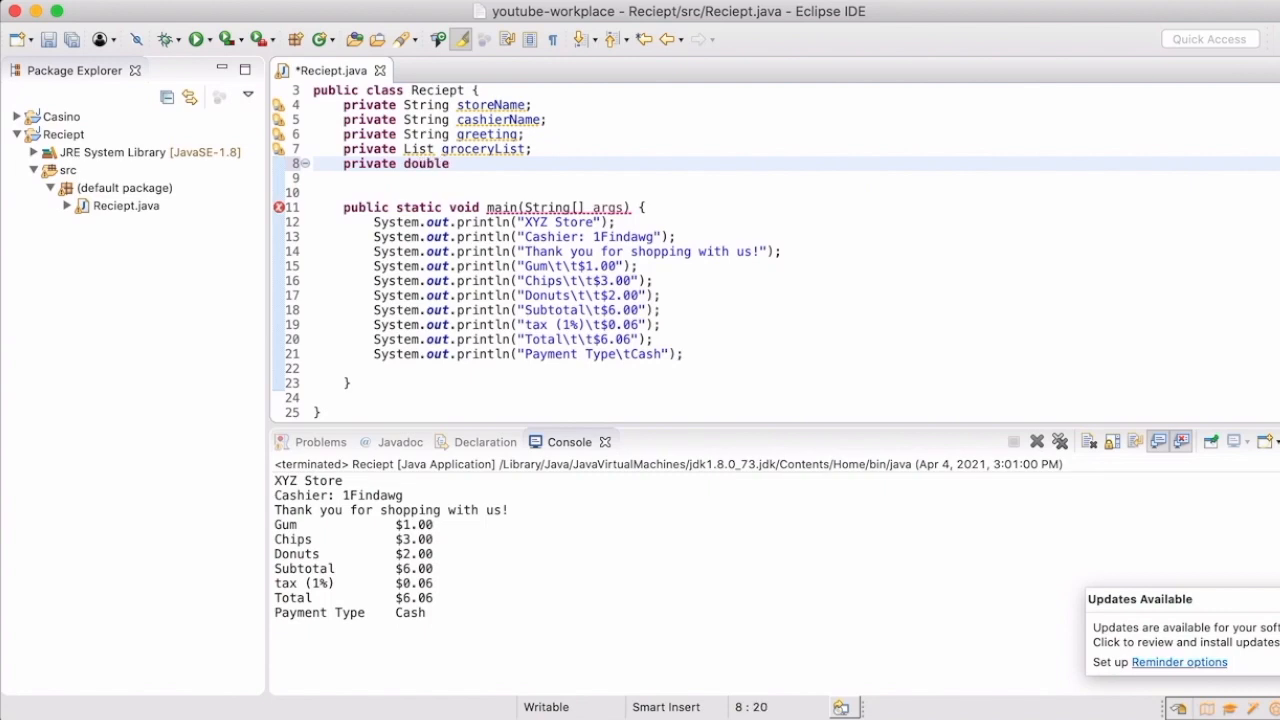
pyautogui.write('tax')
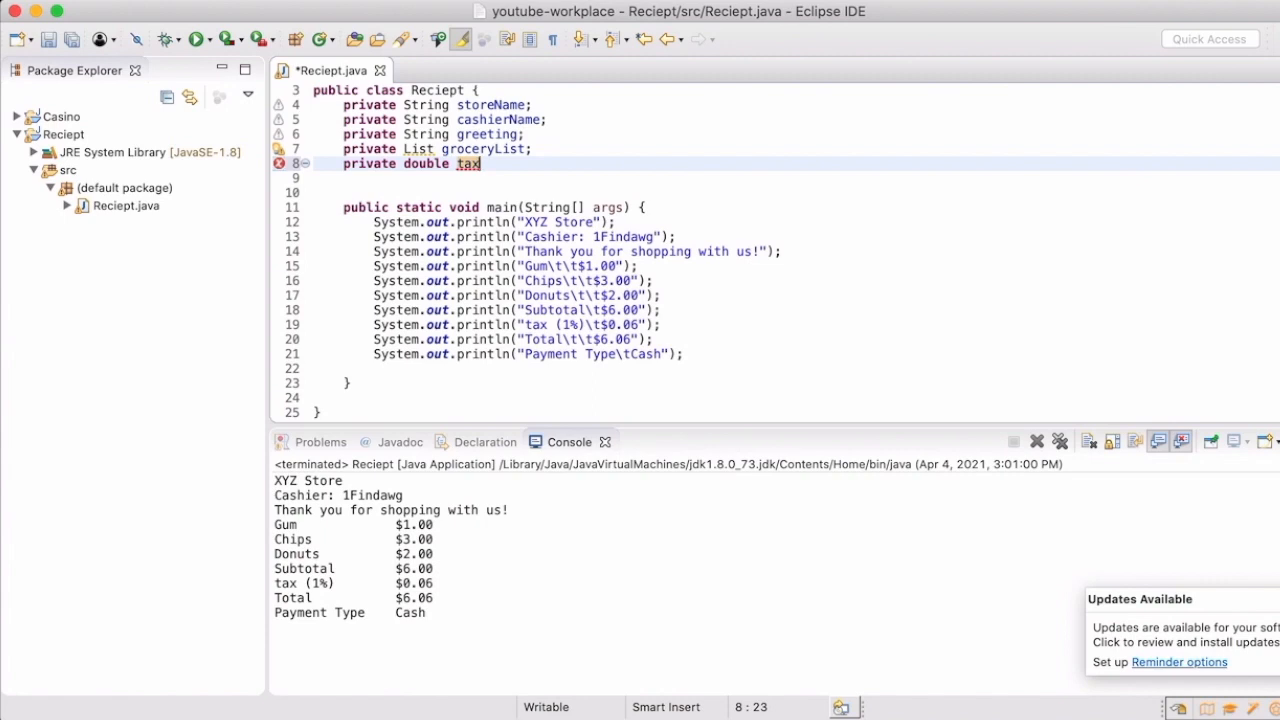
pyautogui.write('Ra')
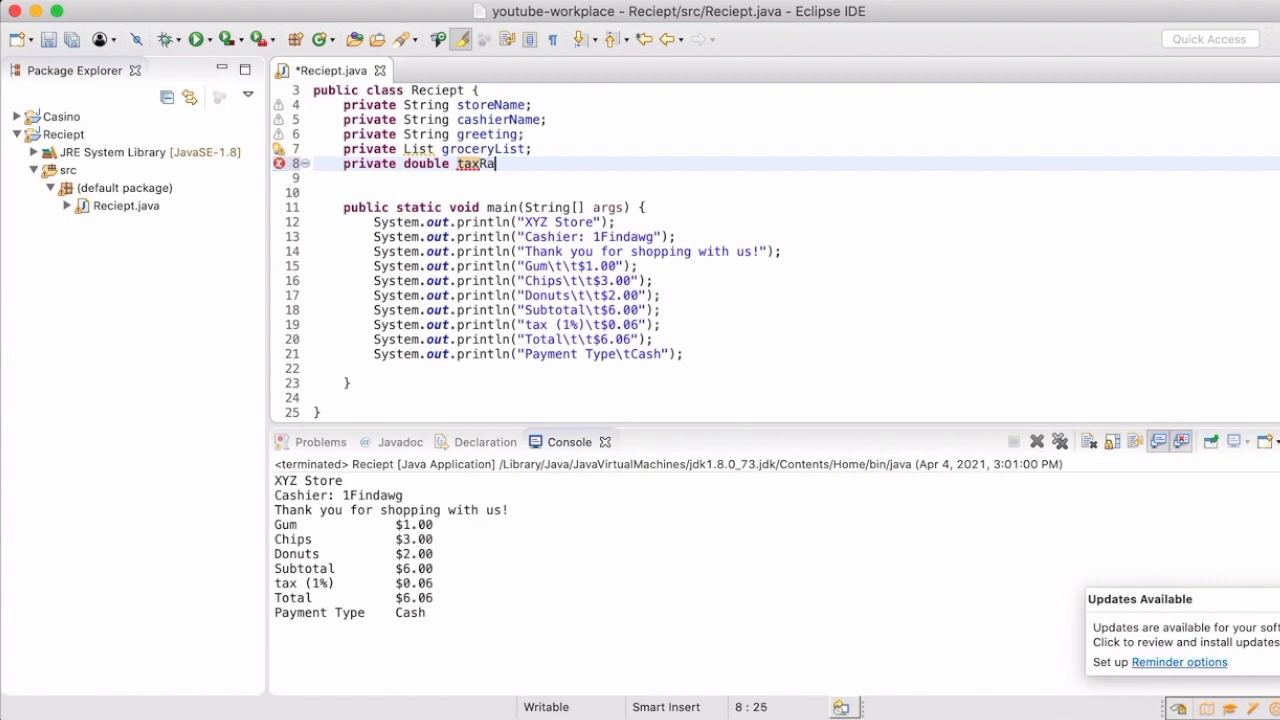
pyautogui.write('ts')
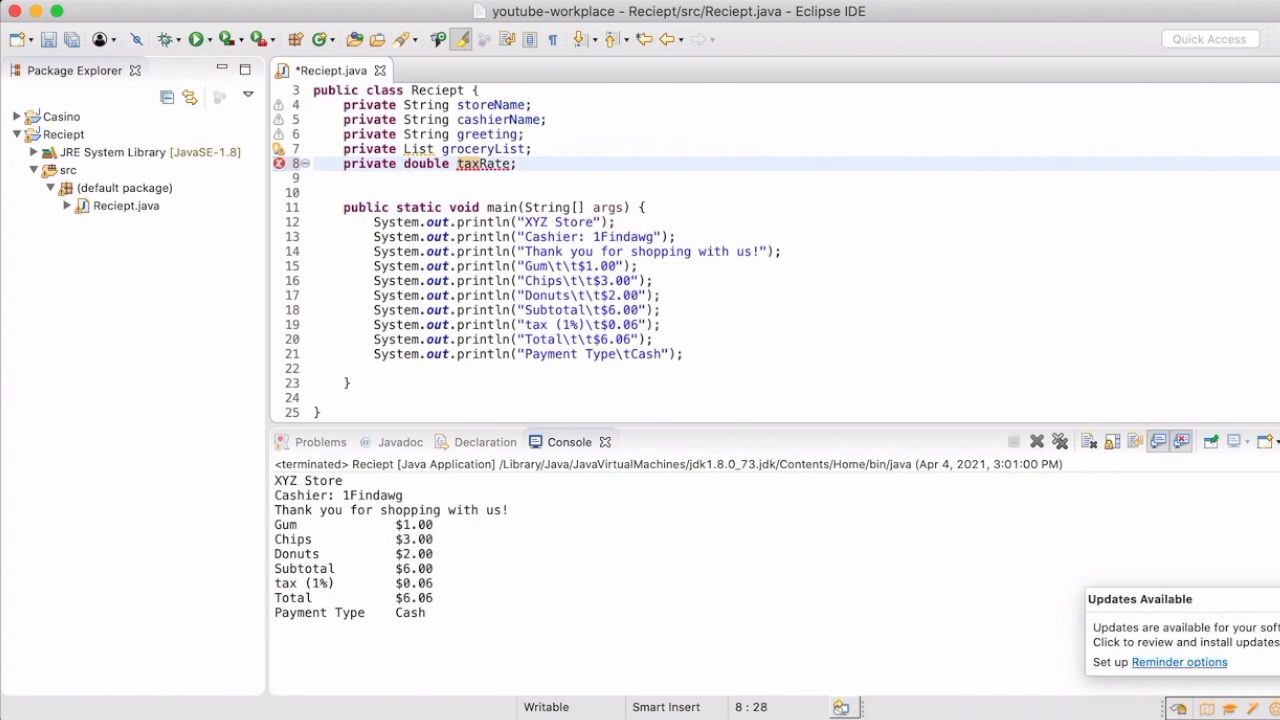
pyautogui.press('Return')
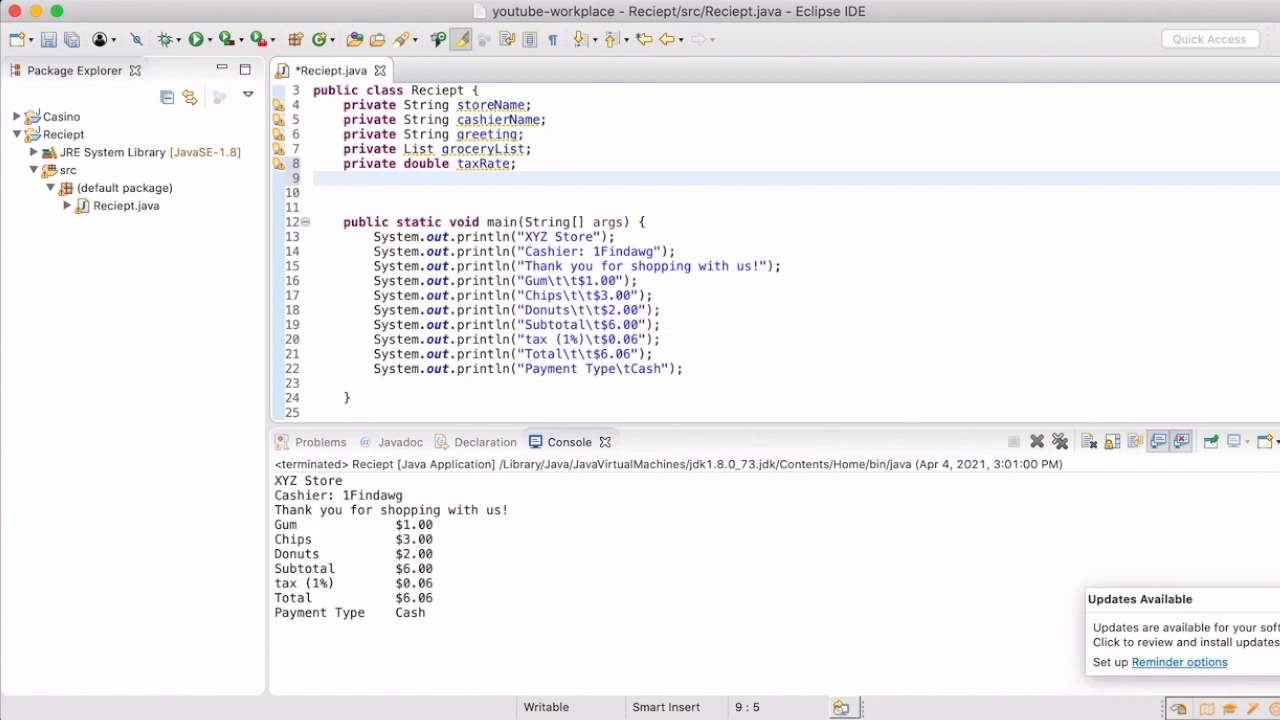
# - Add 'private String paymentType;' under taxRate and begin a '//' comment below the fields
pyautogui.write('private')
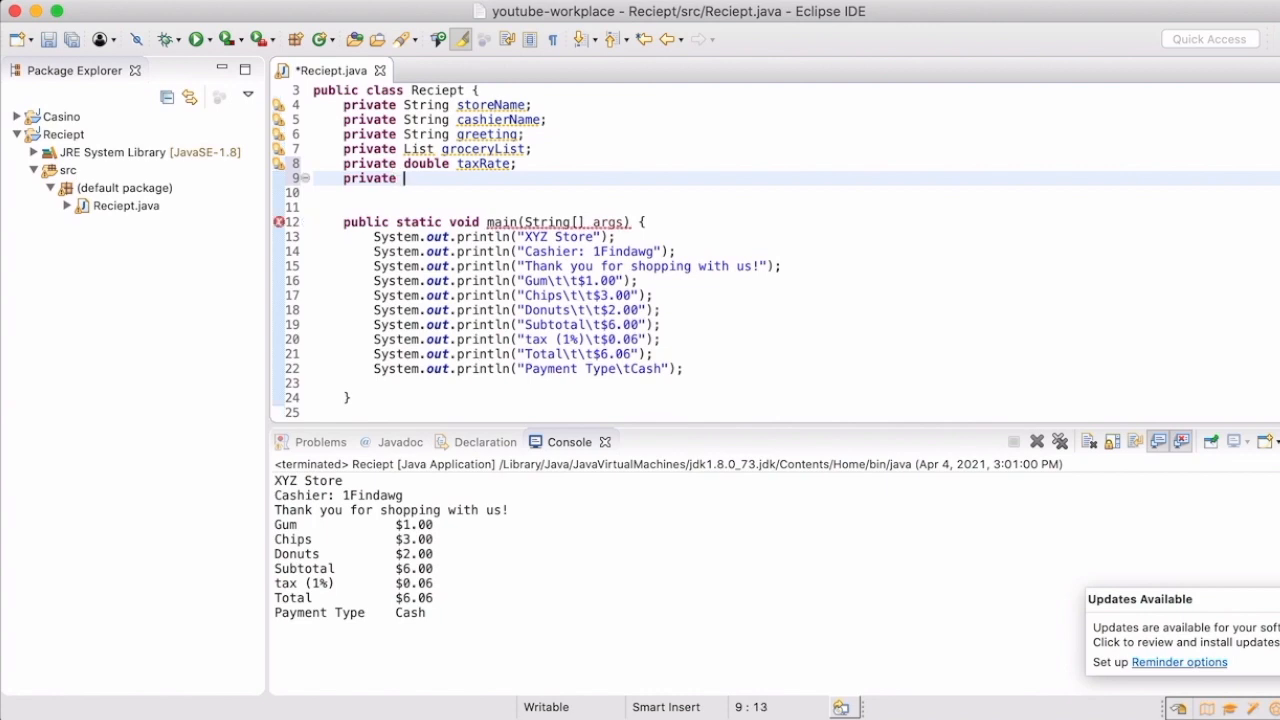
pyautogui.write('pyam')
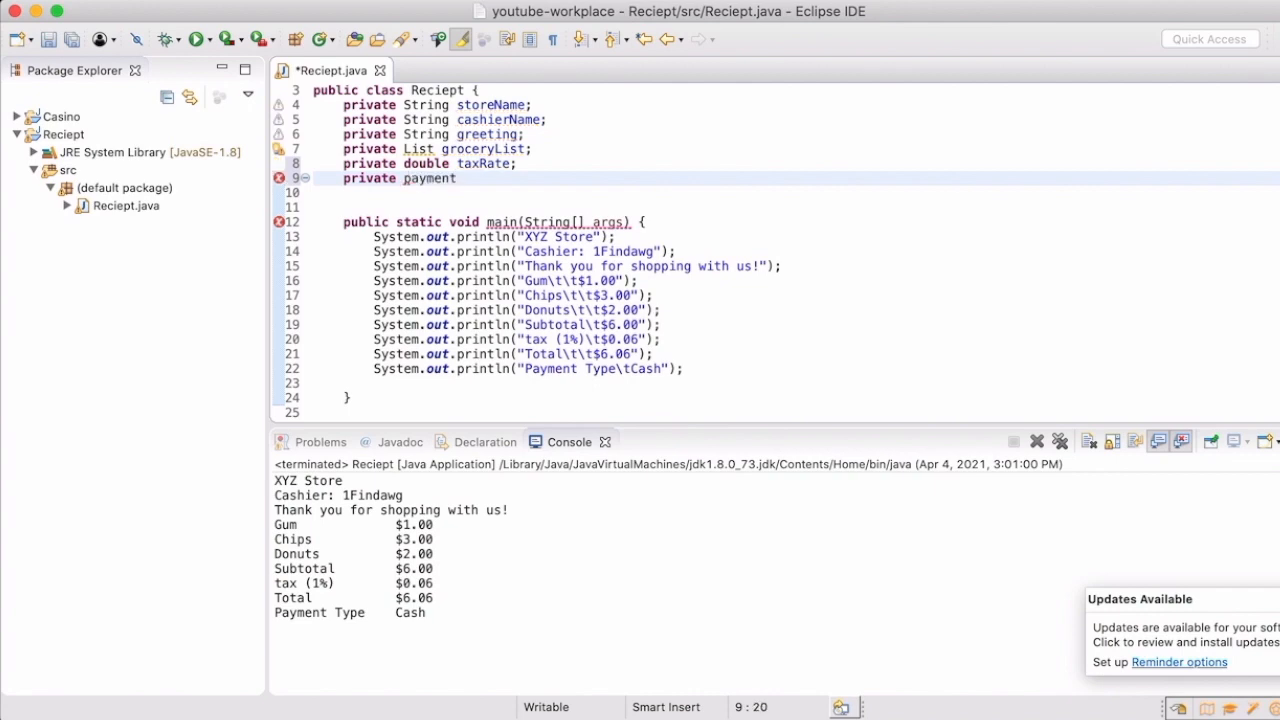
pyautogui.write('Type;')
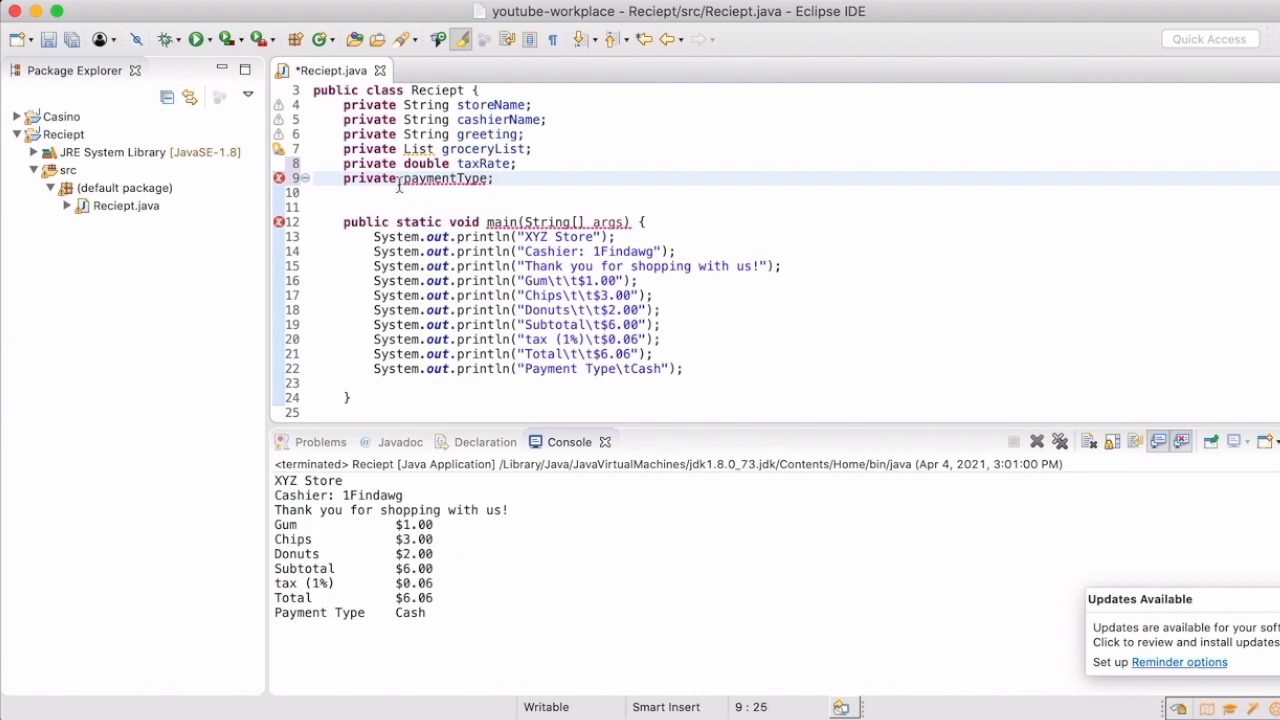
pyautogui.click(401, 178)
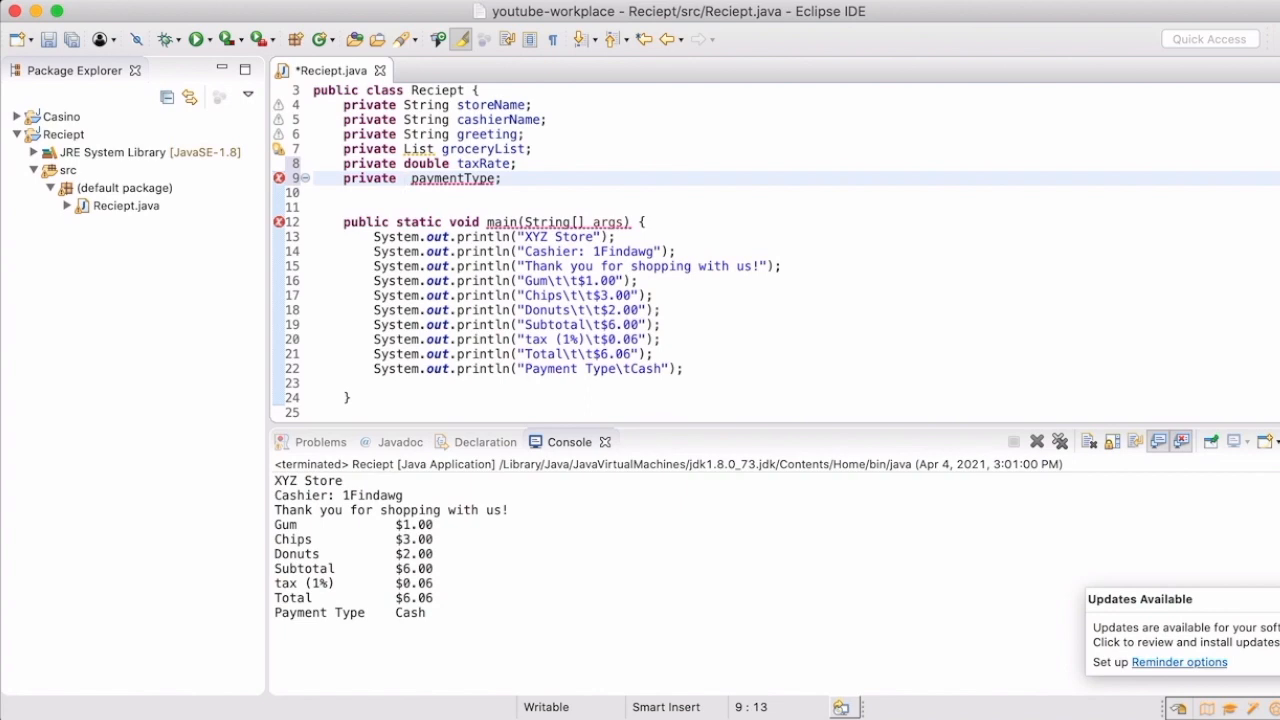
pyautogui.write('String')
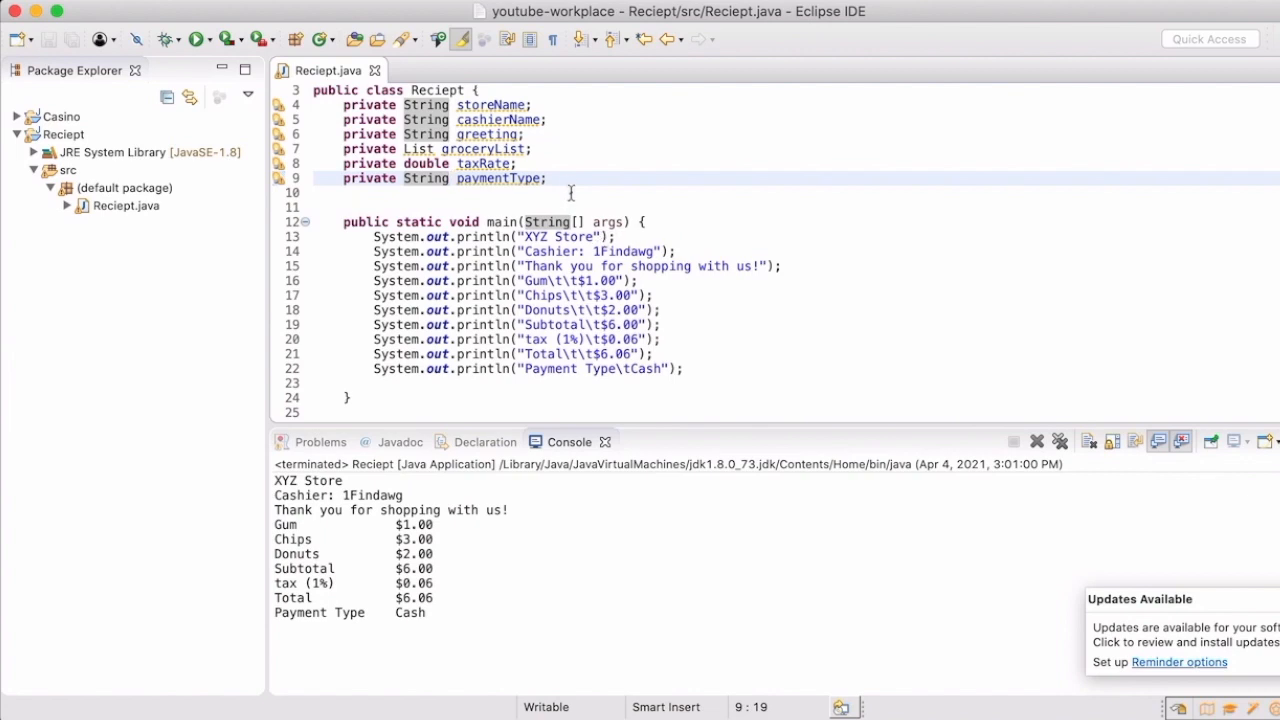
pyautogui.click(548, 178)
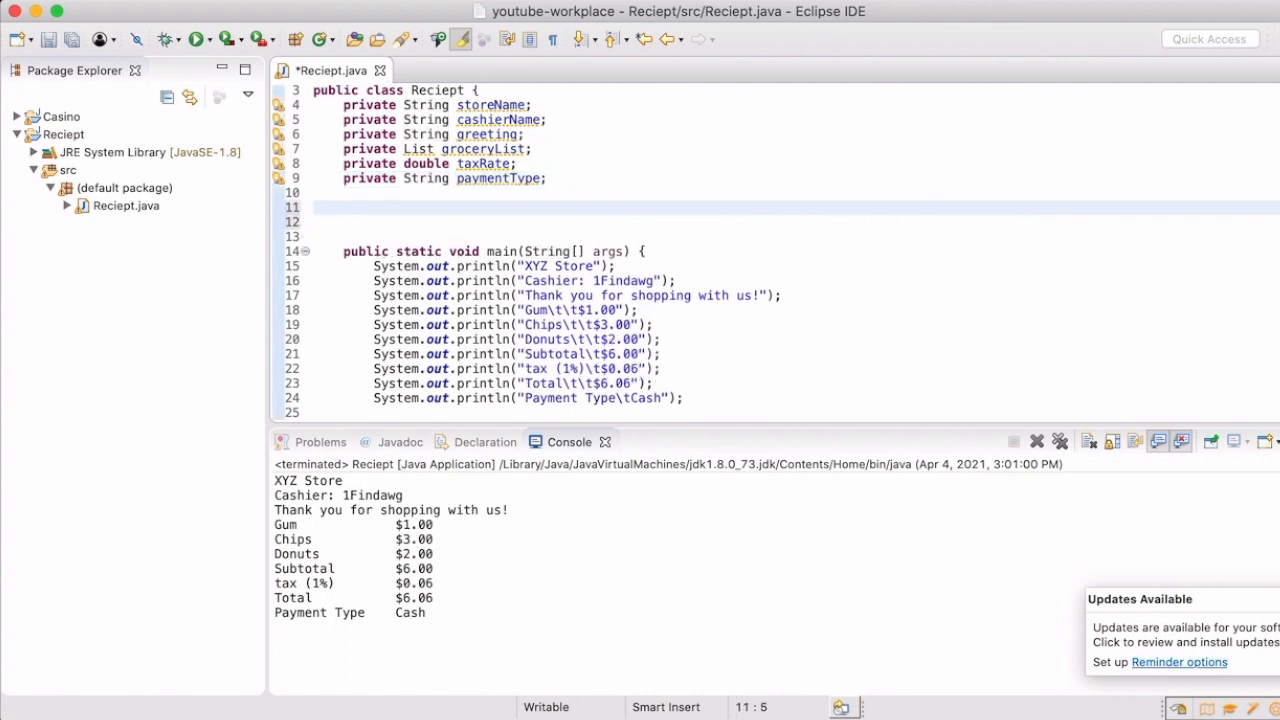
pyautogui.write('//')
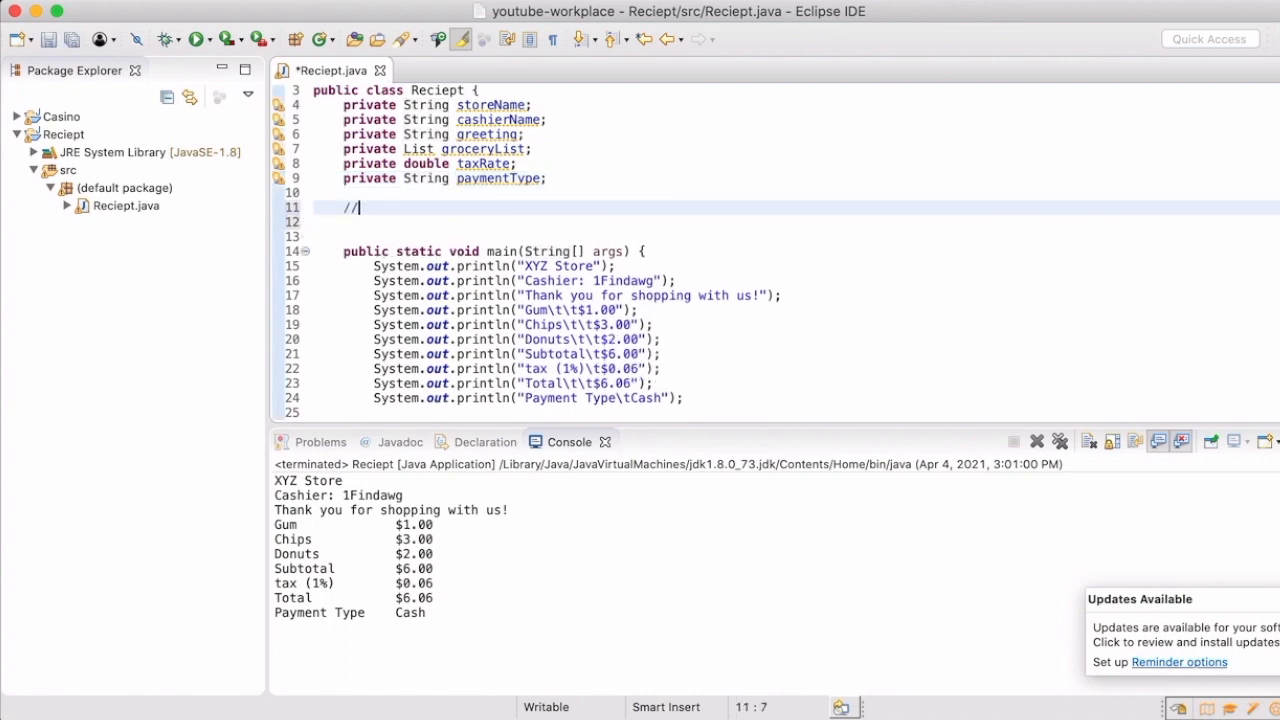
# - Write the '//Constructor' comment followed by the 'public Reciept()' constructor header
pyautogui.write('Constru')
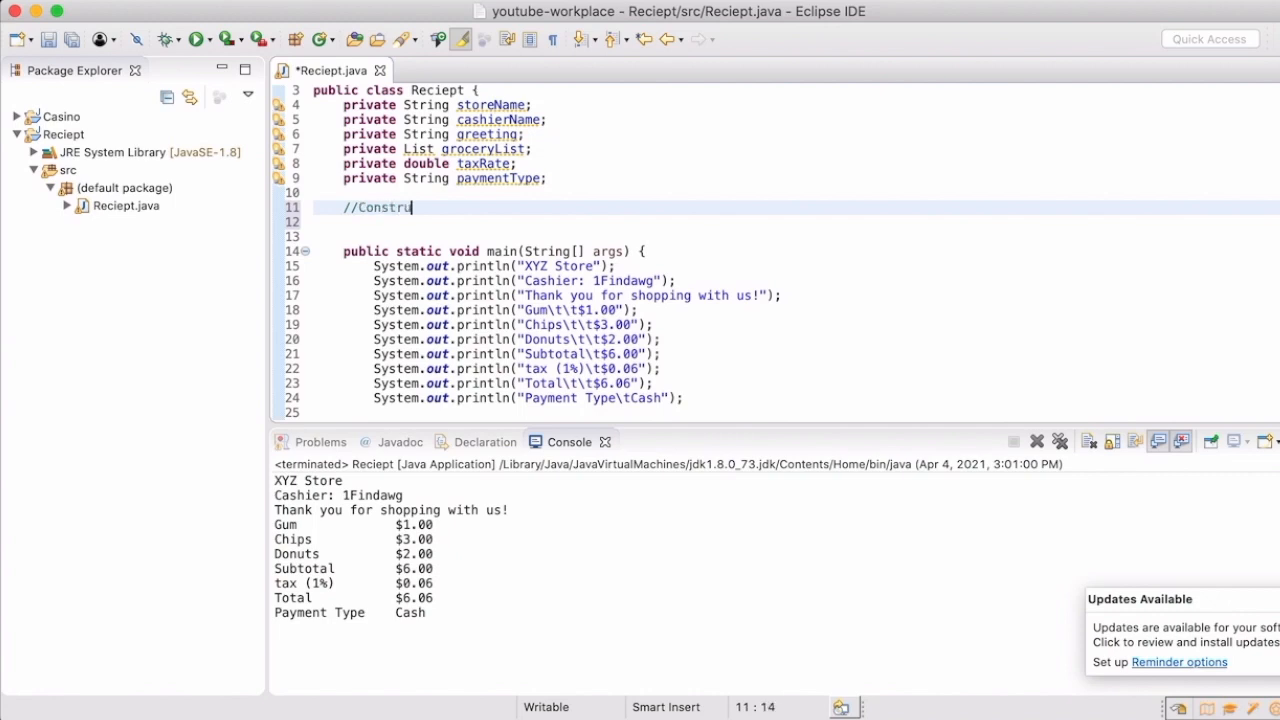
pyautogui.write('ctor')
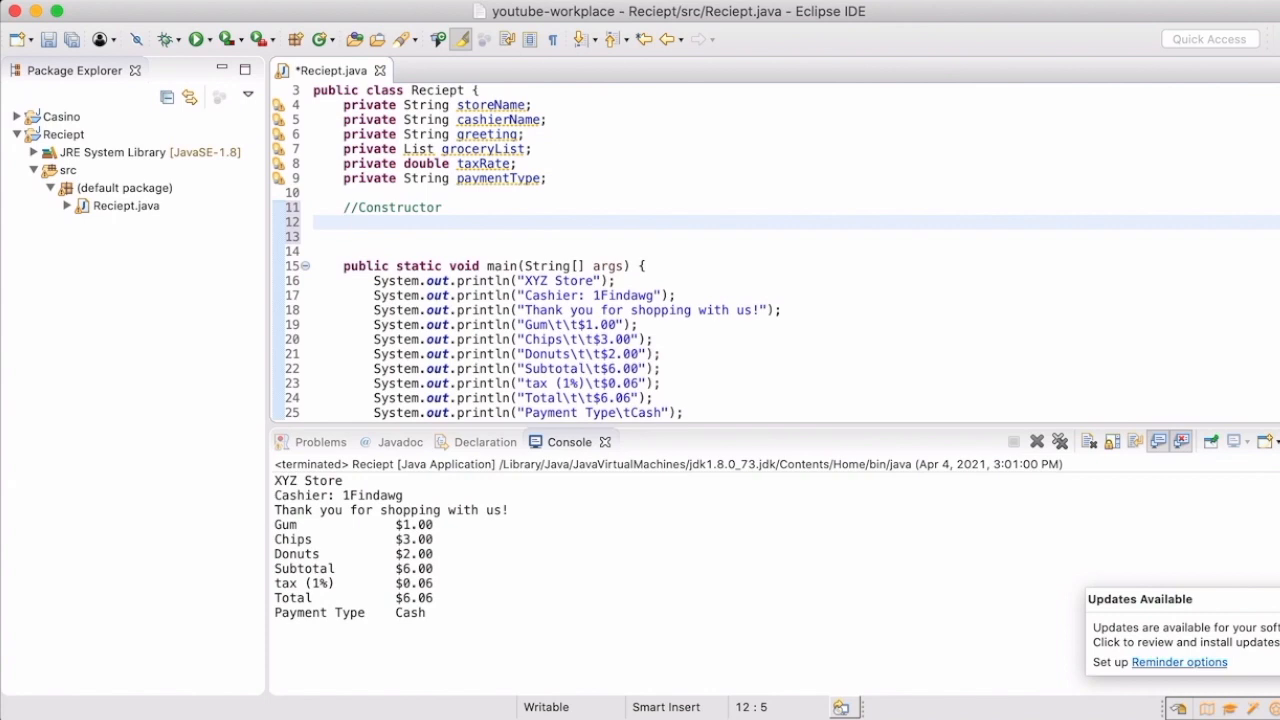
pyautogui.write('publi')
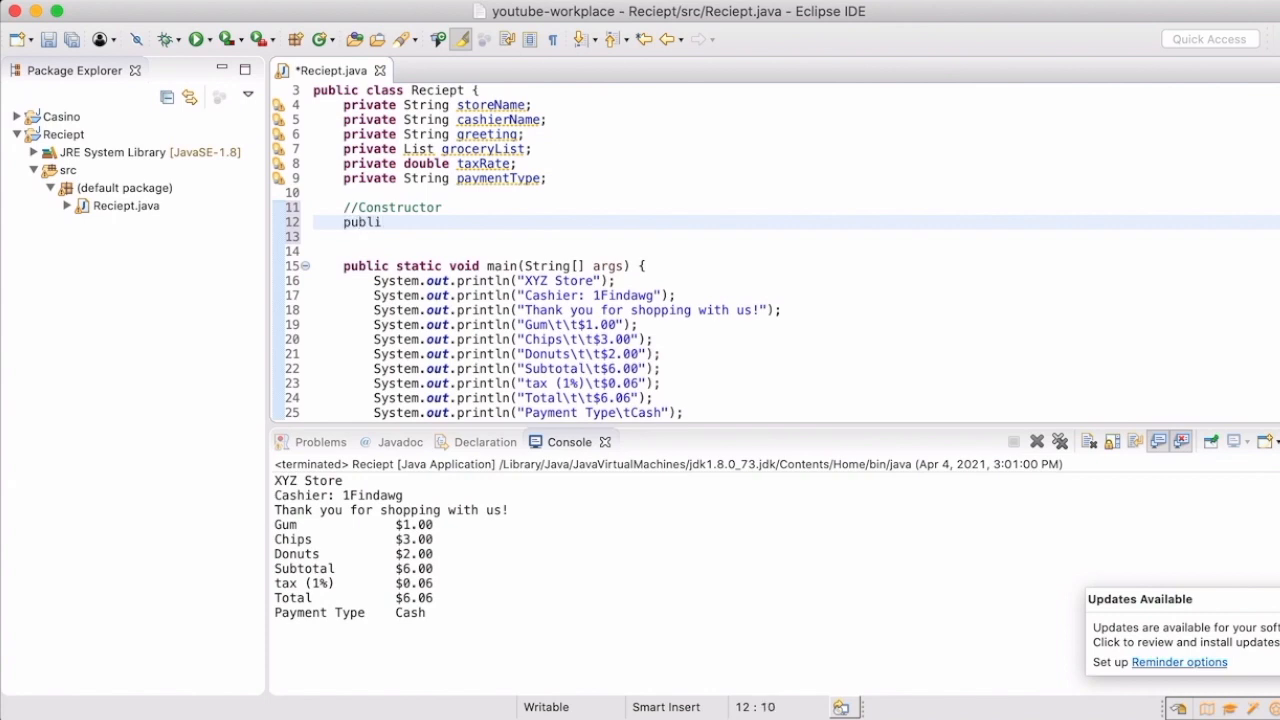
pyautogui.write('c')
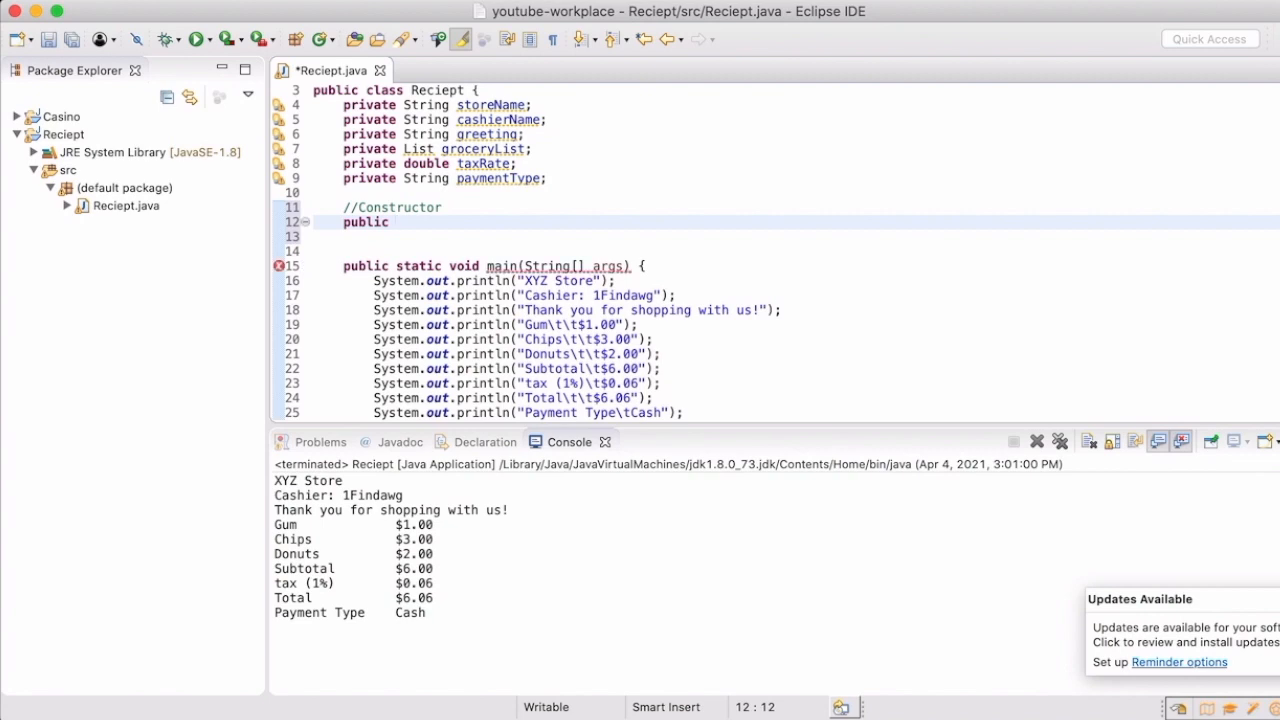
pyautogui.write('Recie')
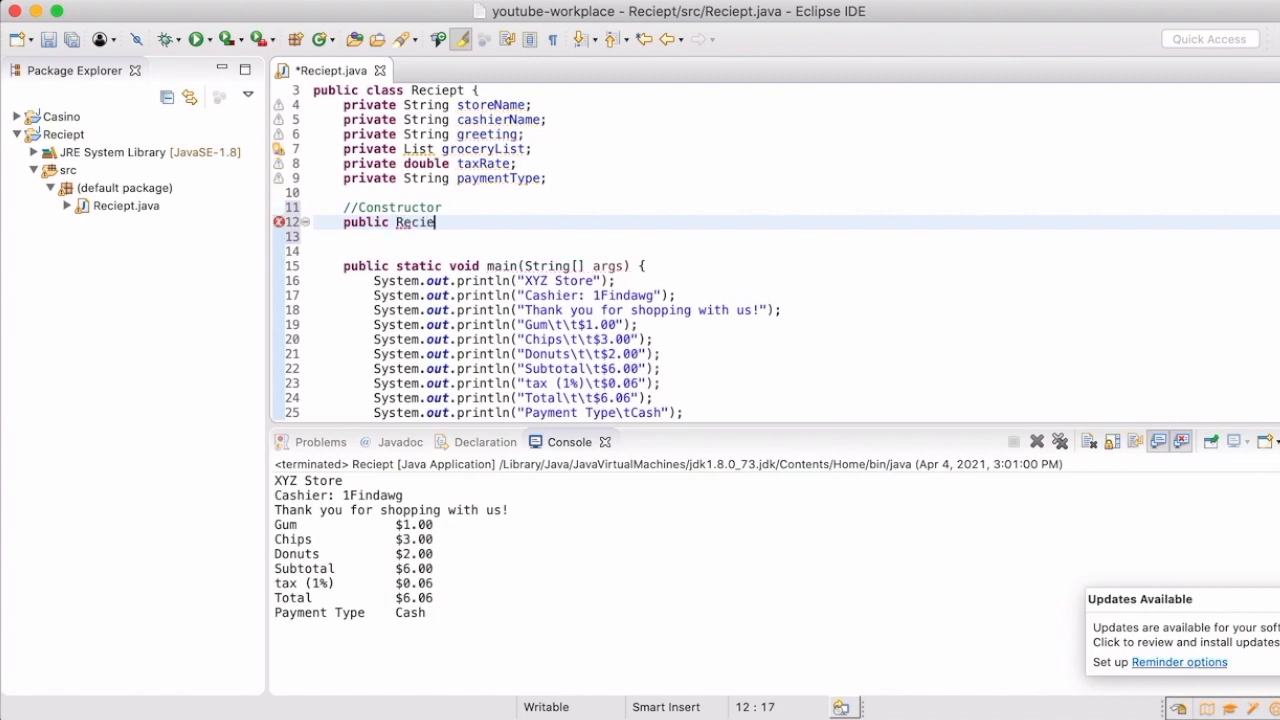
pyautogui.write('pt')
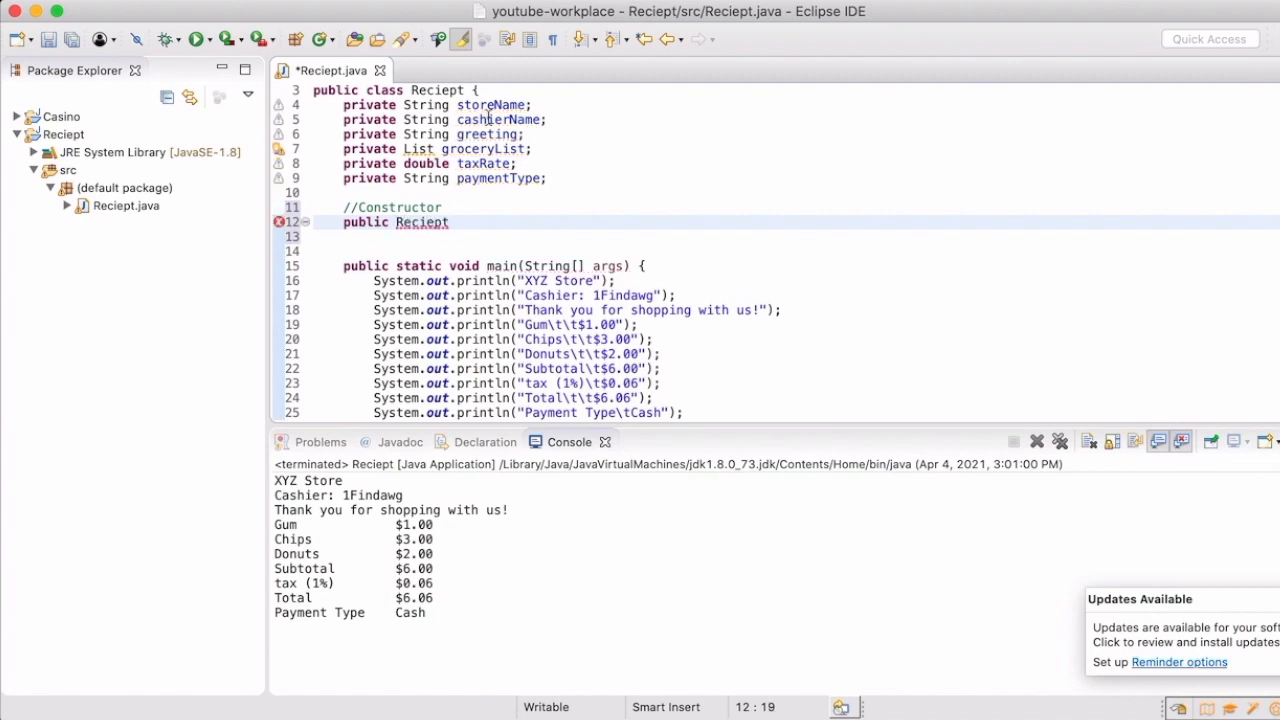
pyautogui.write('() {')
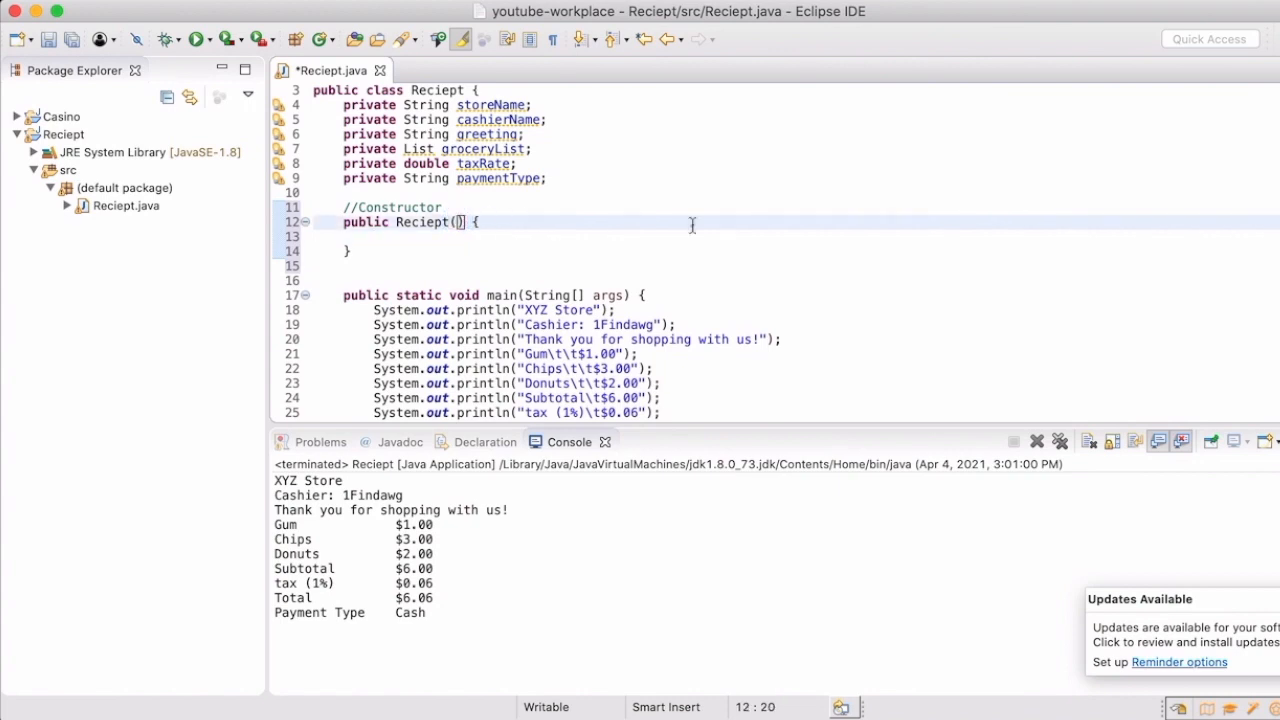
# - Fill the constructor parameters with 'String storeName, String cashierName'
pyautogui.write('s')
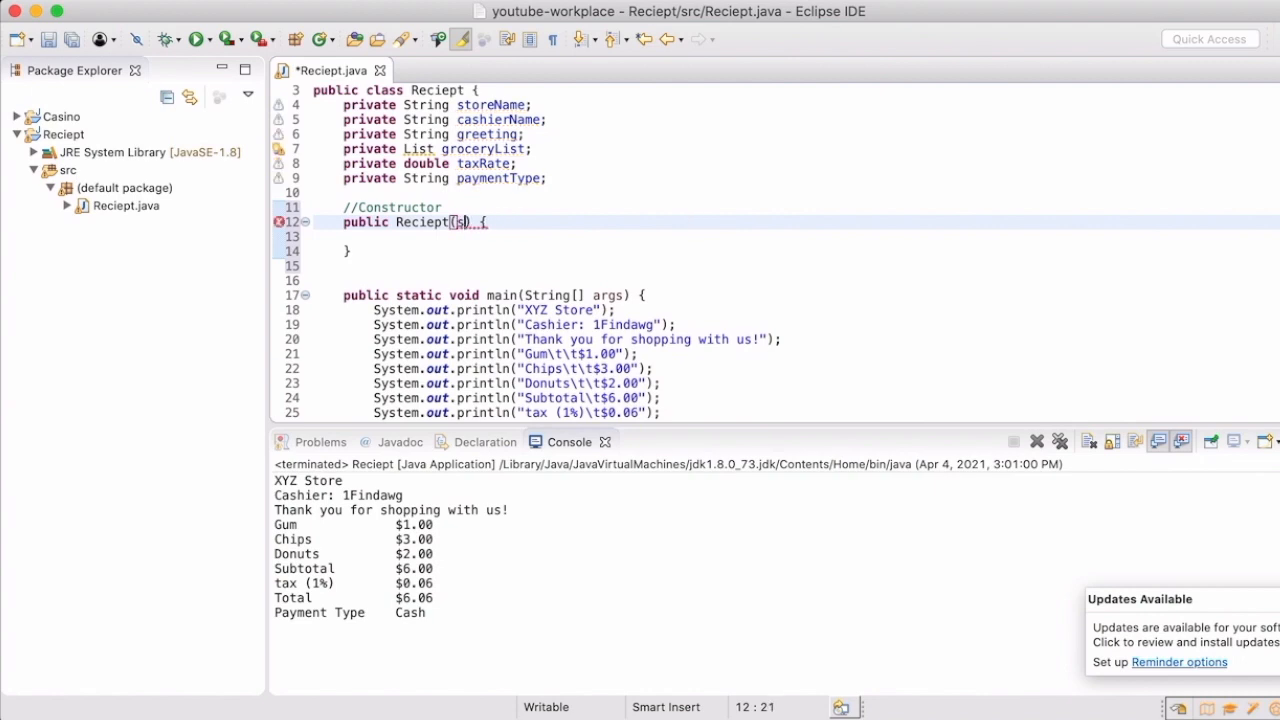
pyautogui.write('String')
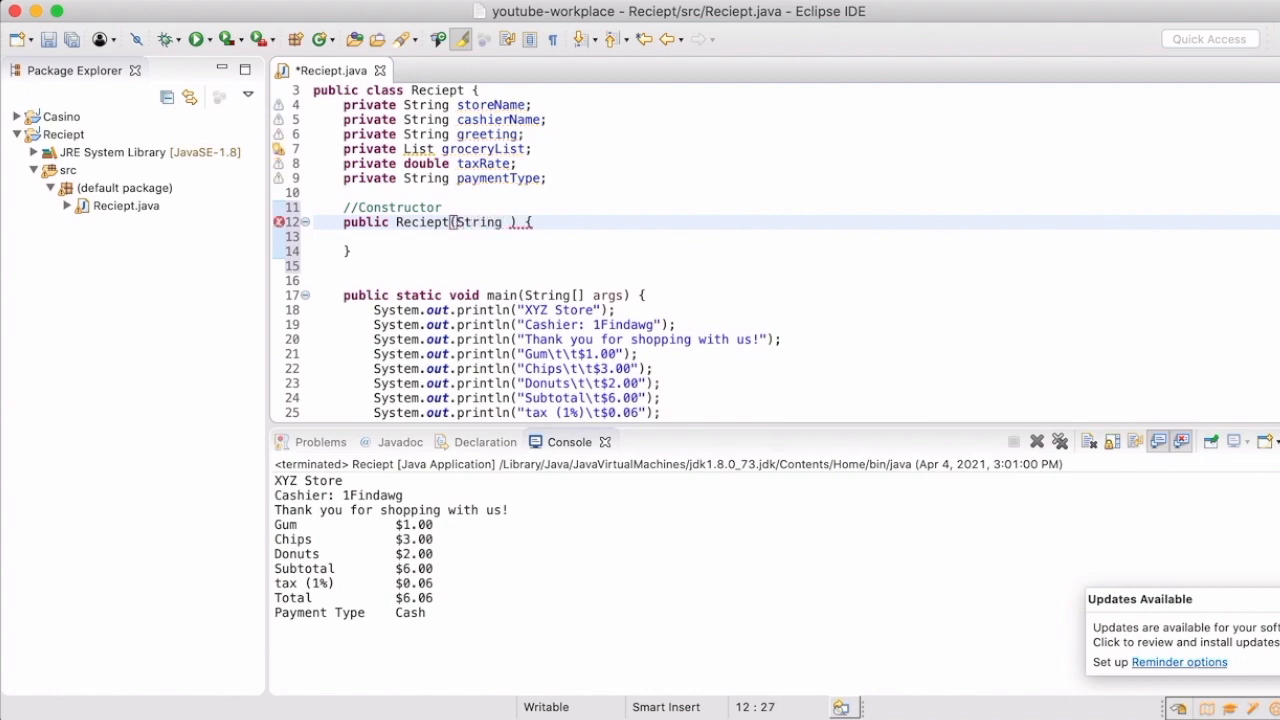
pyautogui.write('storeName,')
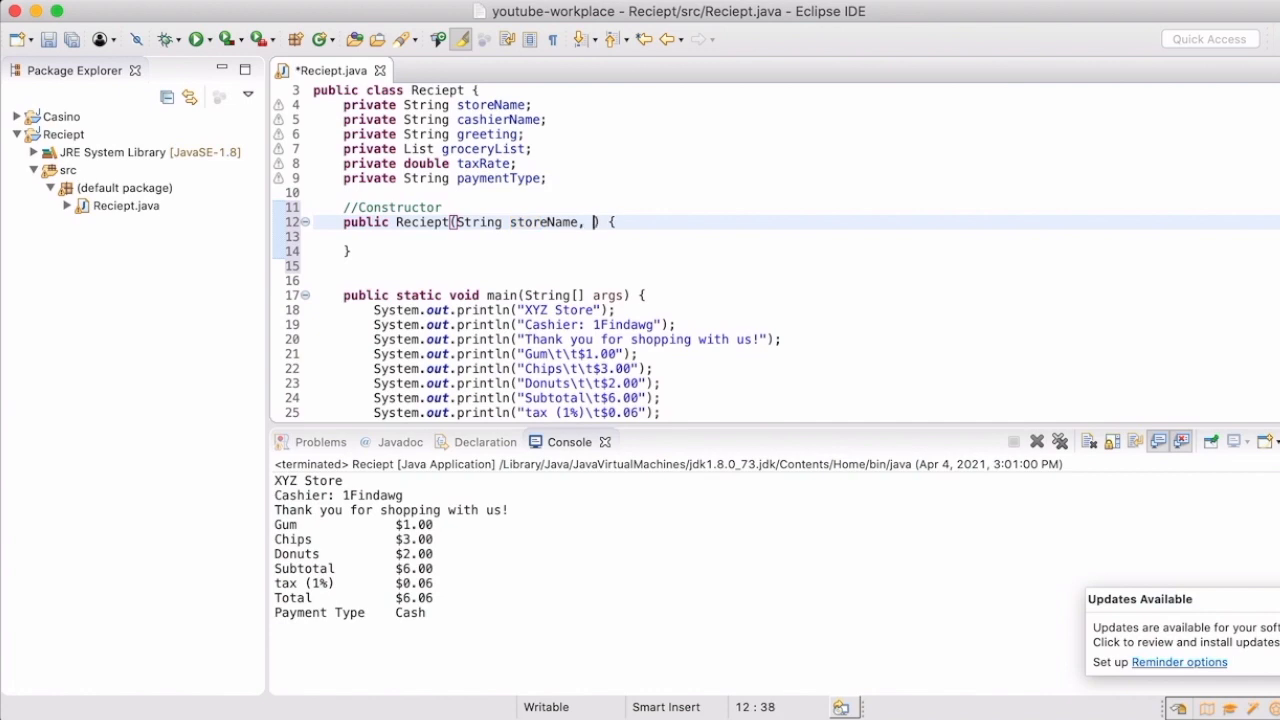
pyautogui.write('Stp')
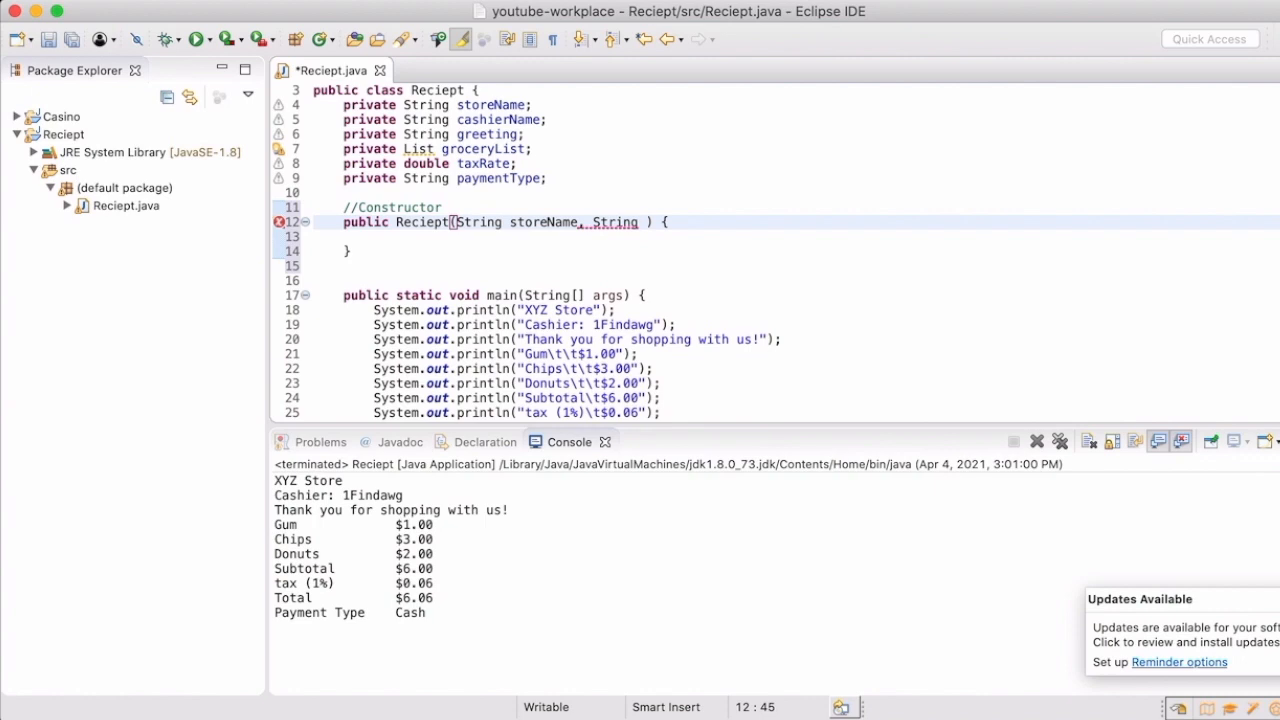
pyautogui.write('cashier')
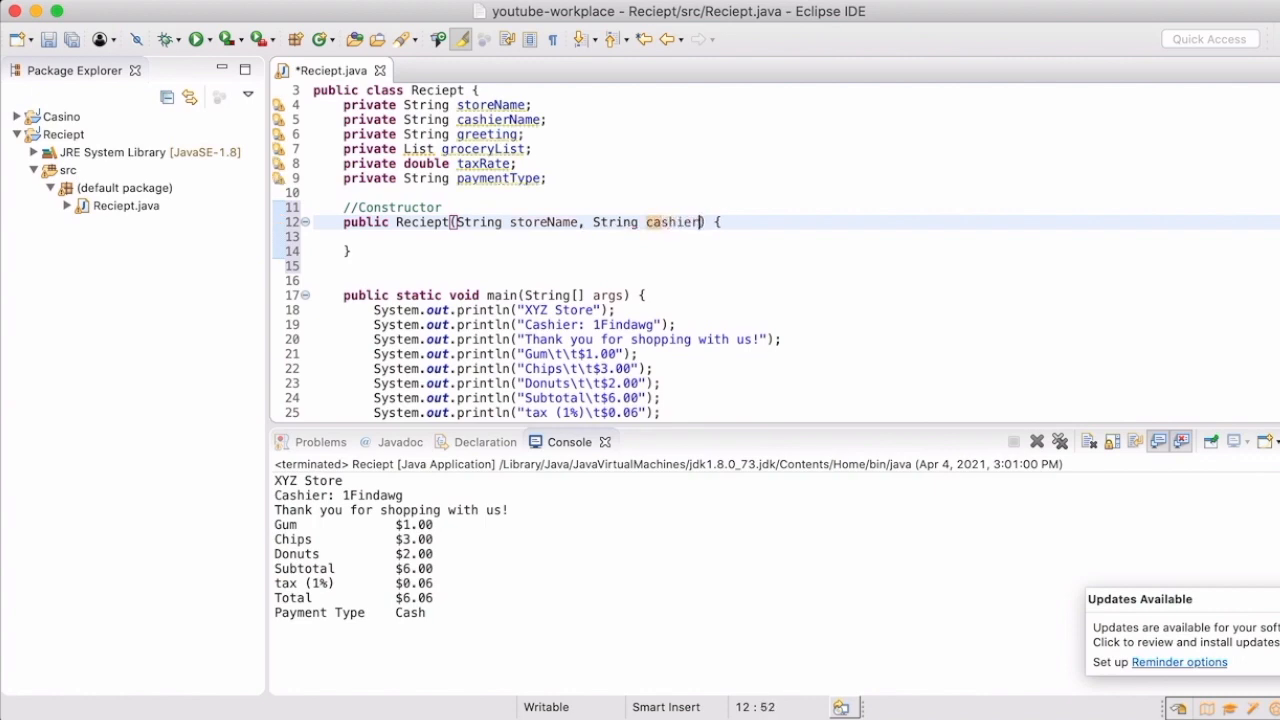
pyautogui.write('Name')
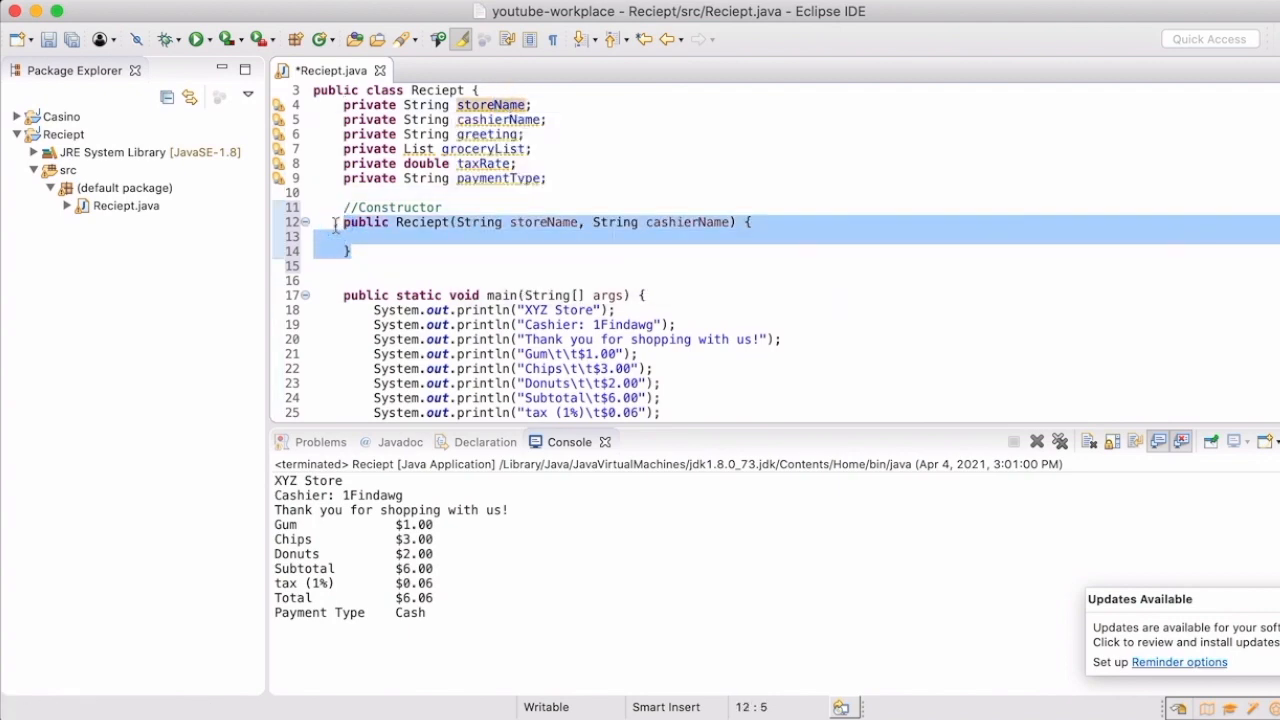
# - Delete the hand-written constructor and generate one from all six Reciept fields
pyautogui.press('Delete')
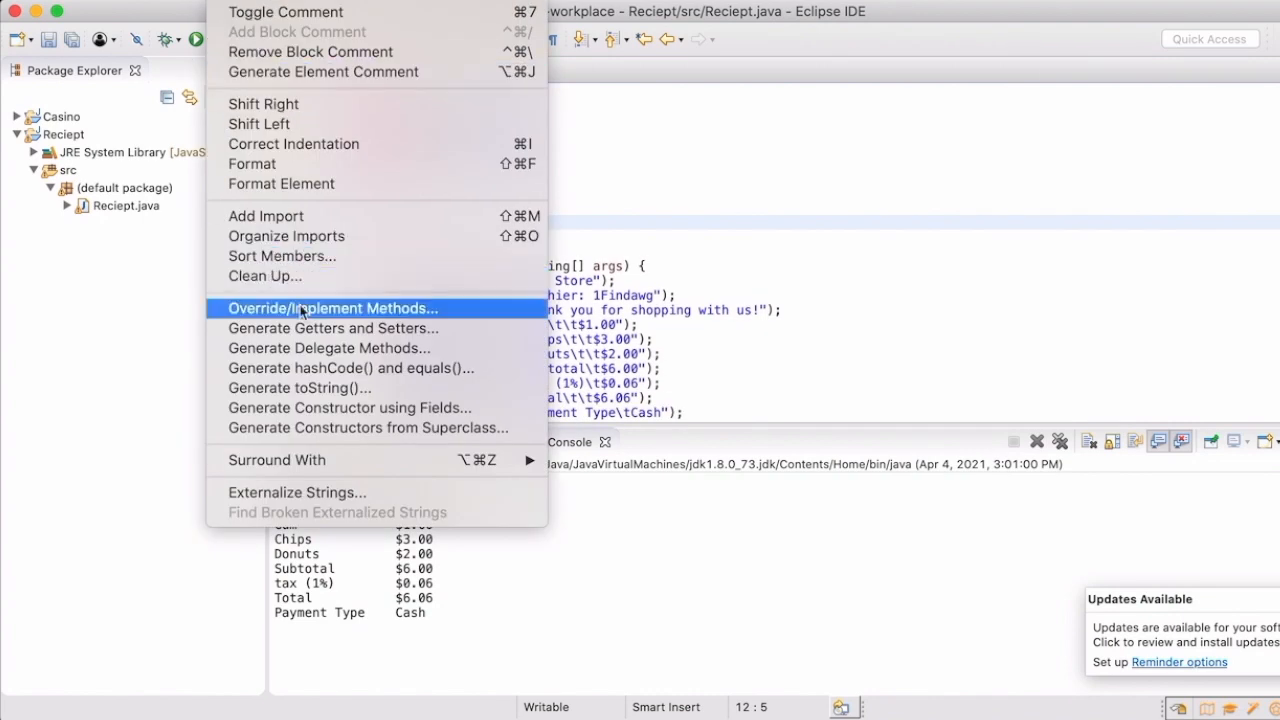
pyautogui.moveTo(349, 407)
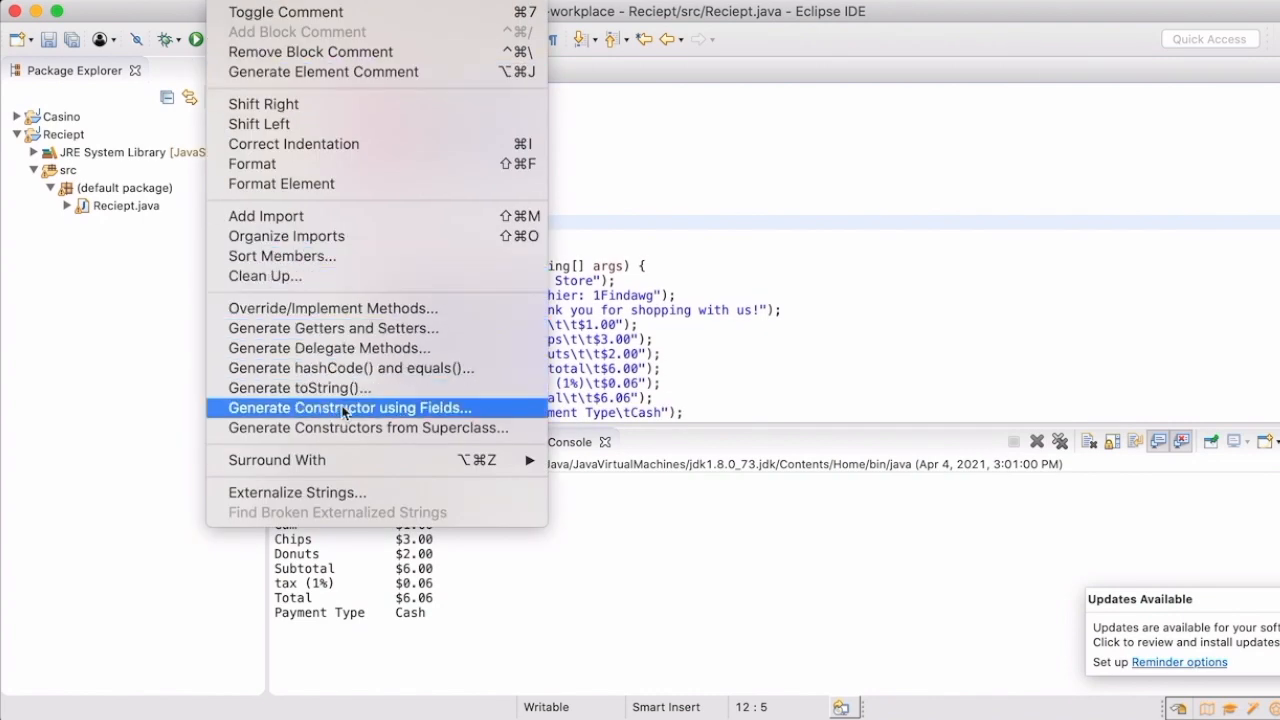
pyautogui.click(348, 407)
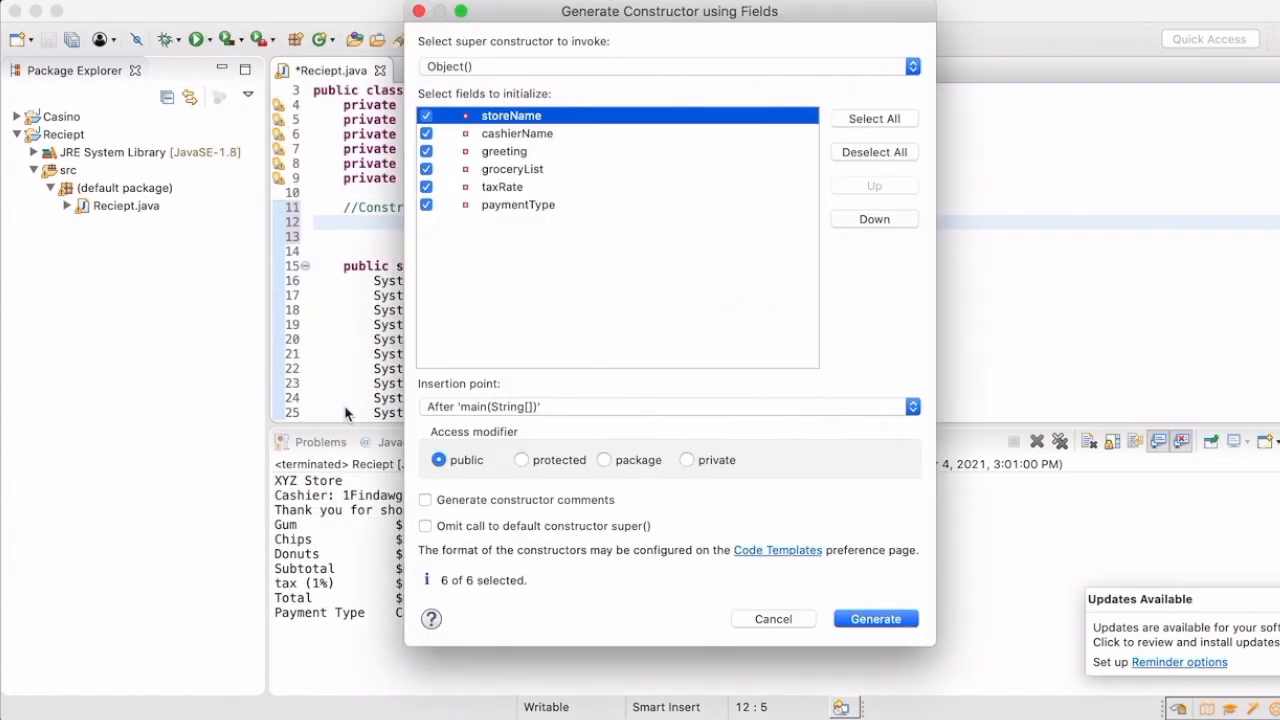
pyautogui.moveTo(524, 273)
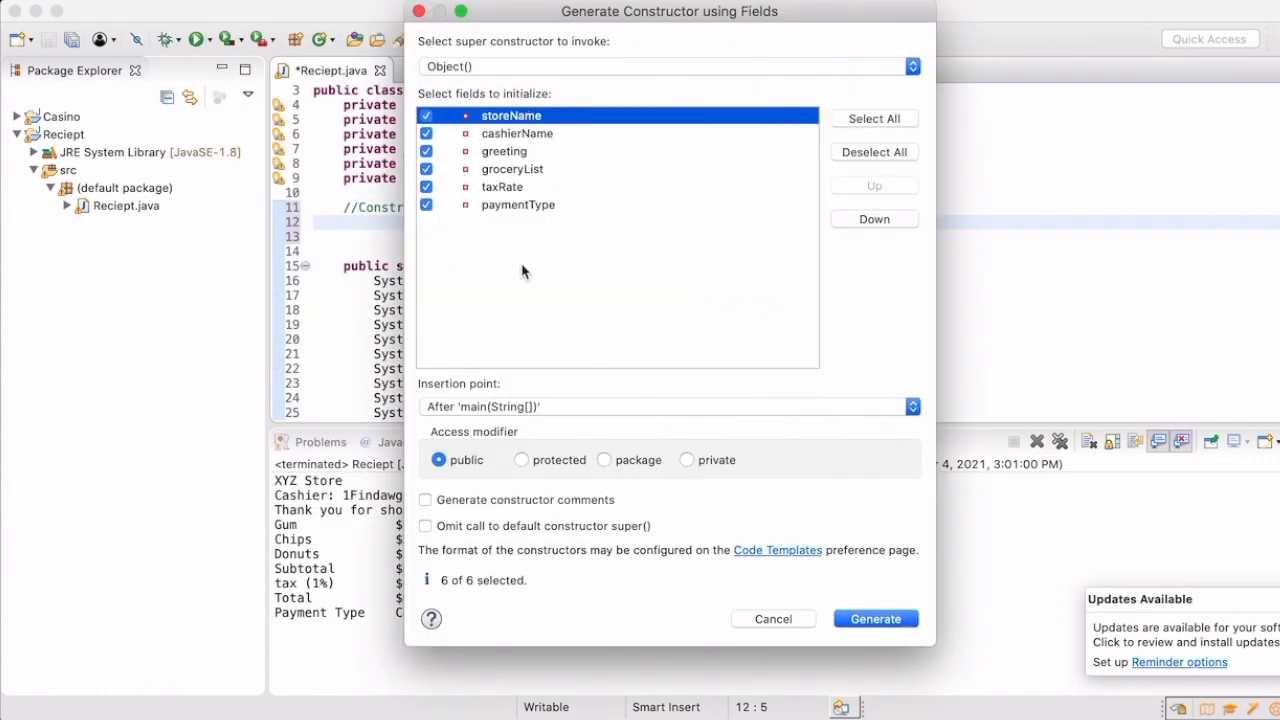
pyautogui.moveTo(778, 564)
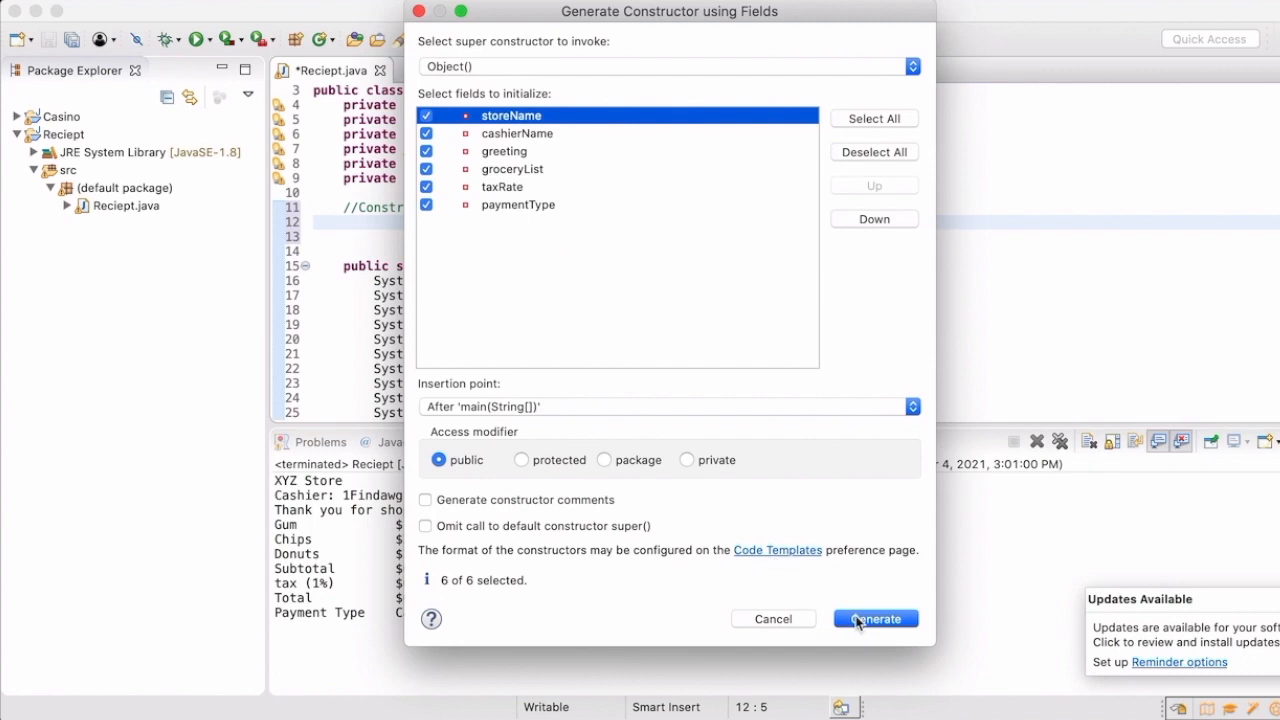
pyautogui.click(875, 618)
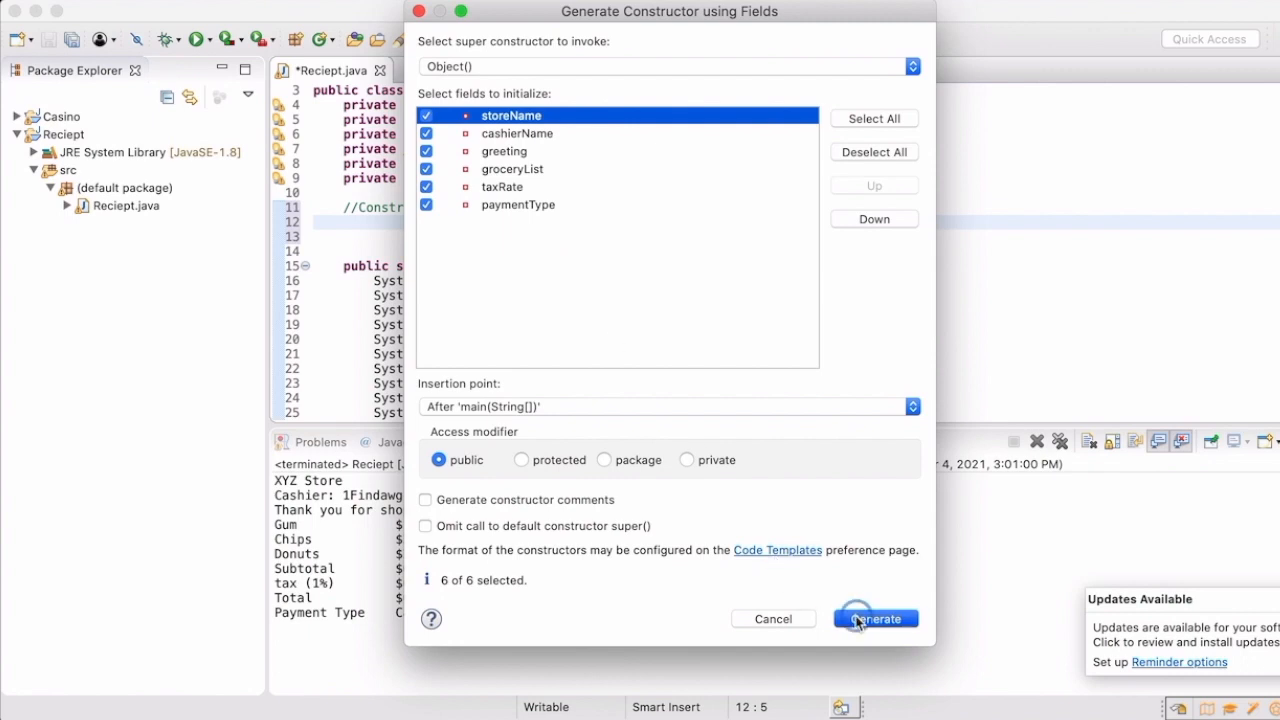
pyautogui.click(875, 618)
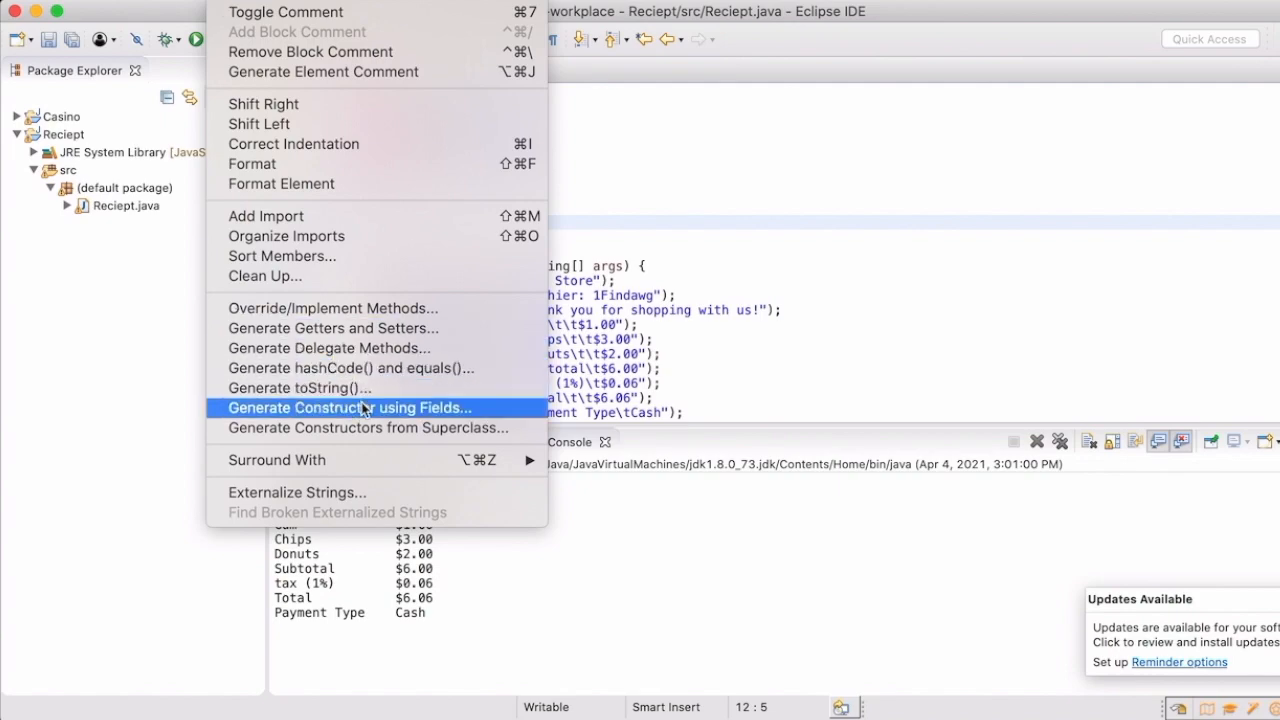
pyautogui.click(349, 407)
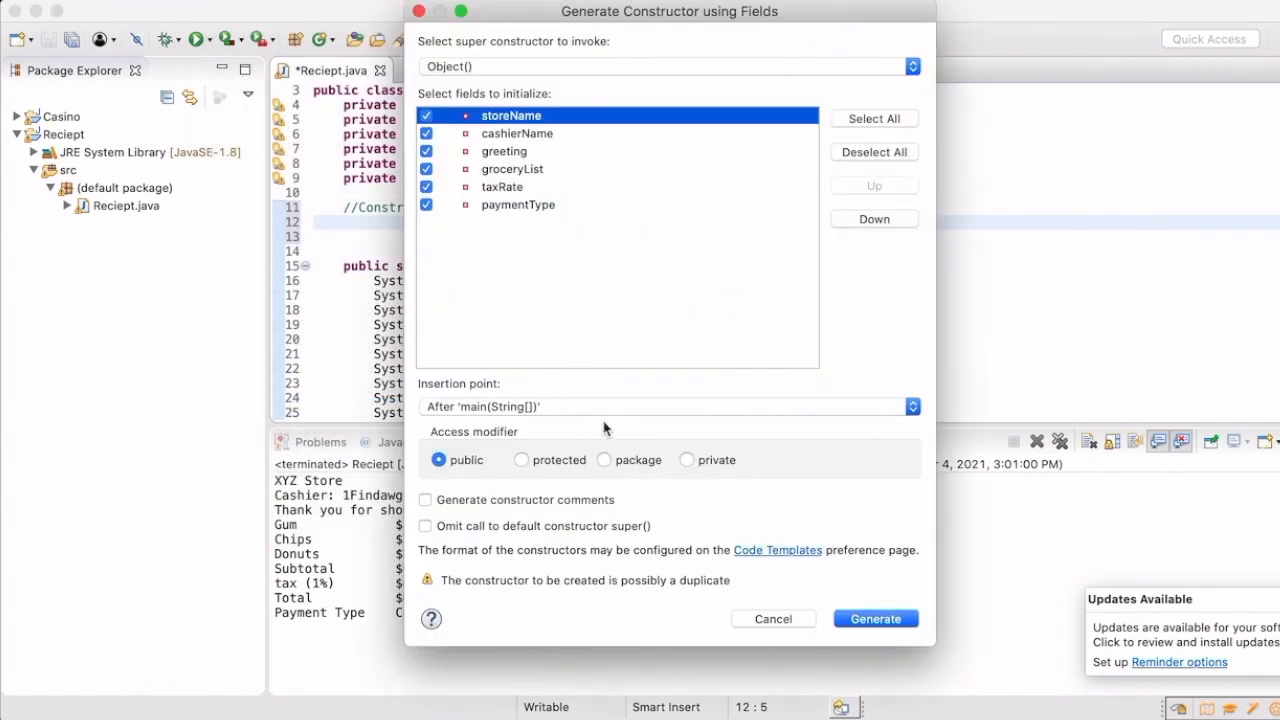
pyautogui.moveTo(300, 349)
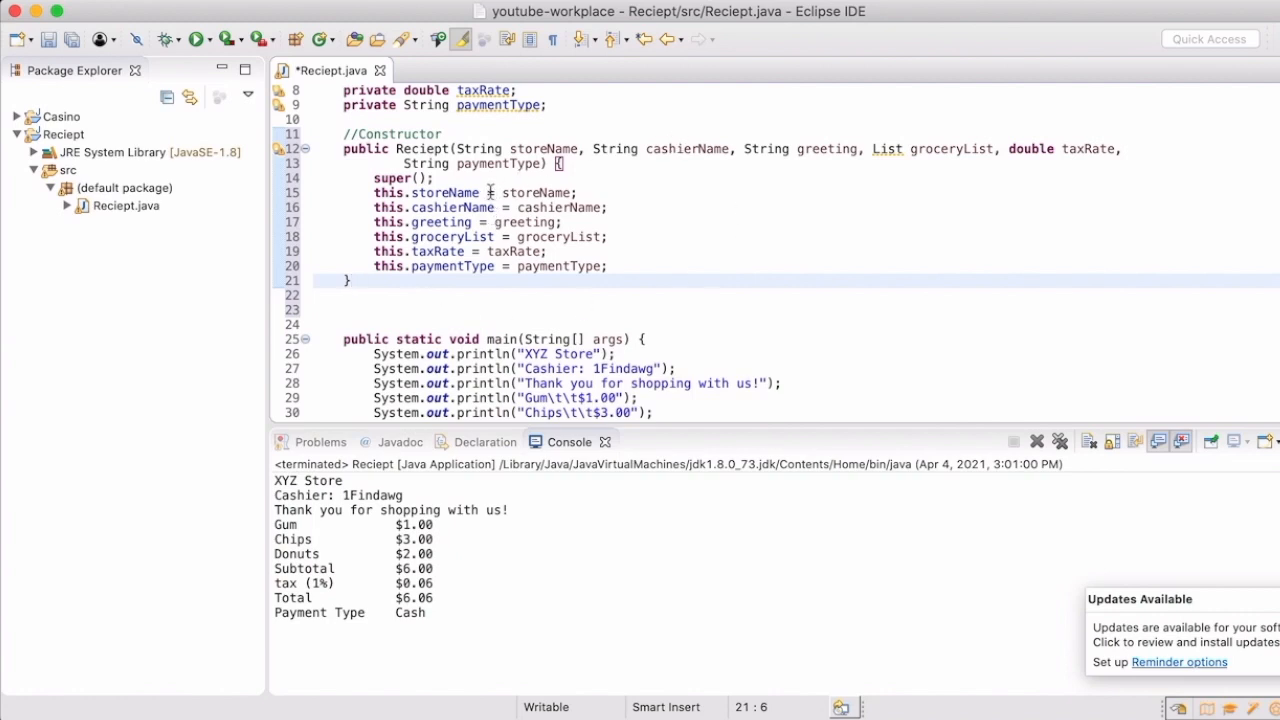
# - Delete the super() line from the generated constructor, leaving the six field assignments
pyautogui.press('Delete')
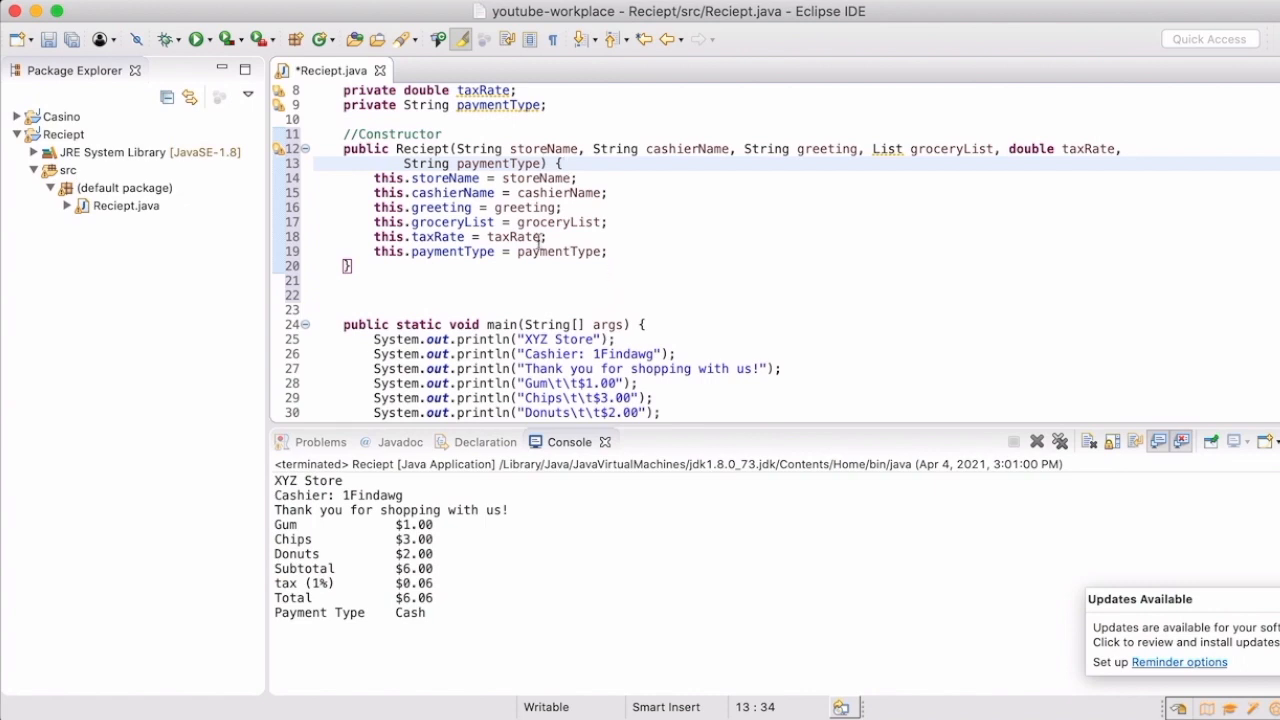
pyautogui.moveTo(881, 172)
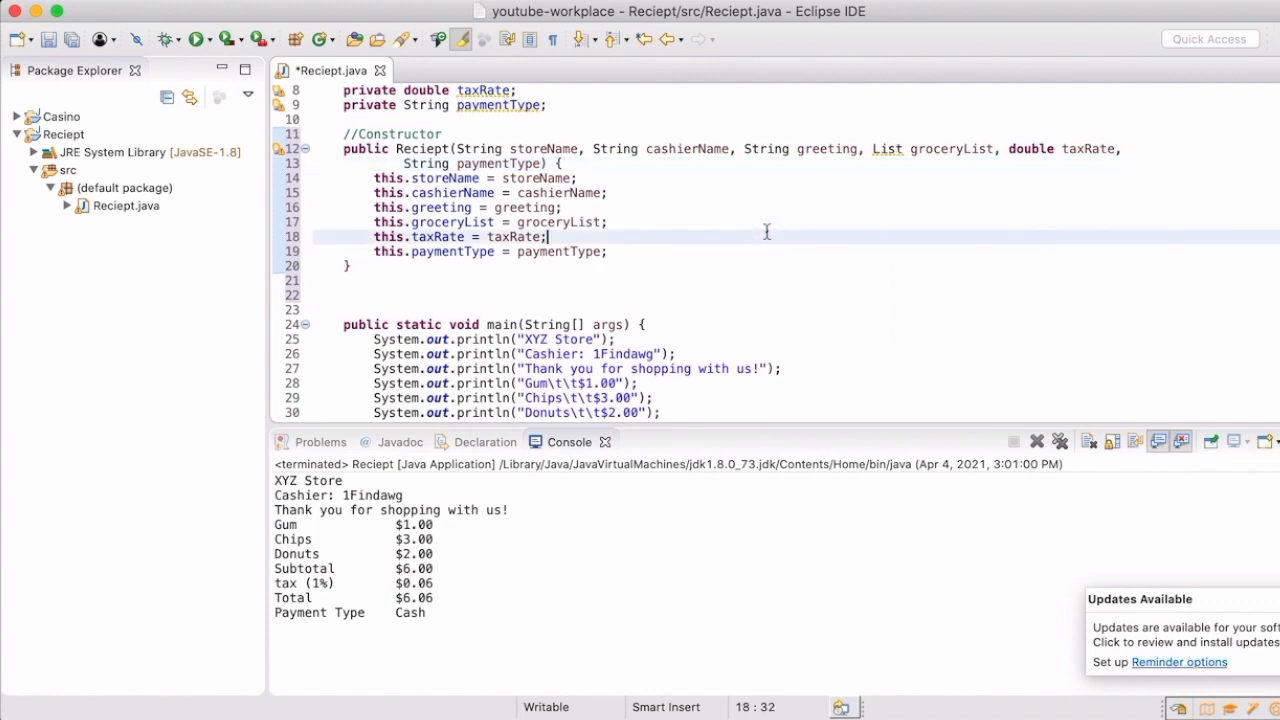
pyautogui.click(377, 178)
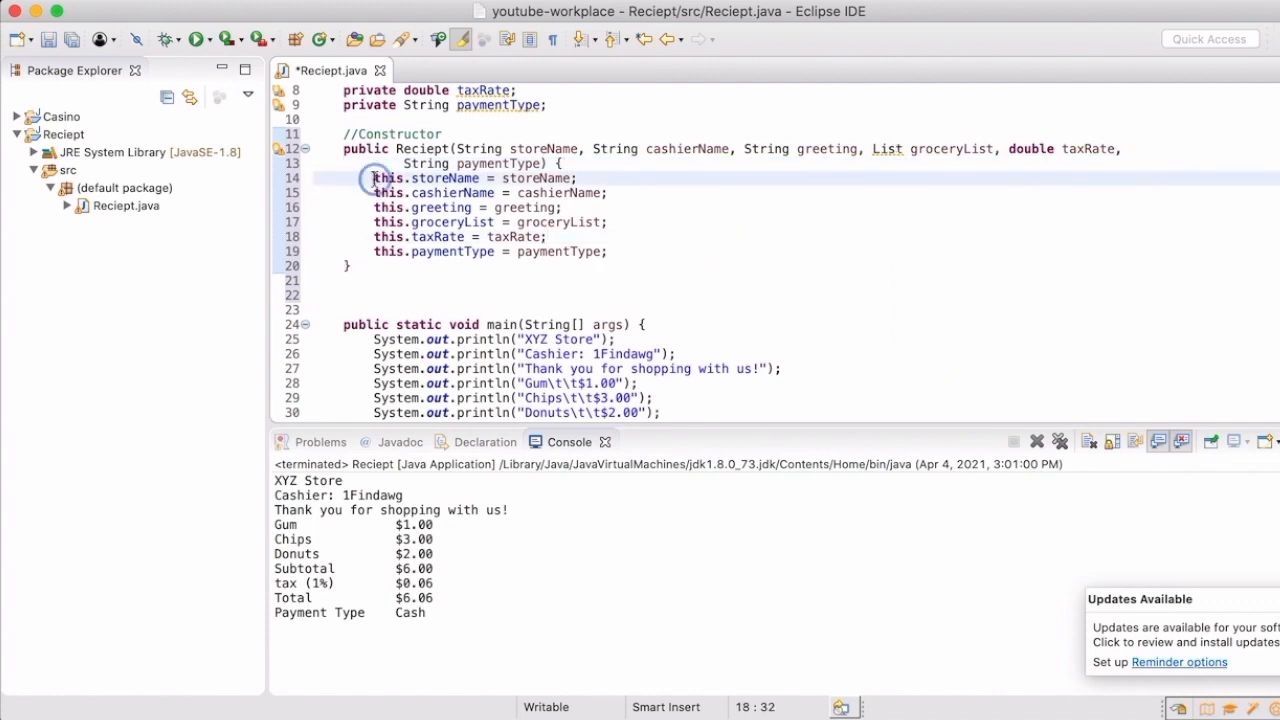
pyautogui.click(370, 236)
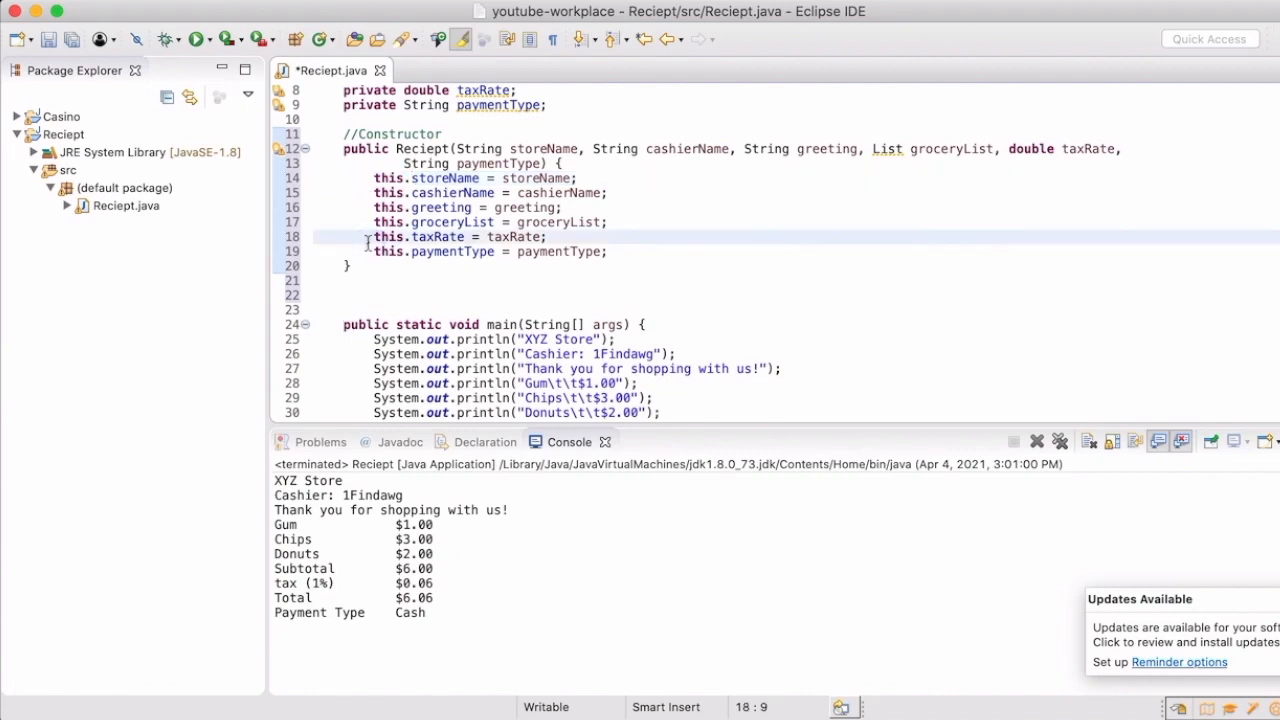
pyautogui.scroll(3)
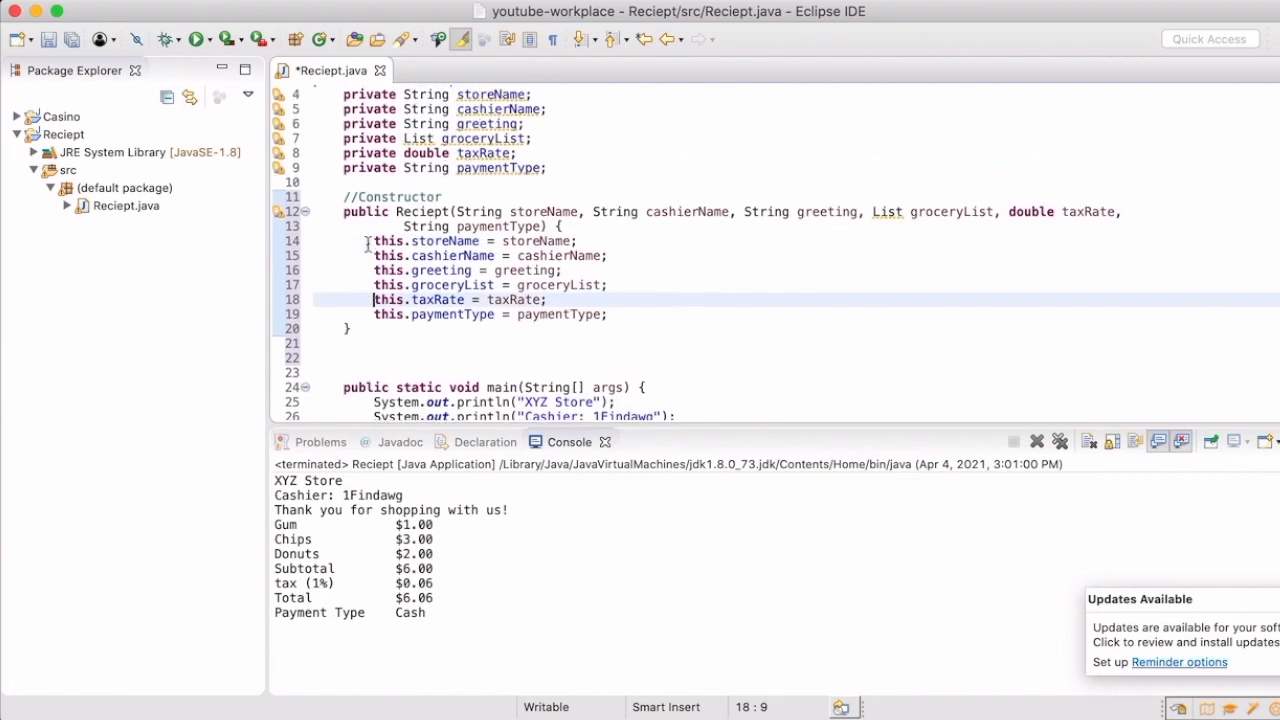
pyautogui.scroll(3)
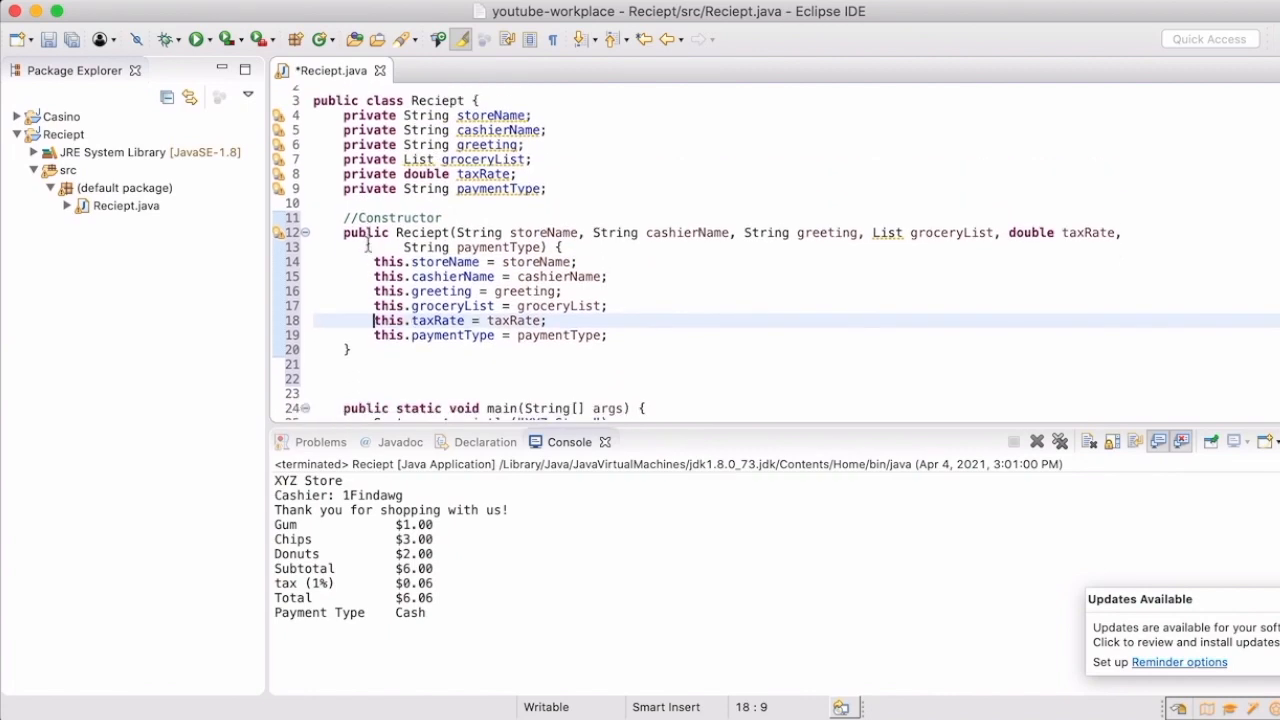
pyautogui.scroll(-3)
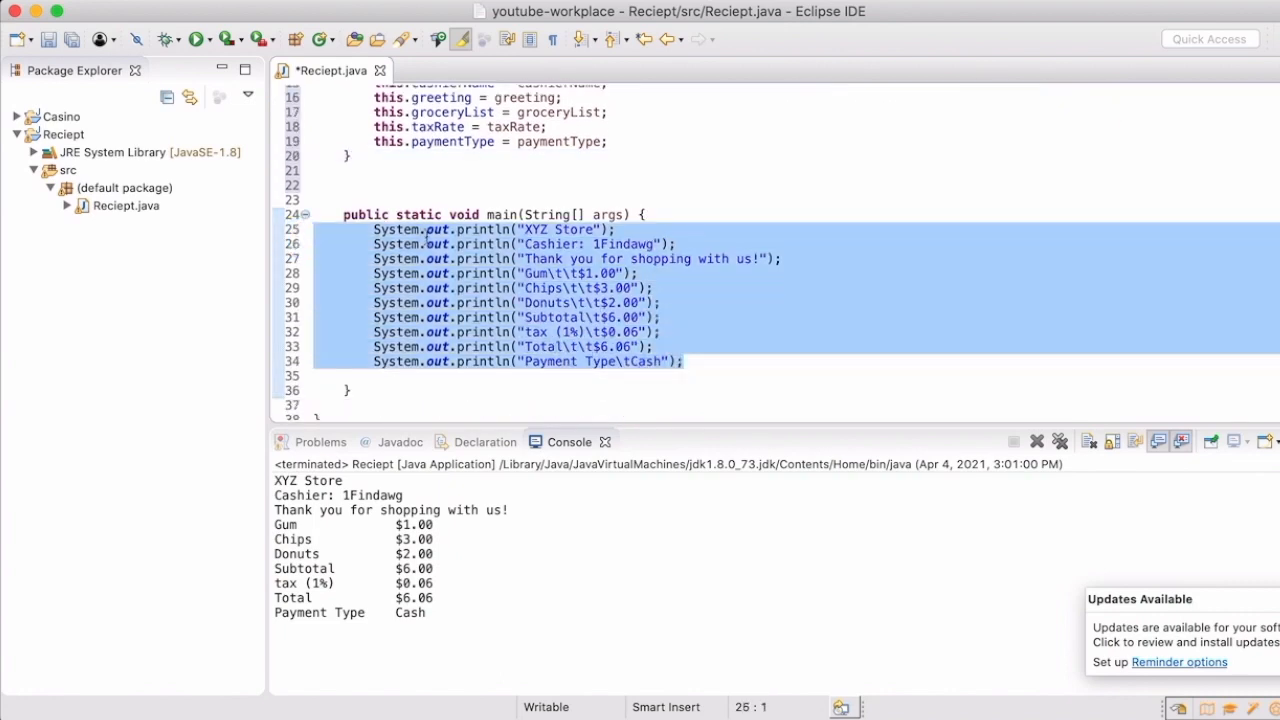
# - Move the ten receipt println lines from main to the end of the Reciept constructor
pyautogui.press('Delete')
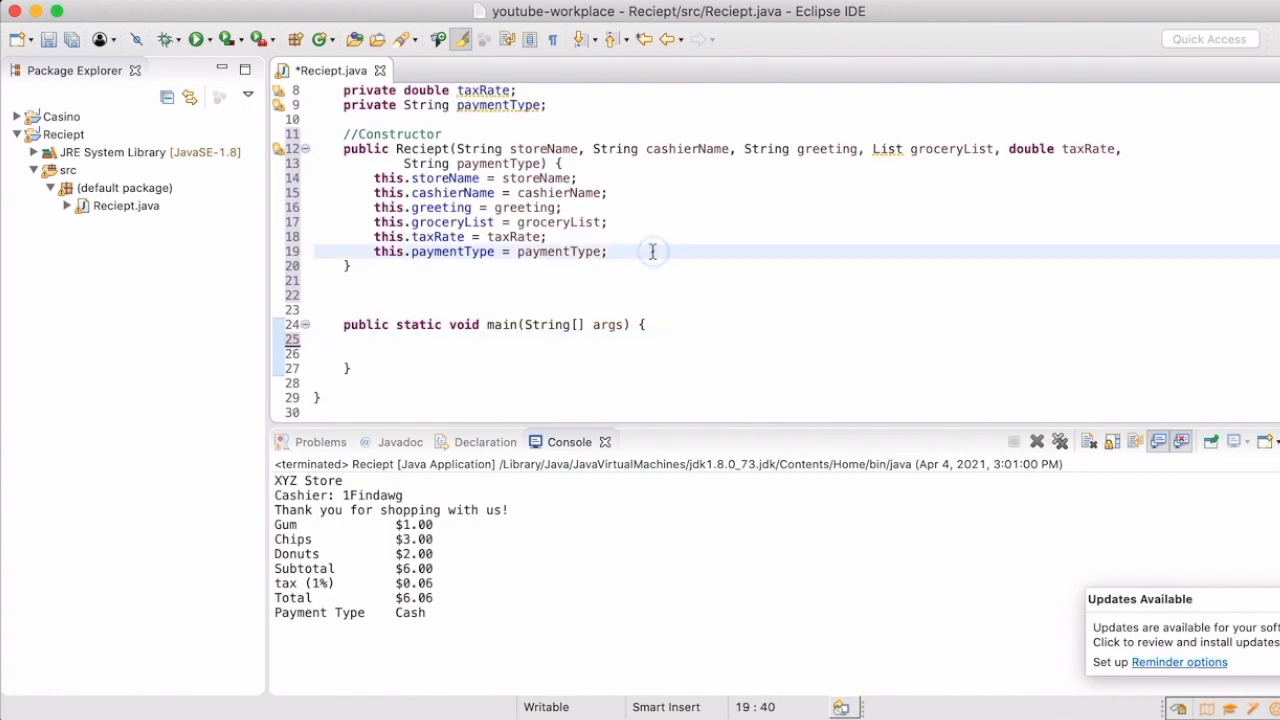
pyautogui.write('System.out.println("XYZ Store");')
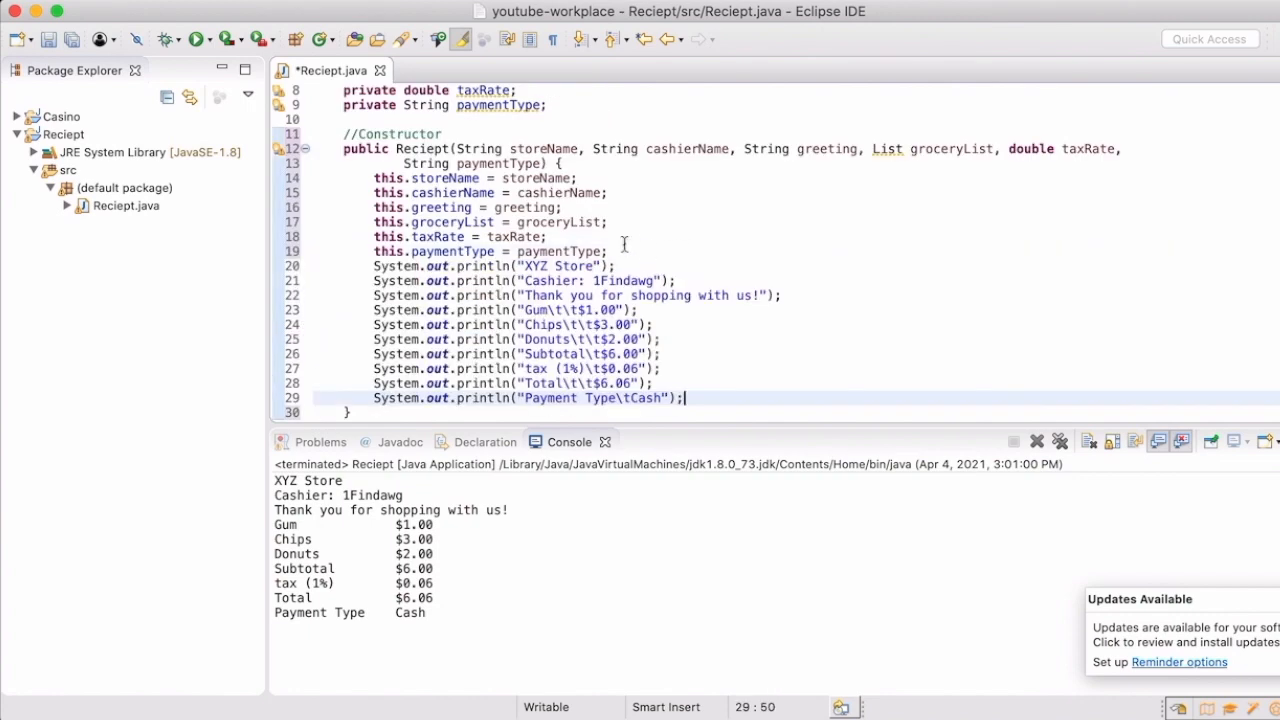
pyautogui.doubleClick(542, 148)
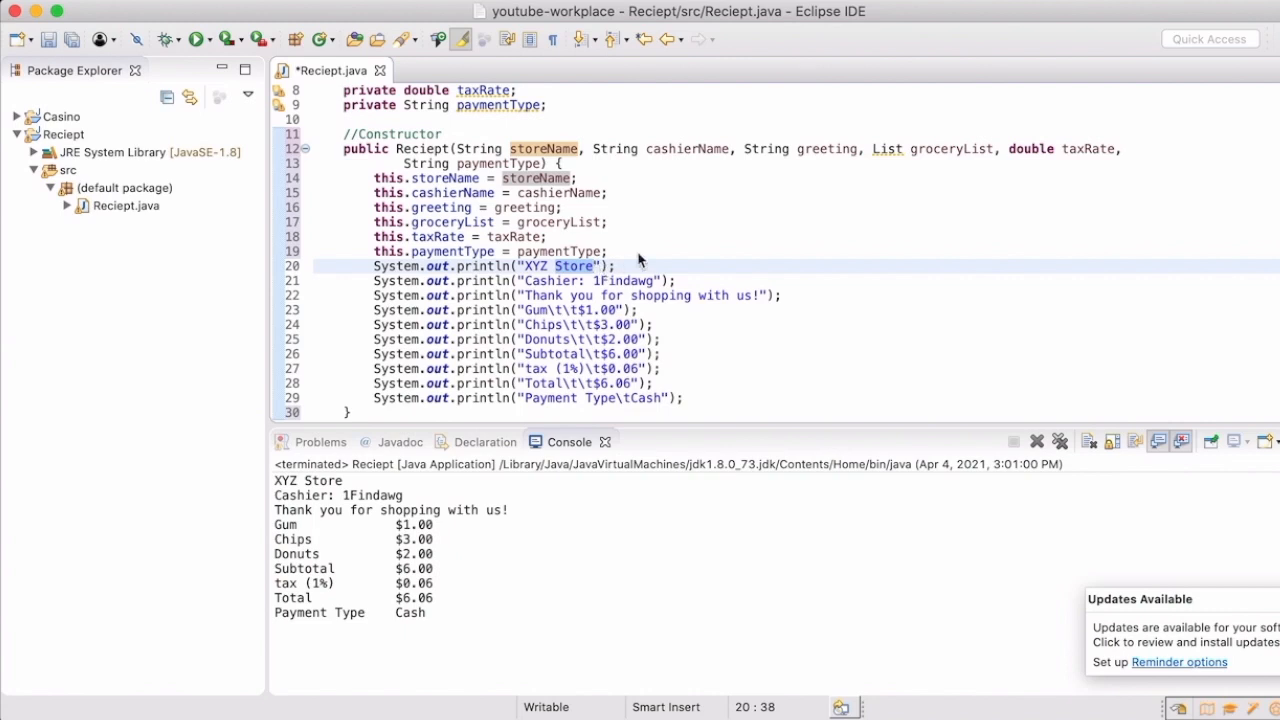
pyautogui.scroll(-3)
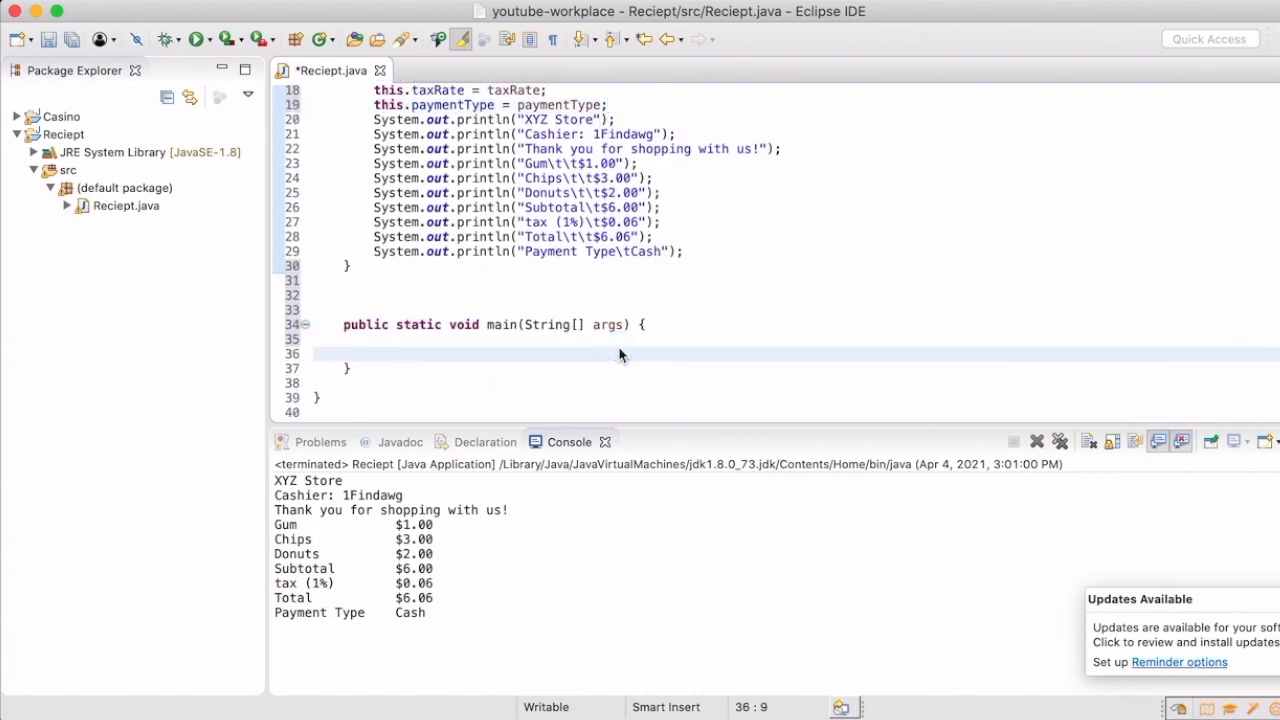
pyautogui.click(615, 339)
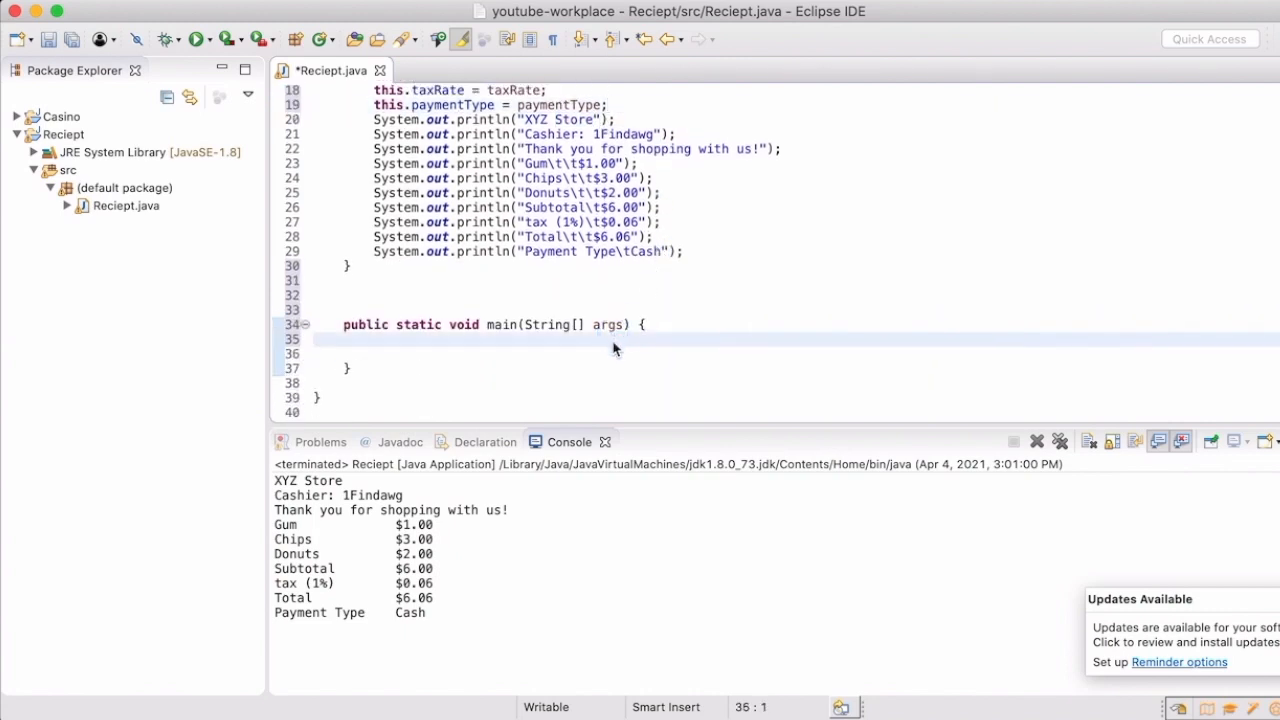
pyautogui.moveTo(611, 355)
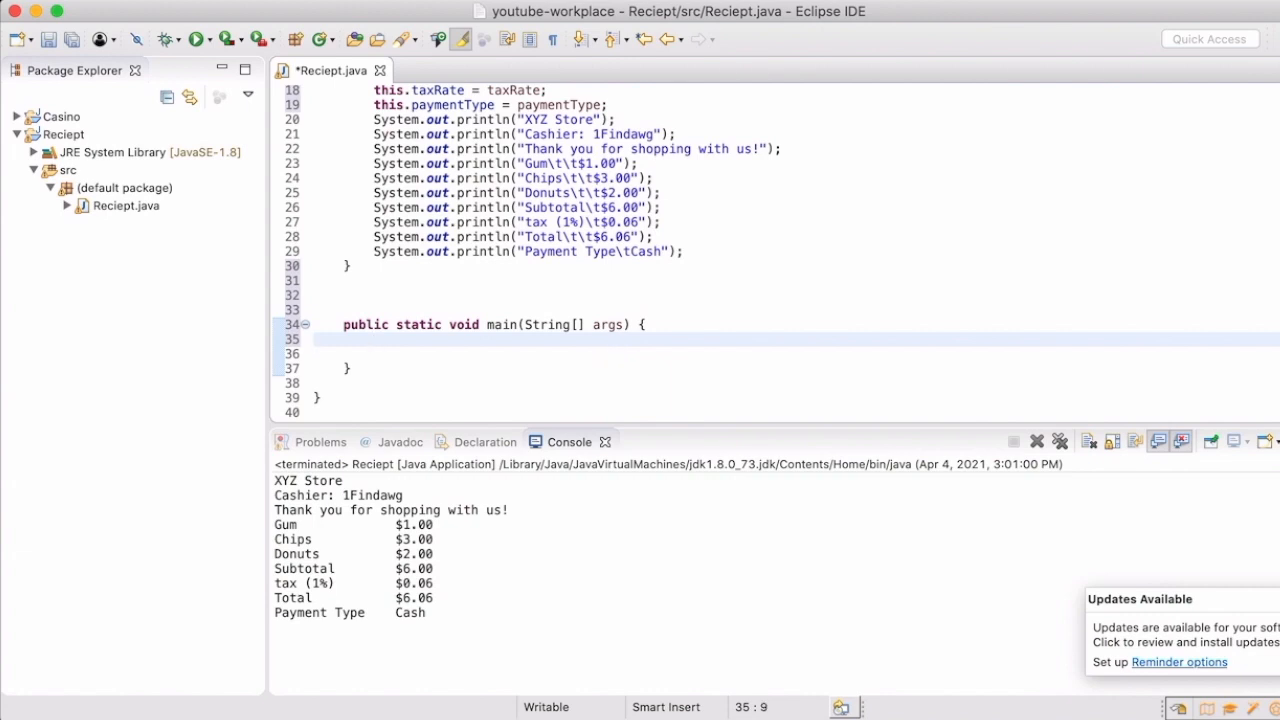
pyautogui.scroll(3)
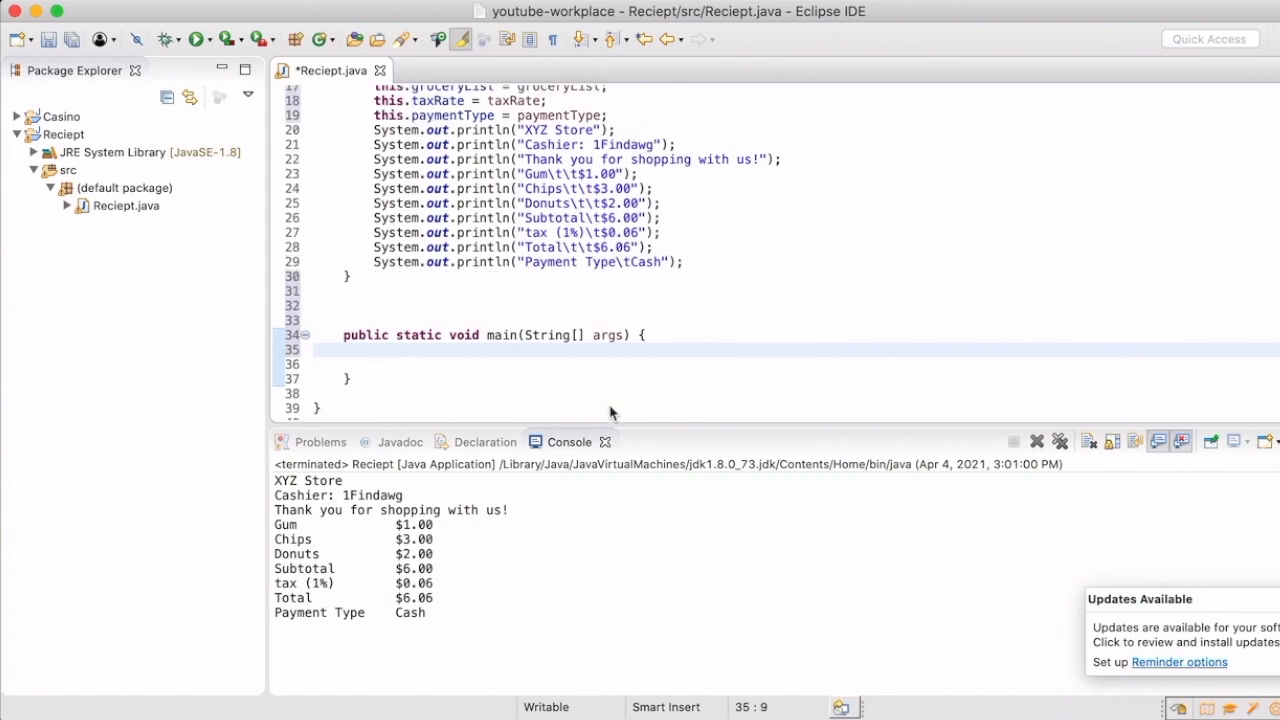
# - Start the declaration Reciept r1 = new Reciept(); in main
pyautogui.write('Reci')
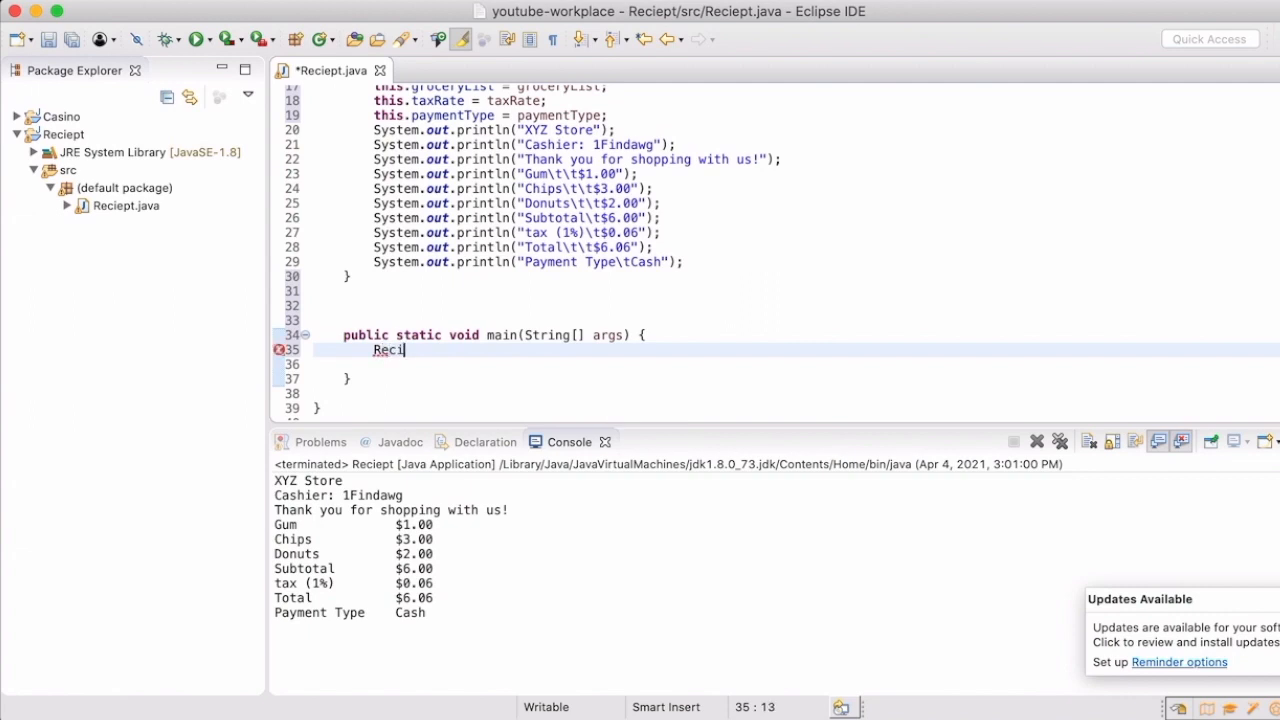
pyautogui.write('ept')
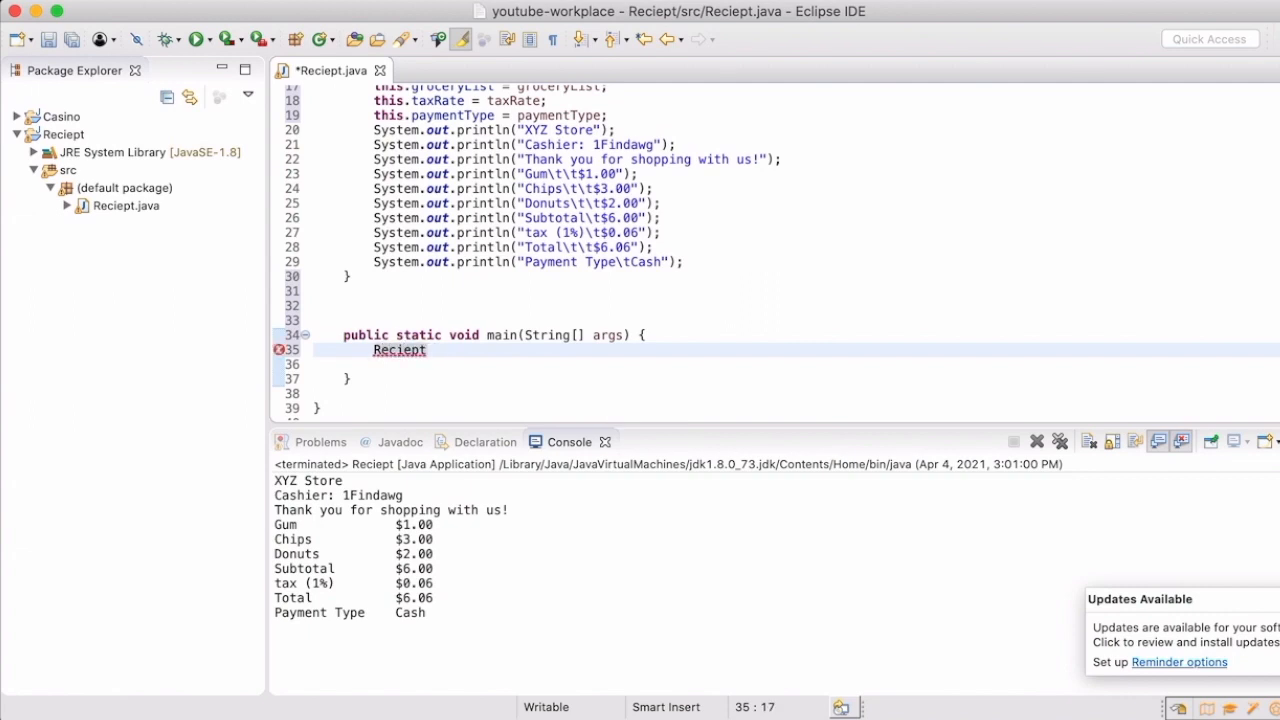
pyautogui.scroll(3)
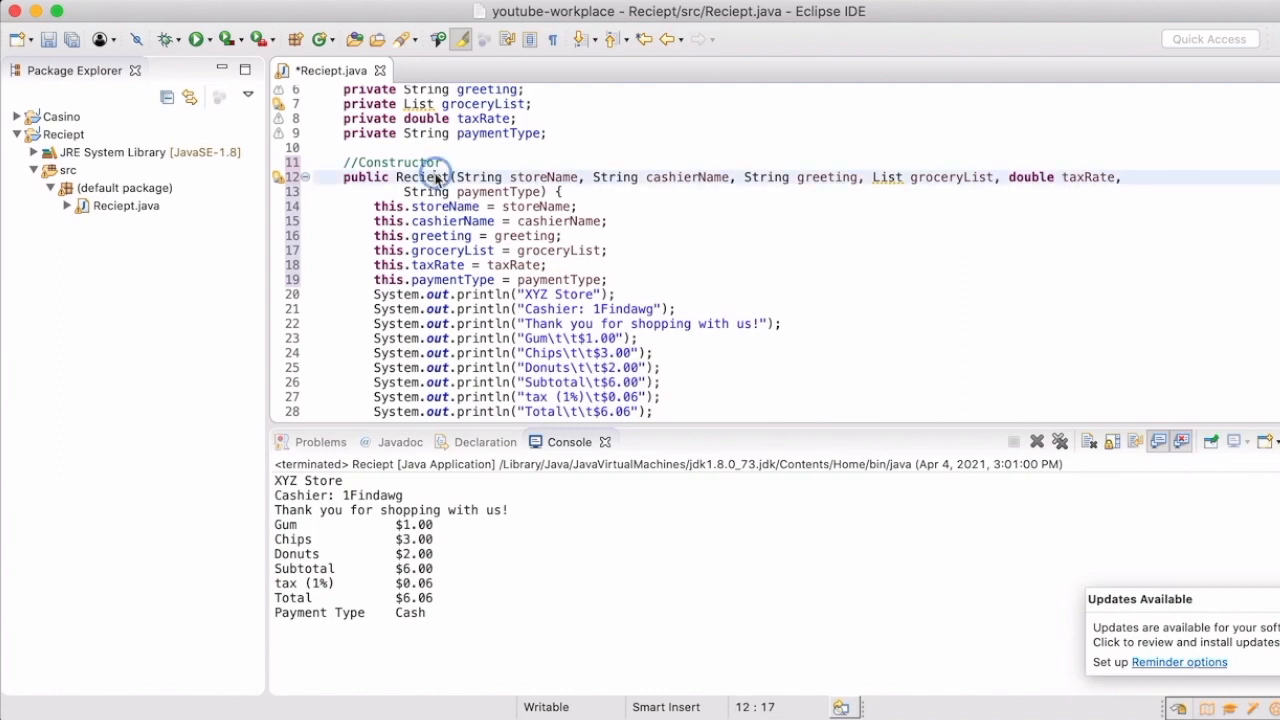
pyautogui.scroll(-3)
pyautogui.write('Reciept')
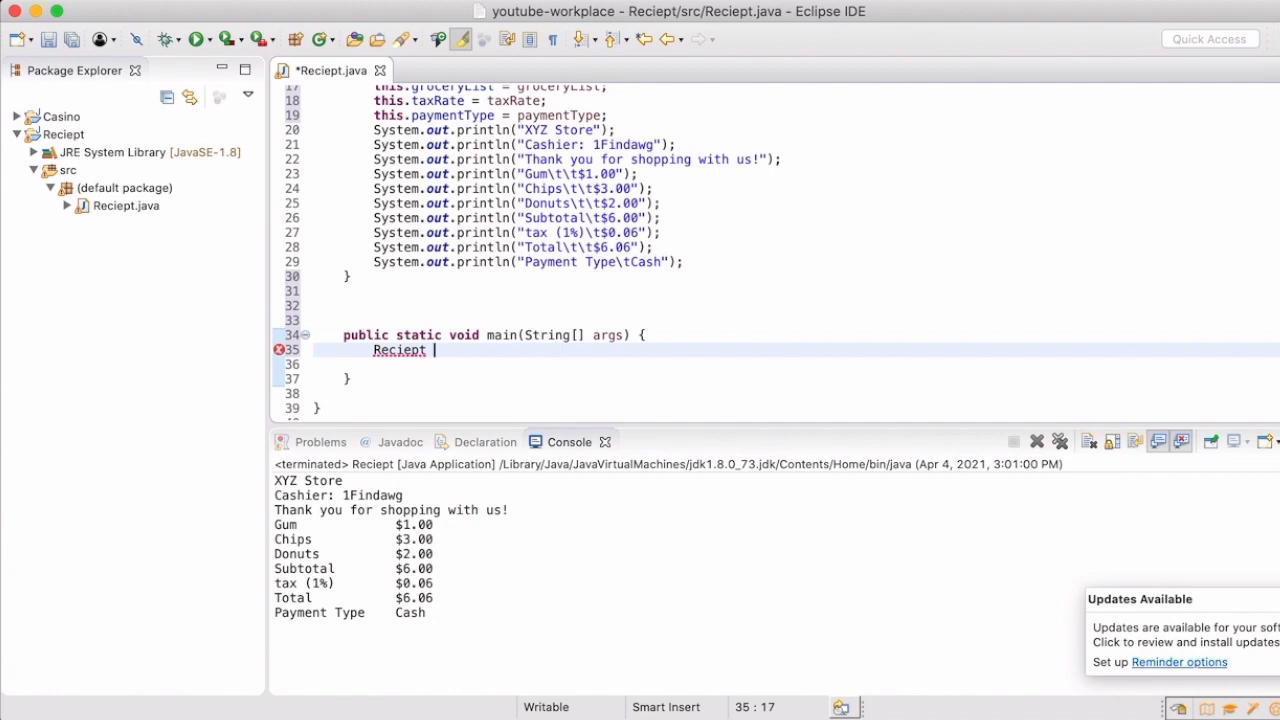
pyautogui.write('r1 =')
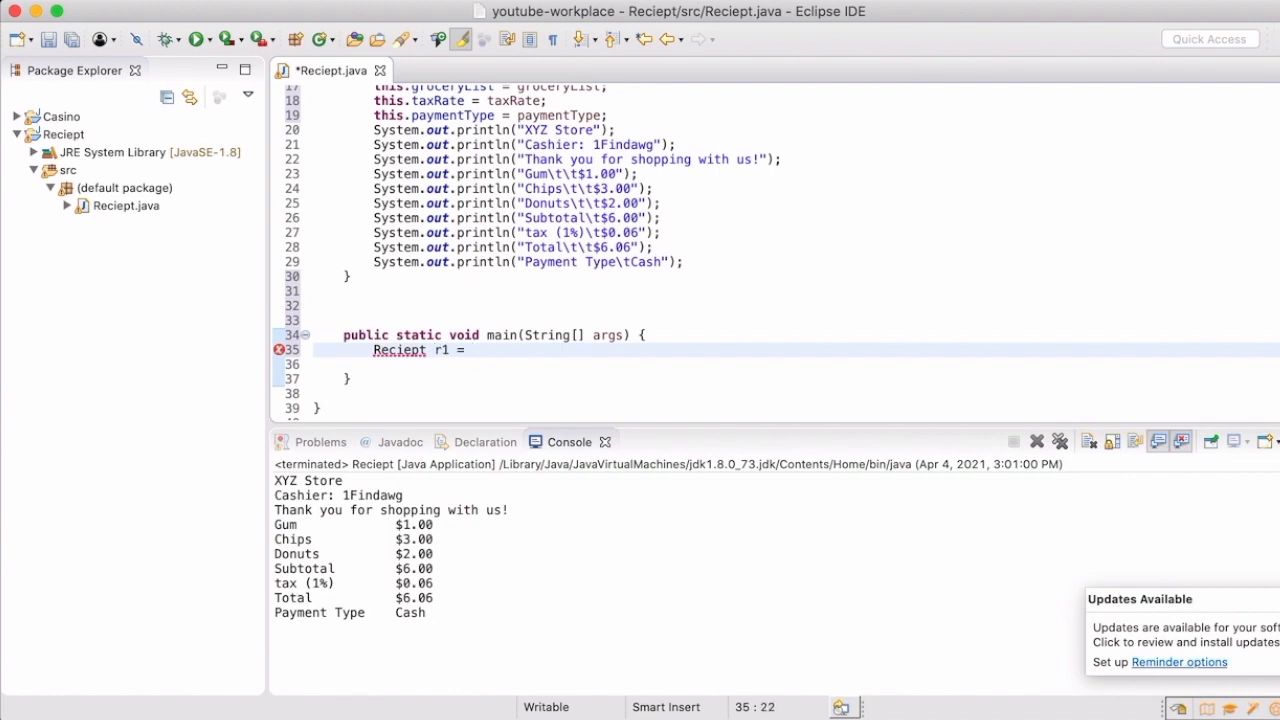
pyautogui.write('new Reciept')
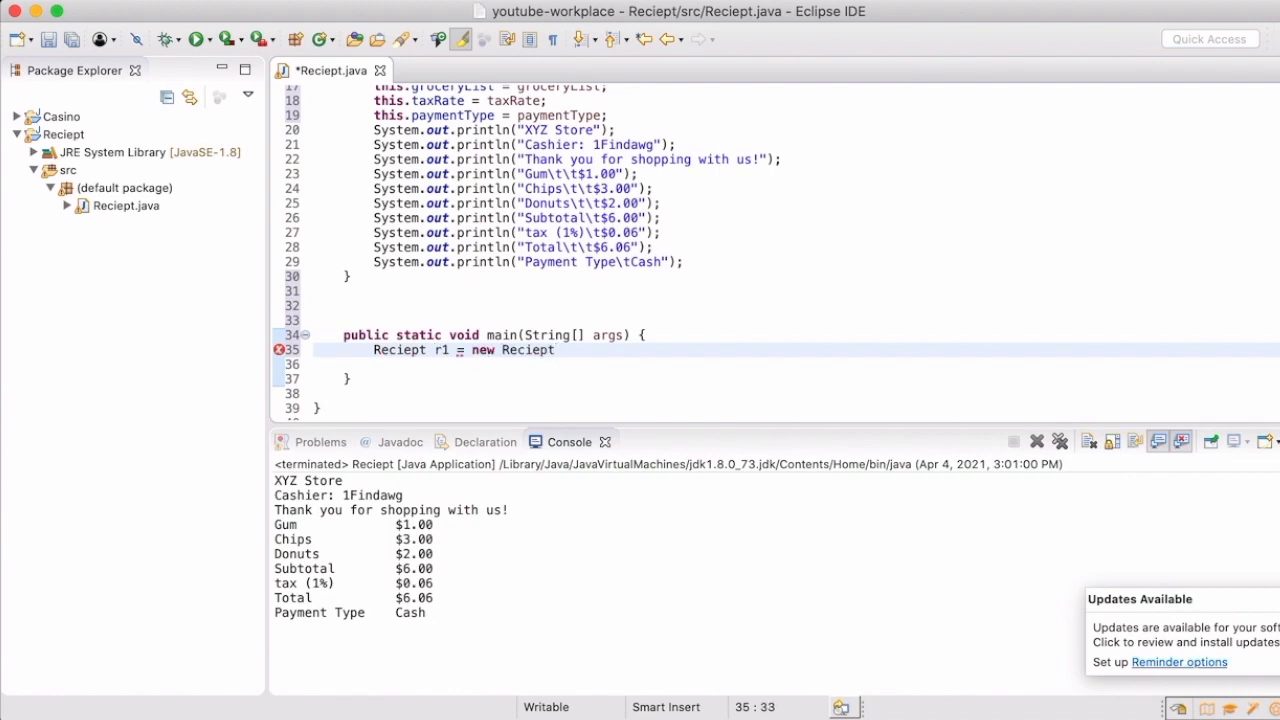
pyautogui.write('();')
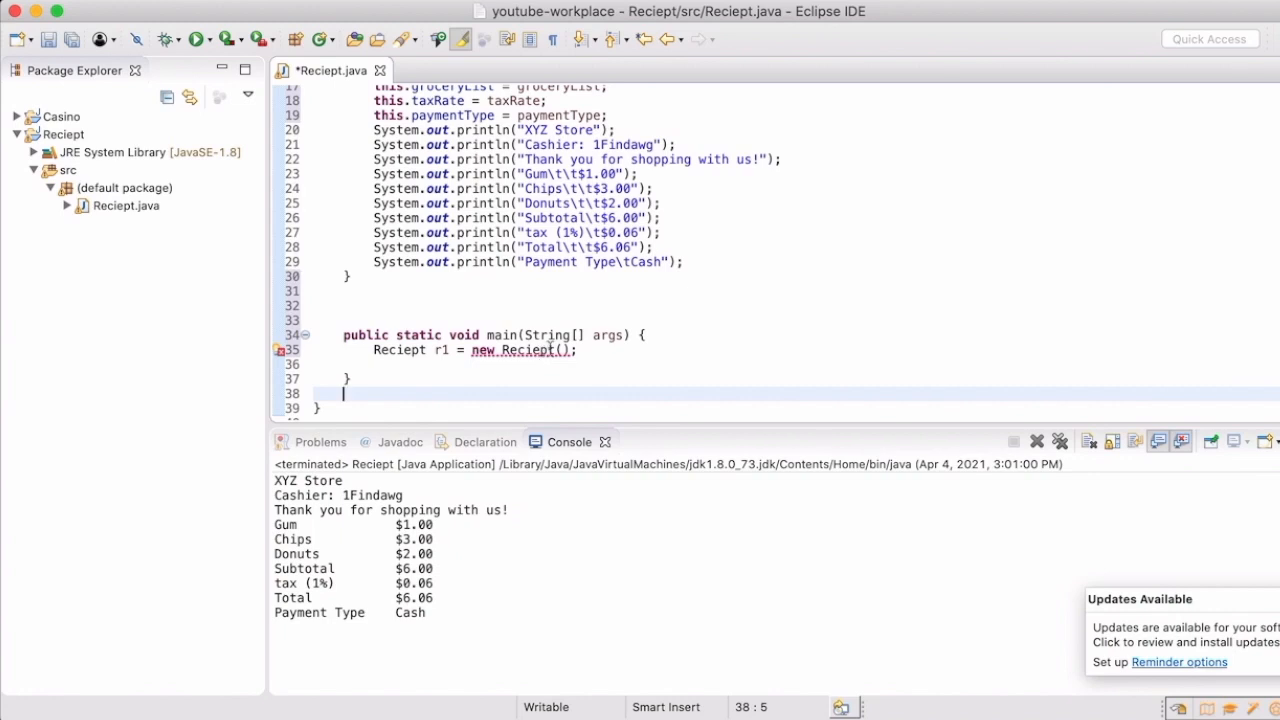
# - Pass "XYZ Store", "Cashier: 1Findawg" and "Thank you for shopping with us!" as r1's arguments
pyautogui.click(520, 130)
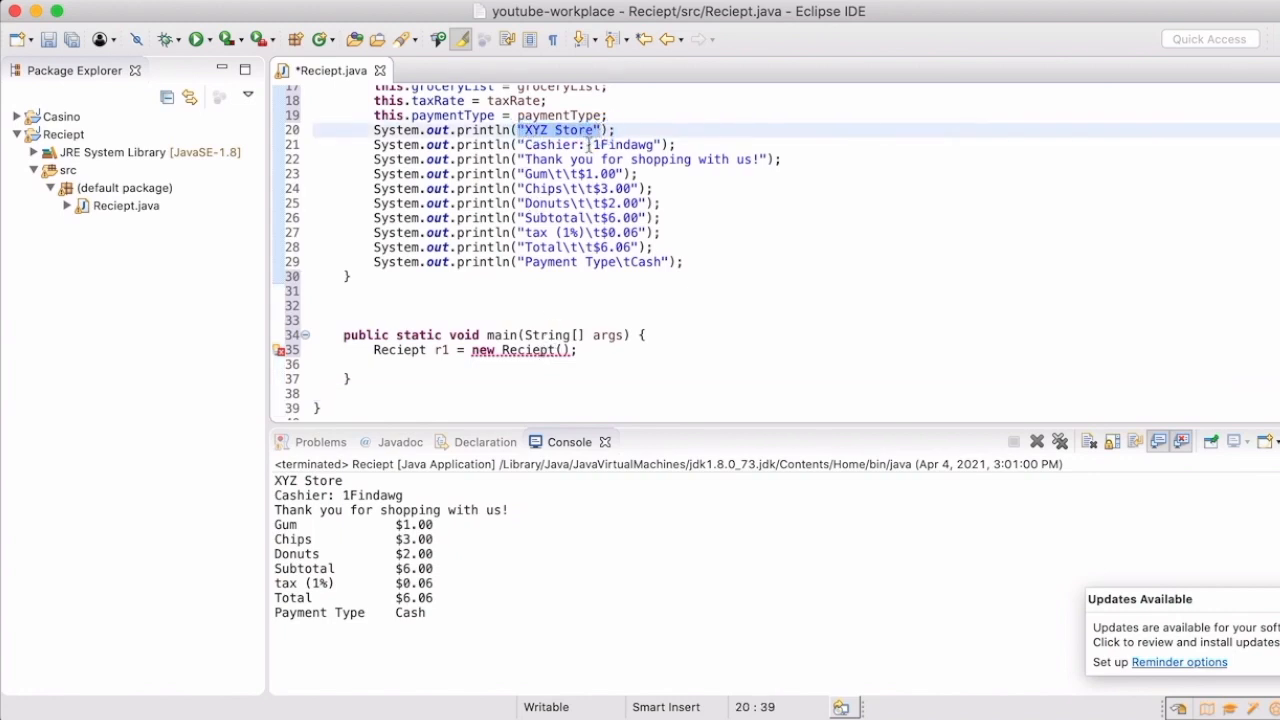
pyautogui.write('"XYZ Store",')
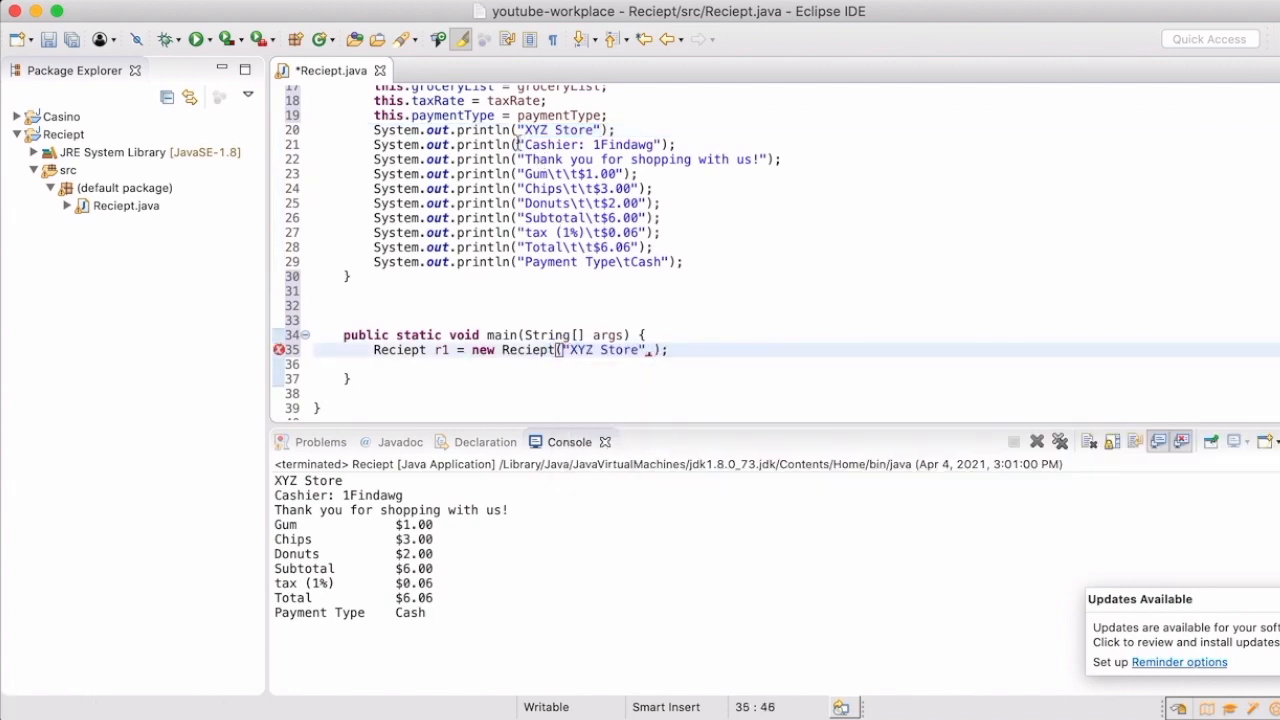
pyautogui.click(660, 144)
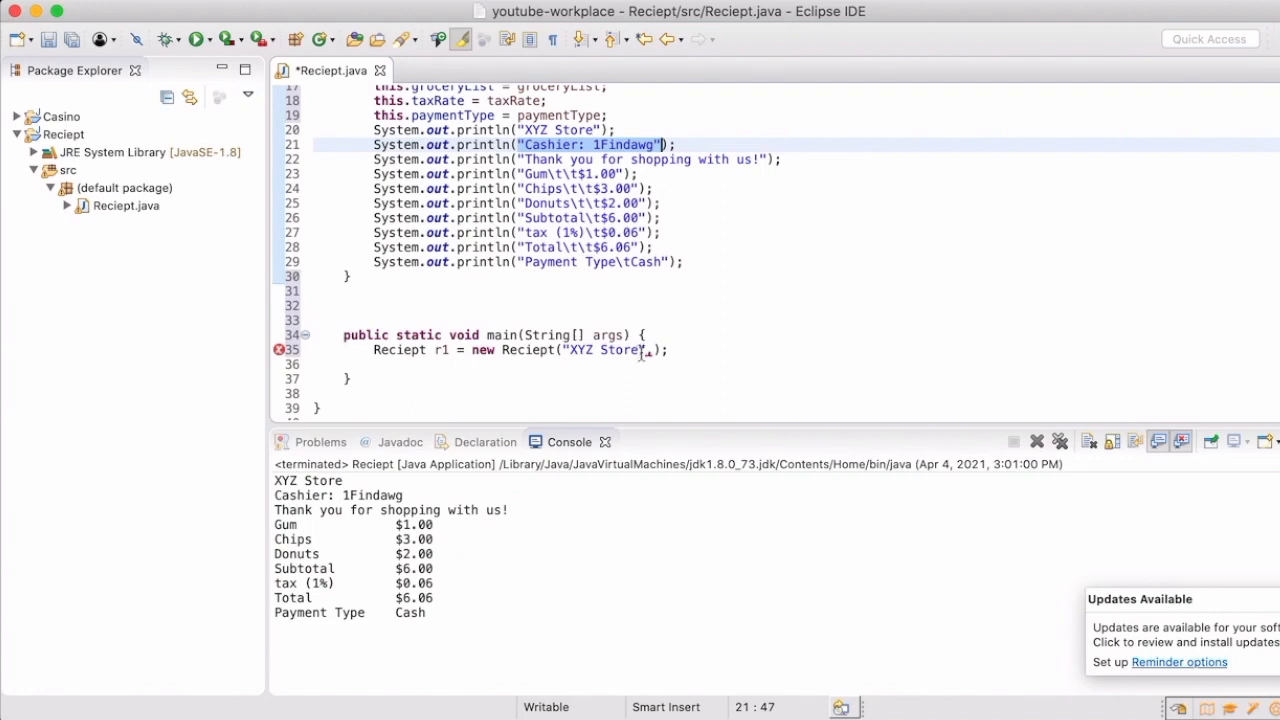
pyautogui.write(',"Cashier: 1Findawg",')
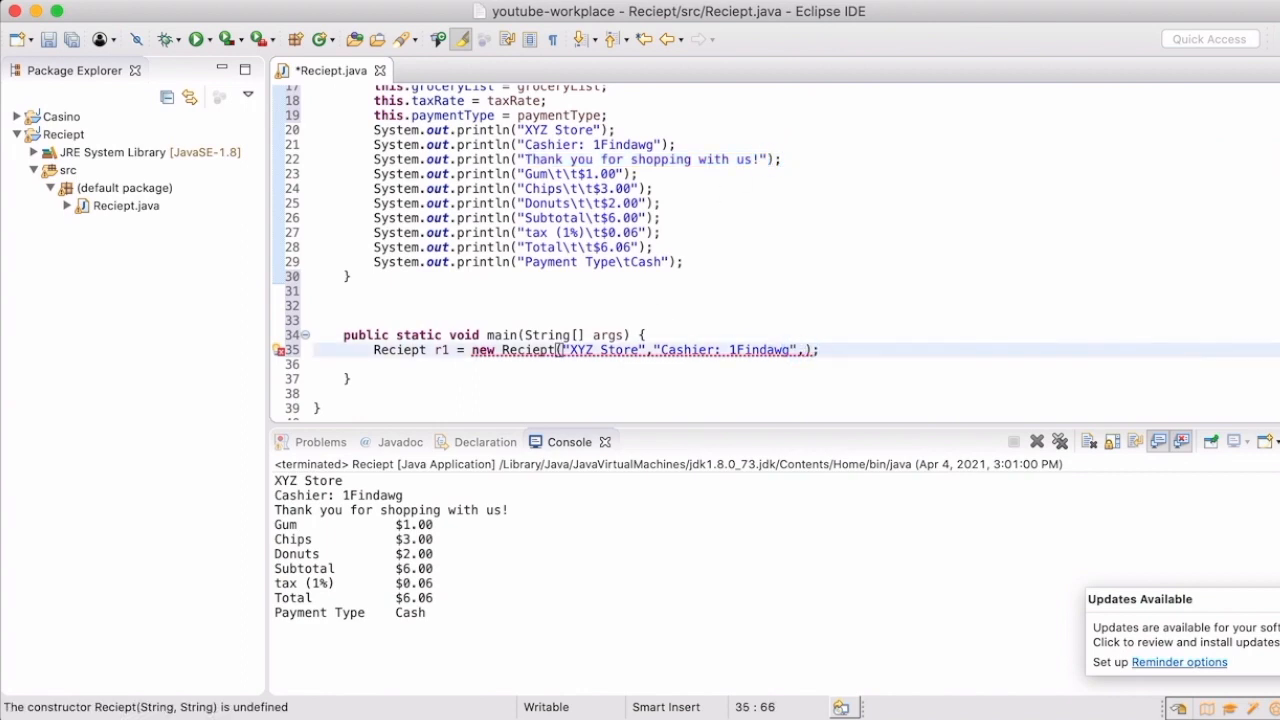
pyautogui.write('"Thank you for shopping with us!"')
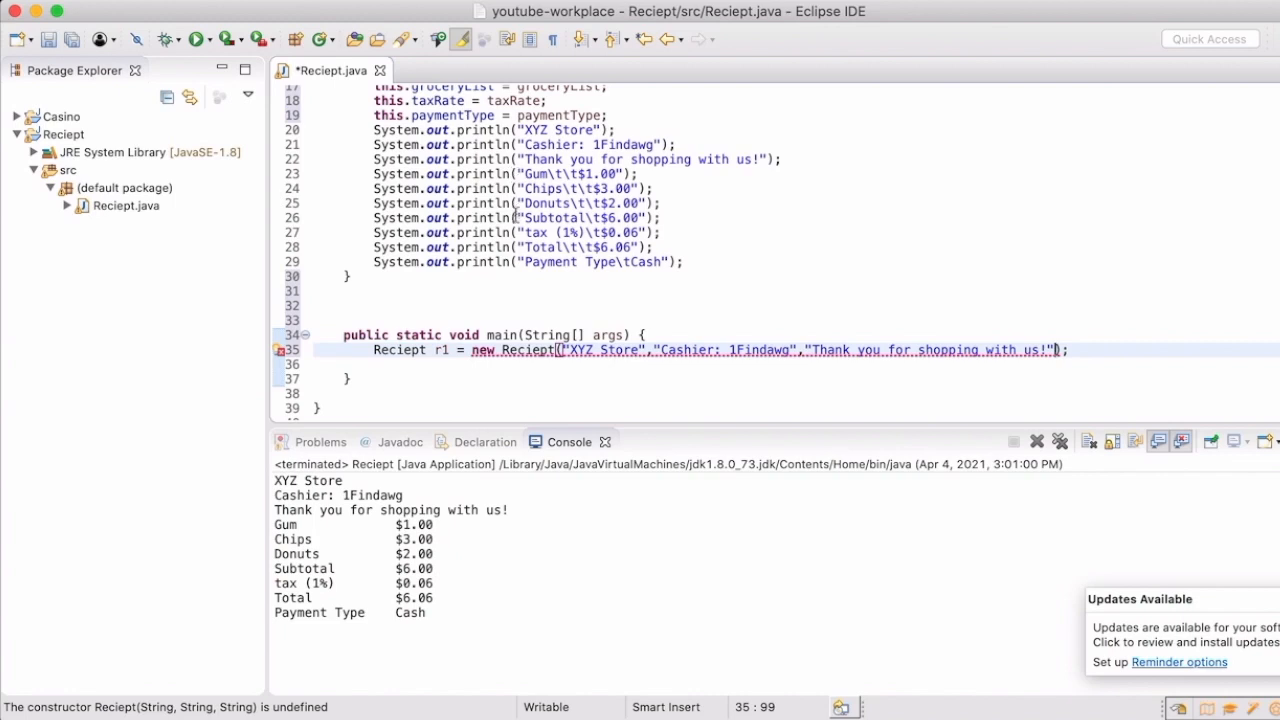
pyautogui.scroll(3)
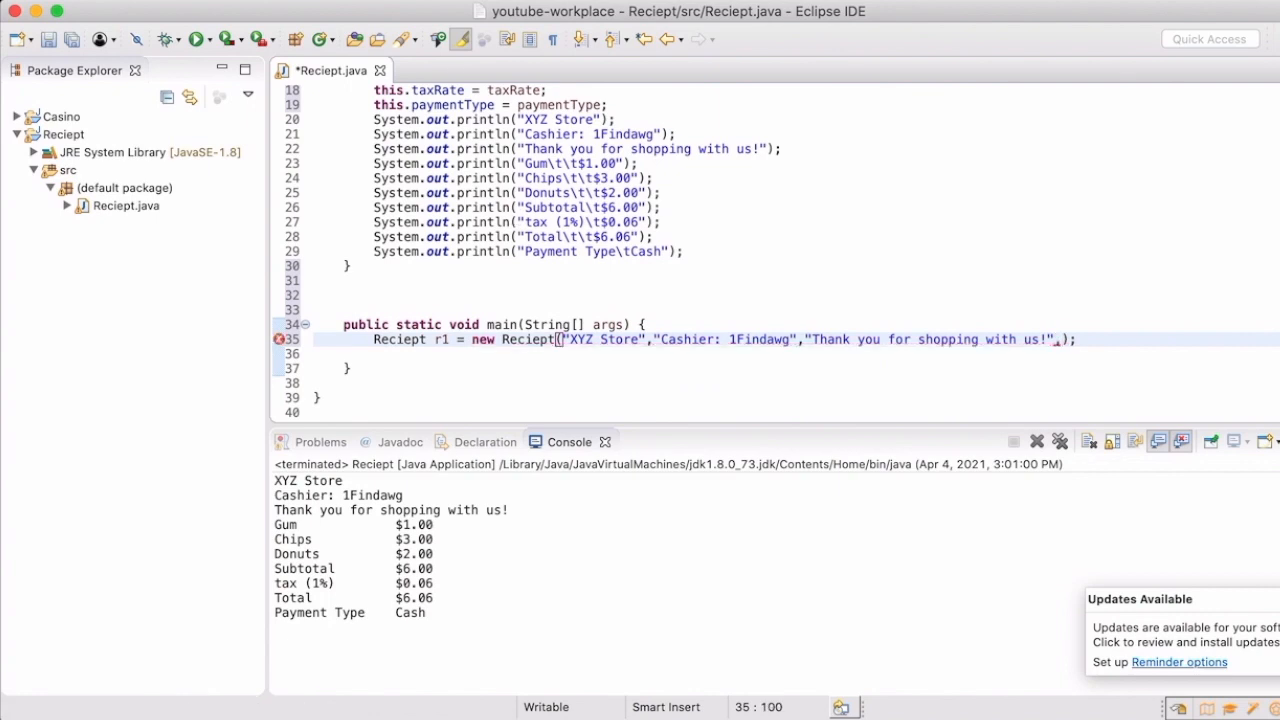
# - Declare ArrayList gorceryList = new ArrayList() above r1 and pass gorceryList as the fourth argument
pyautogui.write(',new')
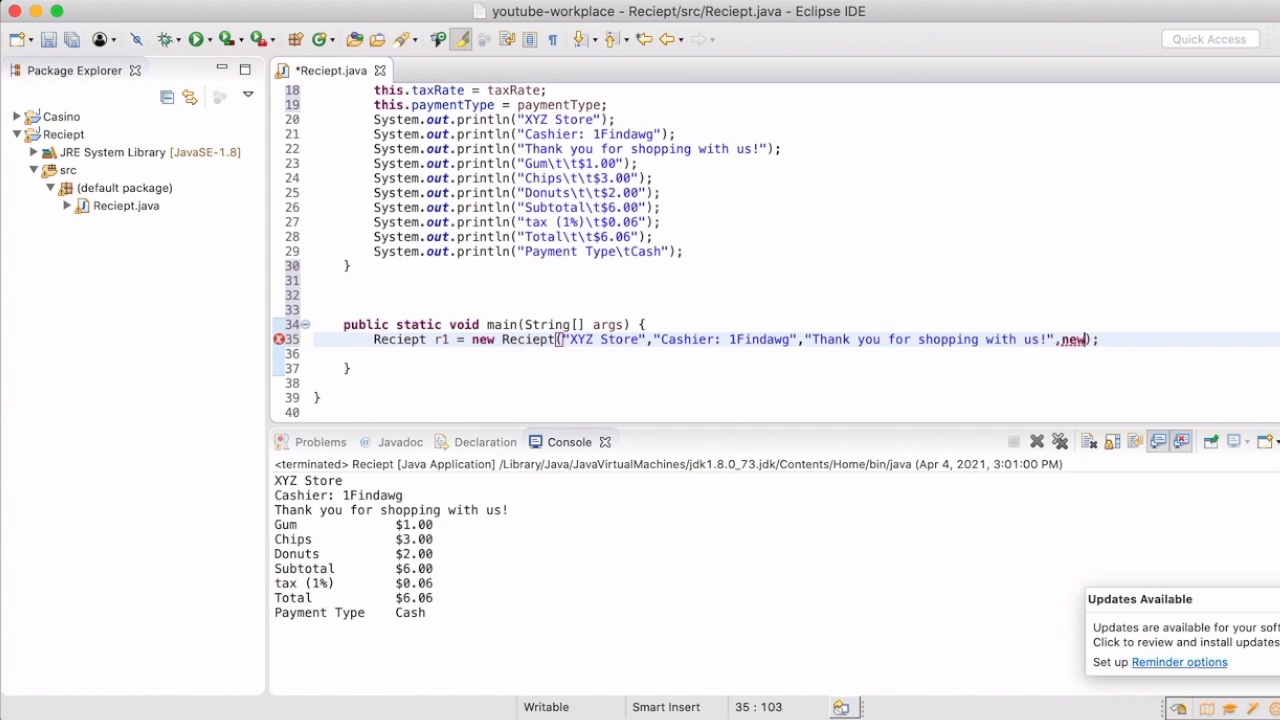
pyautogui.press('BackSpace')
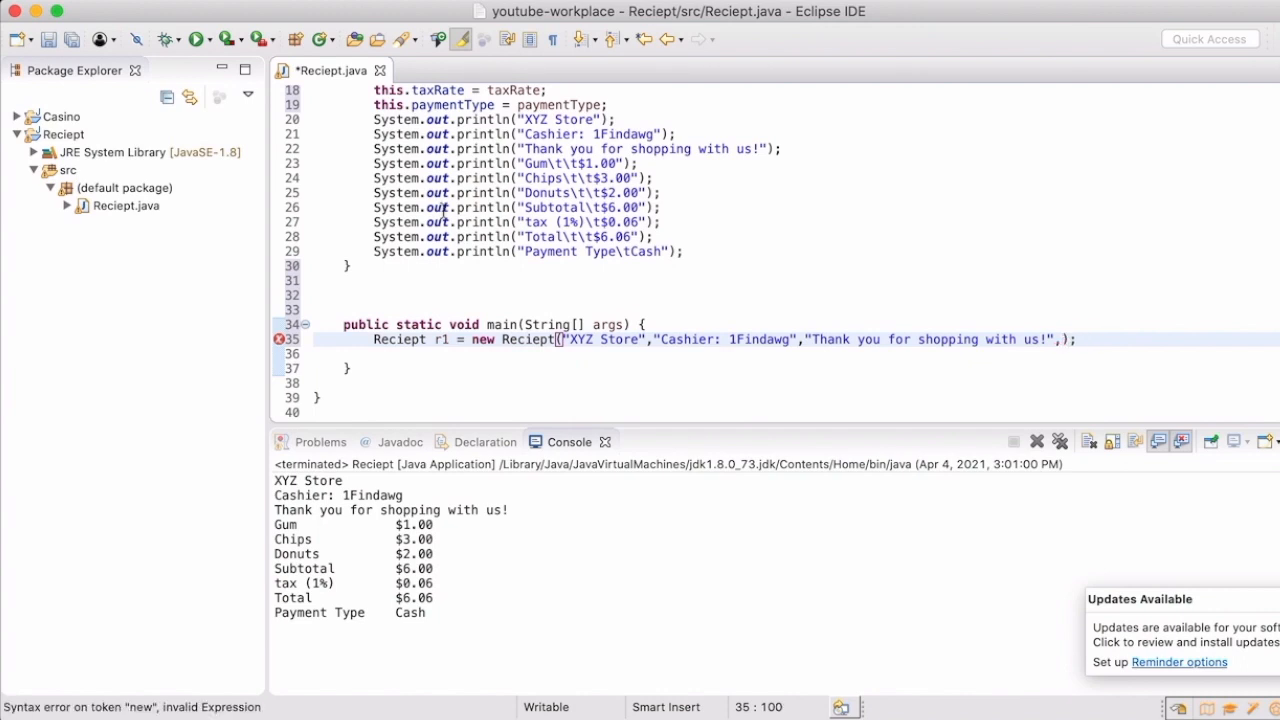
pyautogui.press('Return')
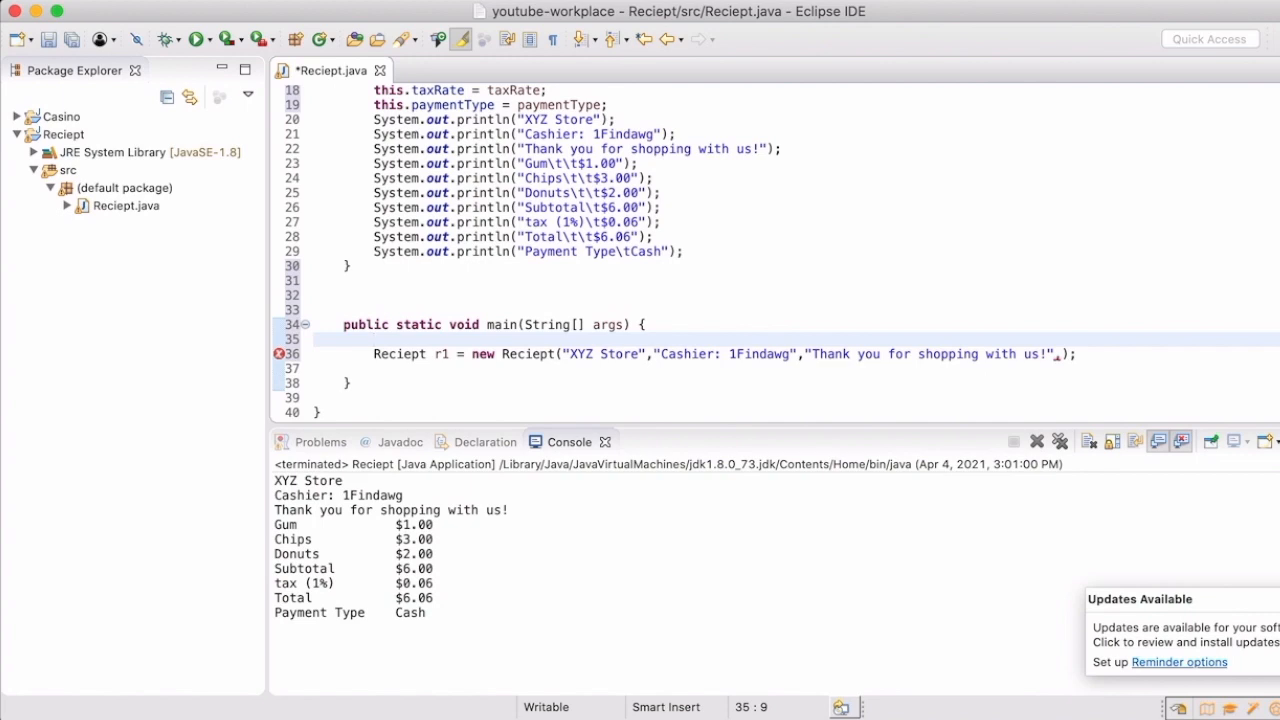
pyautogui.write('A')
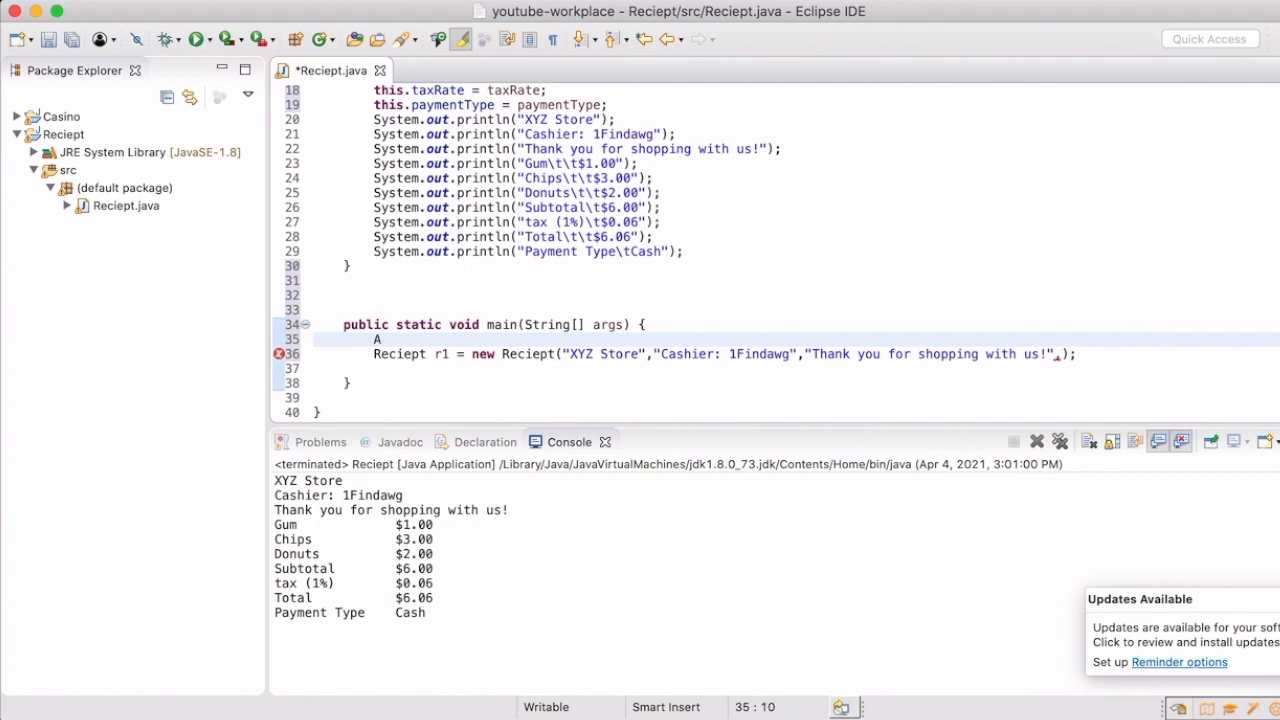
pyautogui.write('rray')
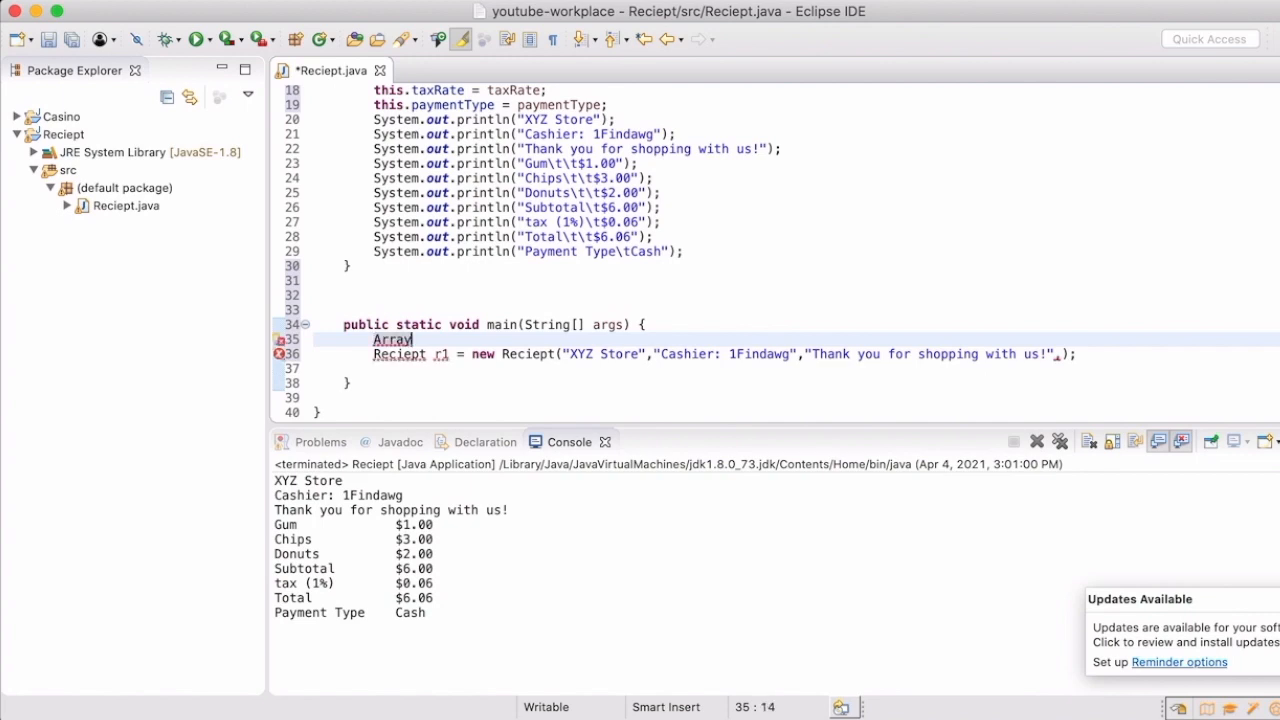
pyautogui.write('List l')
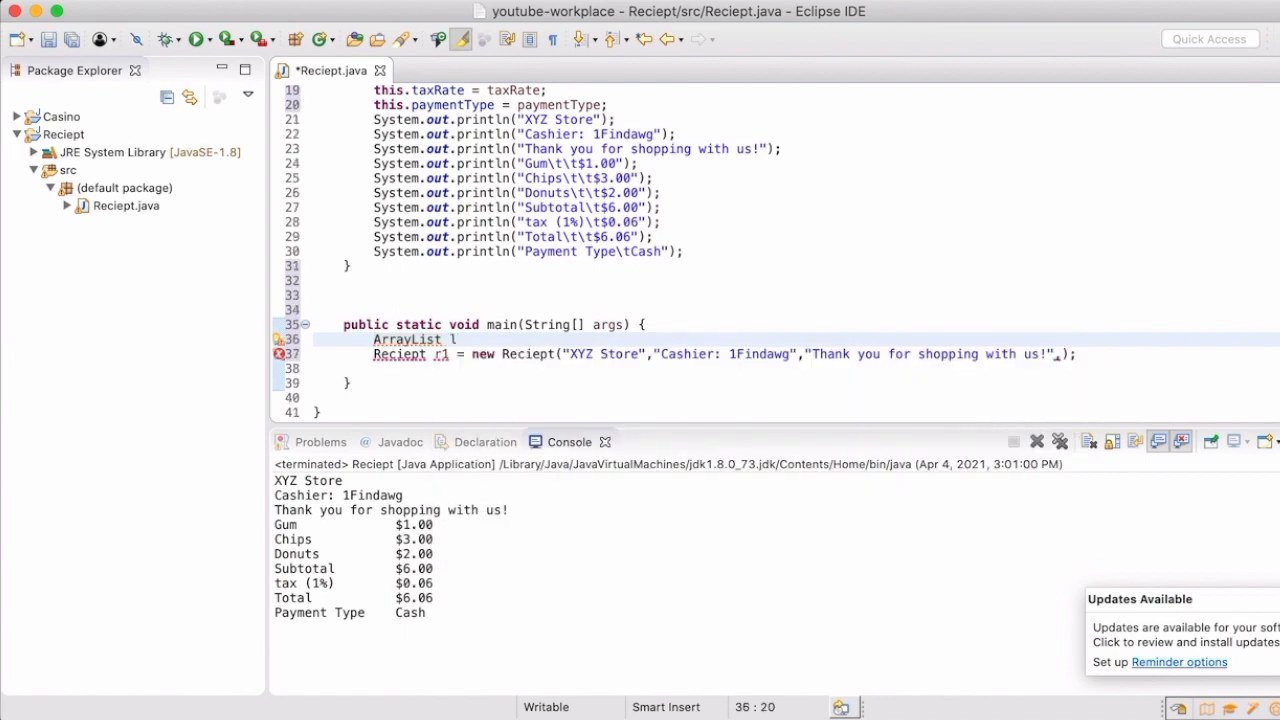
pyautogui.write('gord')
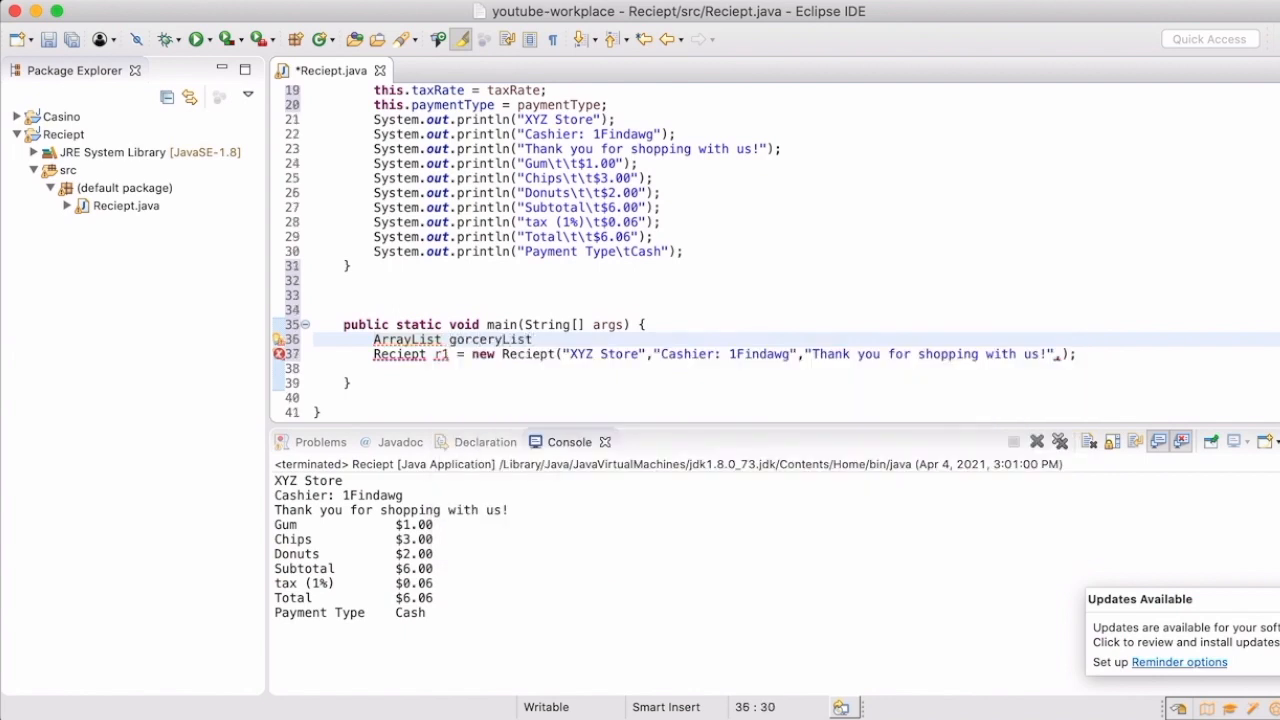
pyautogui.write('= new A')
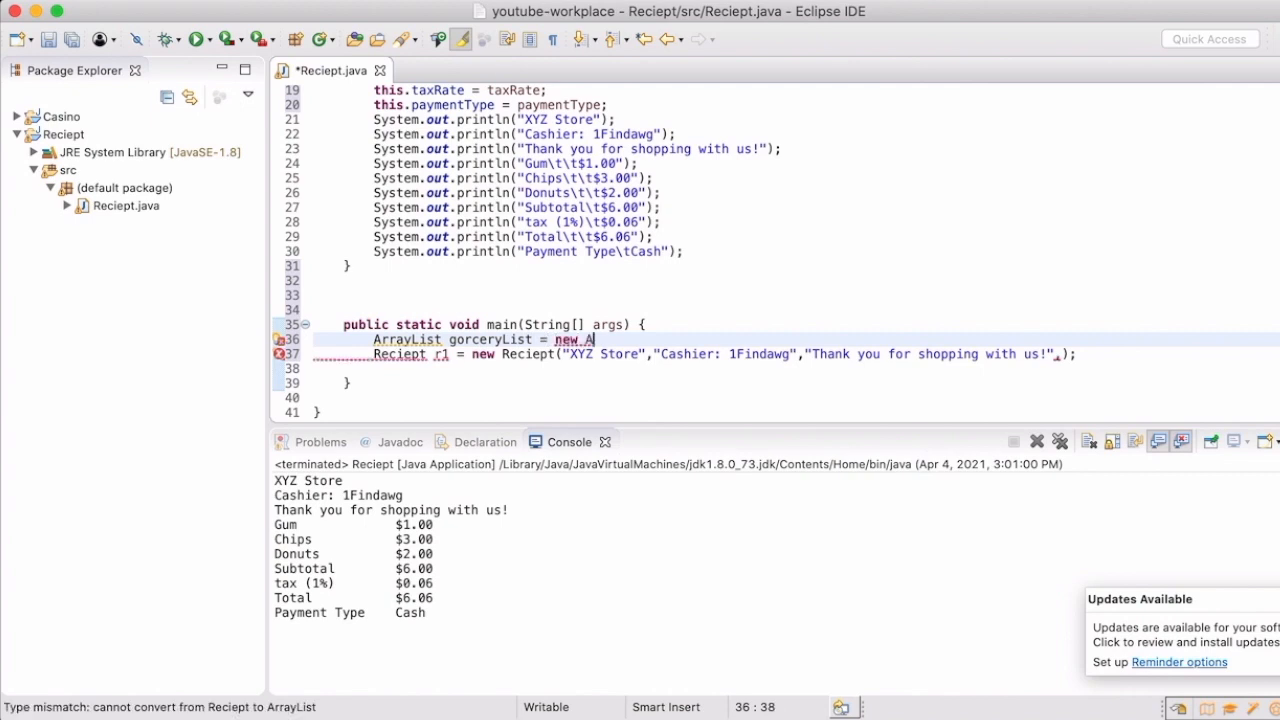
pyautogui.write('rrayList')
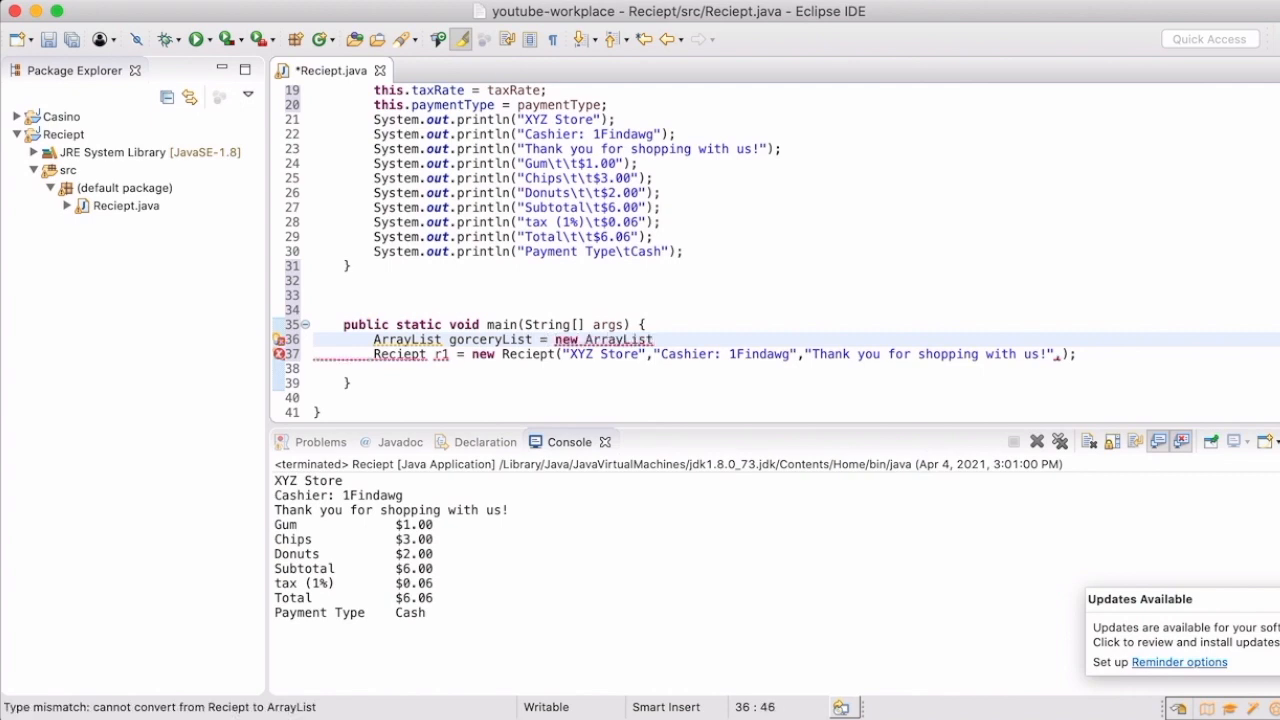
pyautogui.write('();')
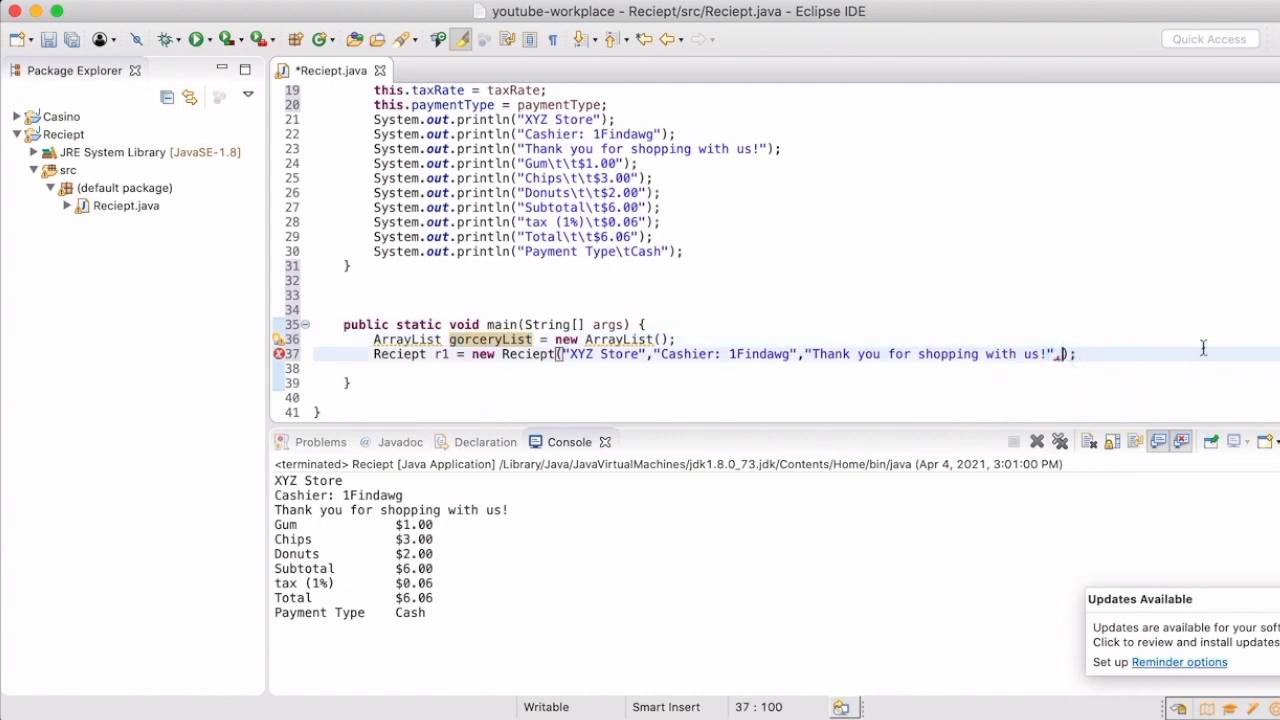
pyautogui.write(',gorceryList,')
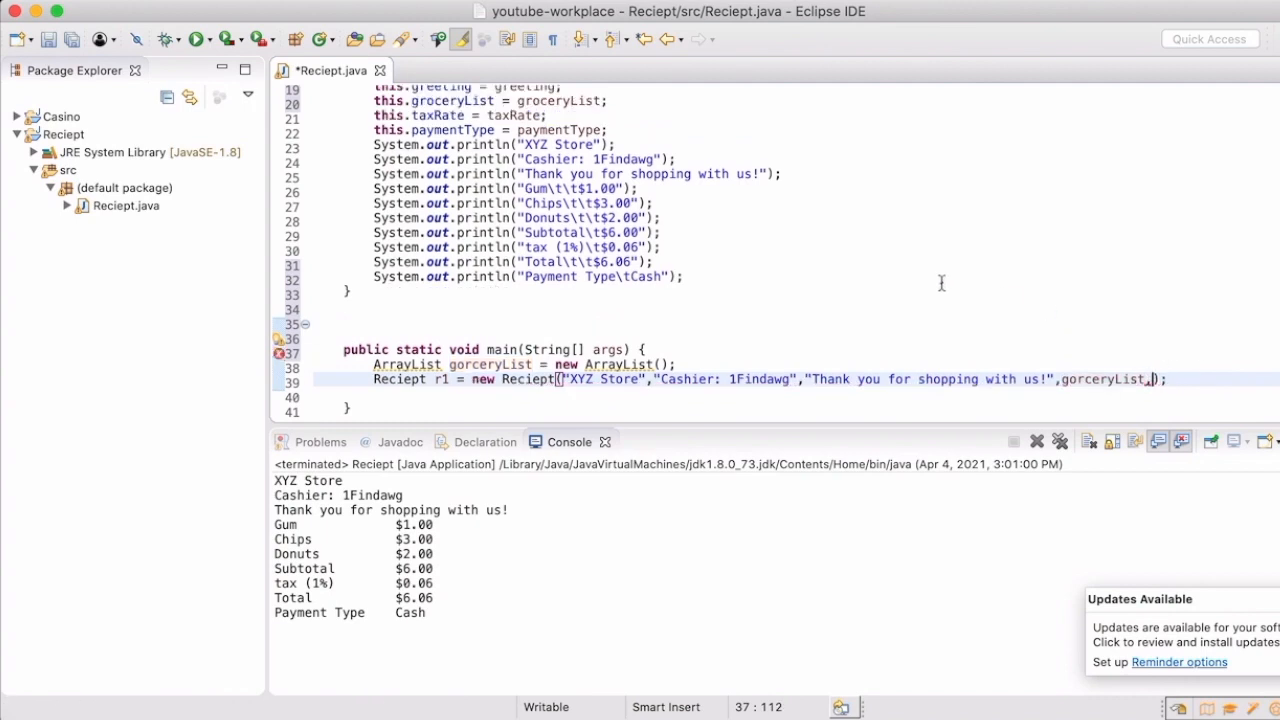
# - Add .01 and "Cash" as the last two arguments of the r1 constructor call
pyautogui.scroll(3)
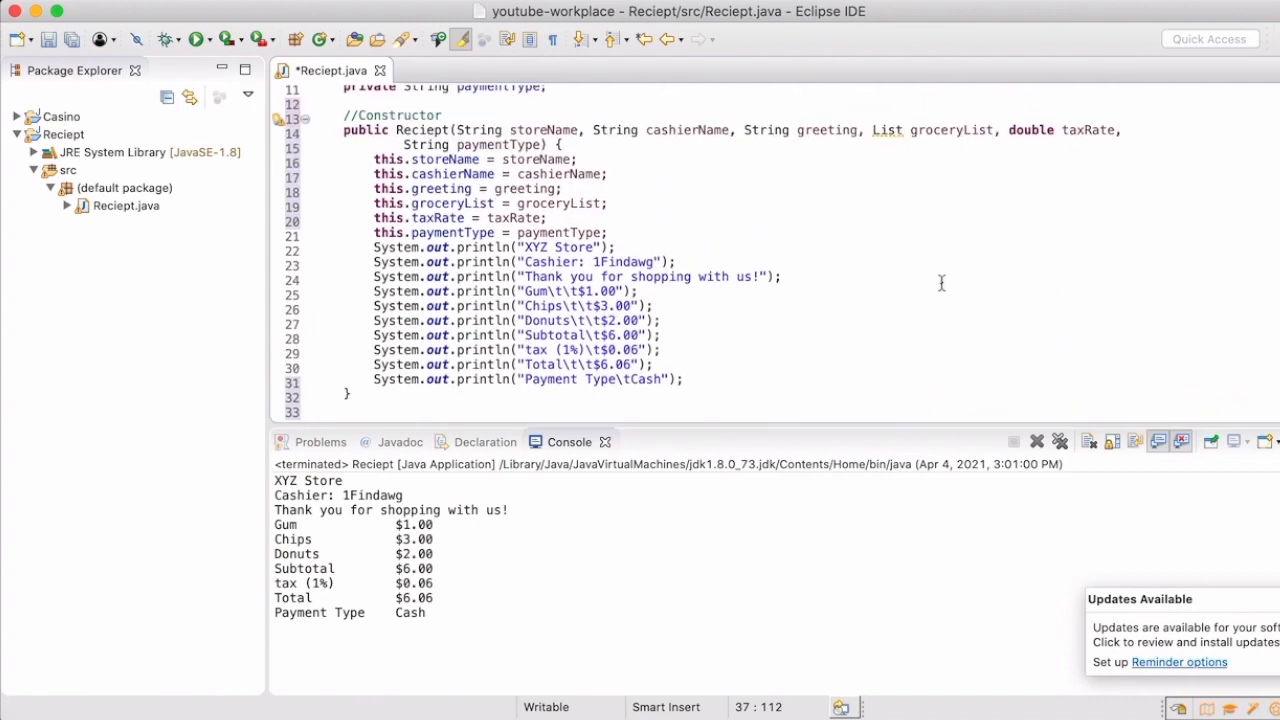
pyautogui.scroll(3)
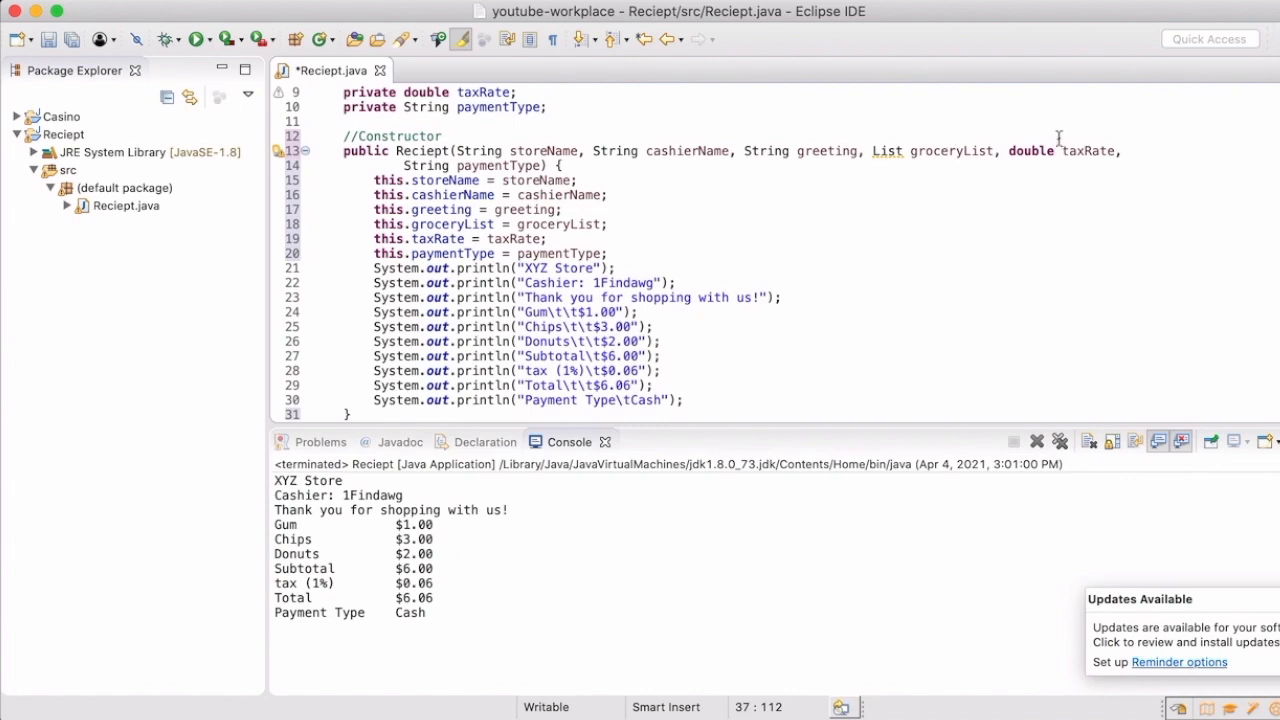
pyautogui.scroll(-3)
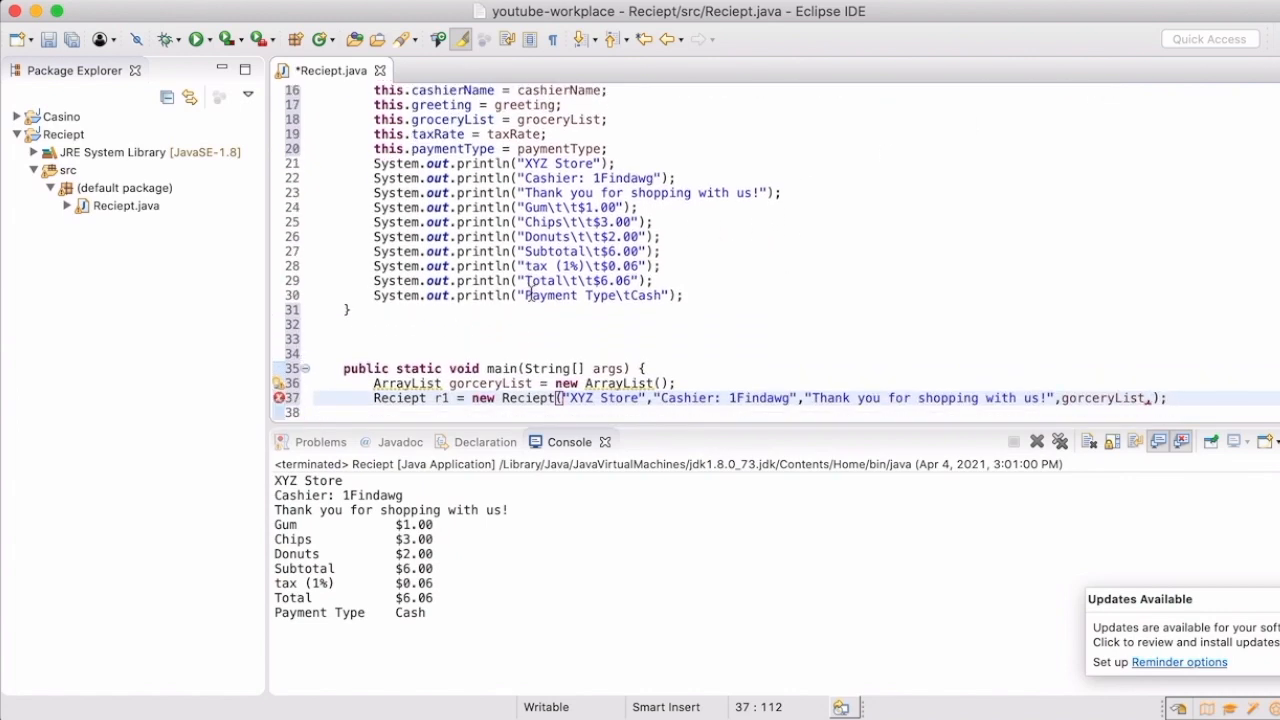
pyautogui.scroll(3)
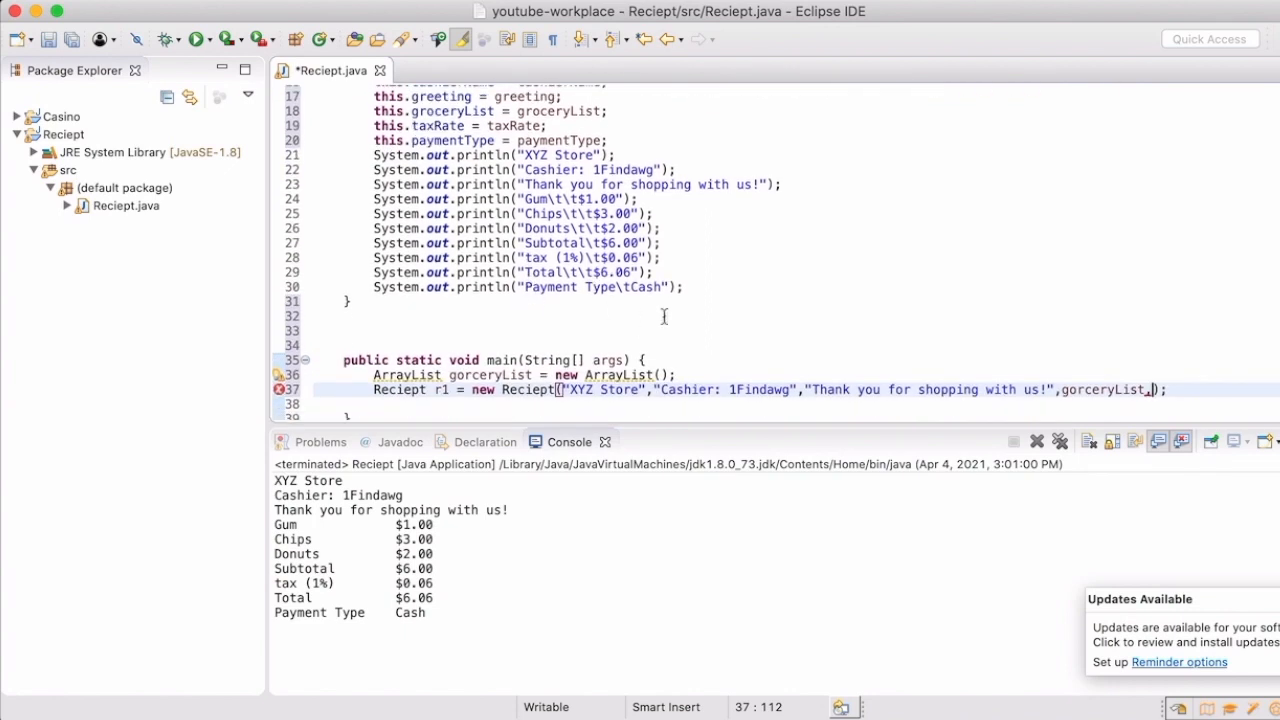
pyautogui.write('01,')
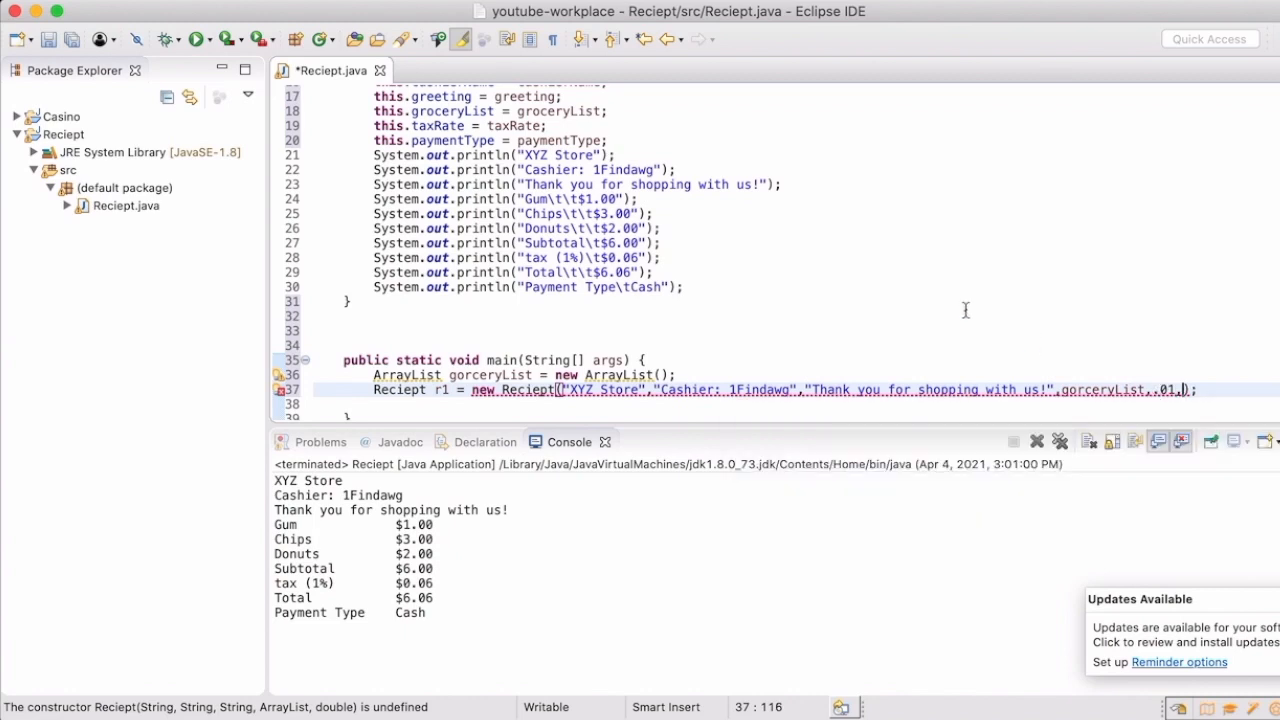
pyautogui.scroll(3)
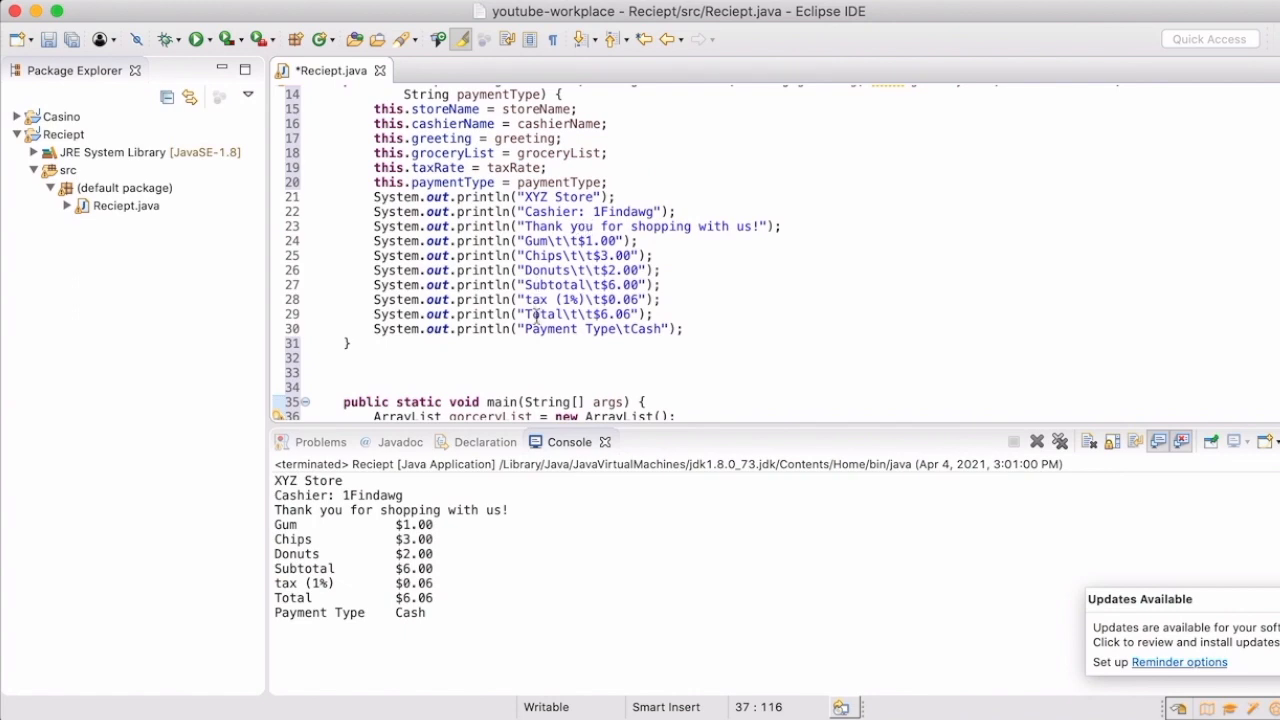
pyautogui.scroll(3)
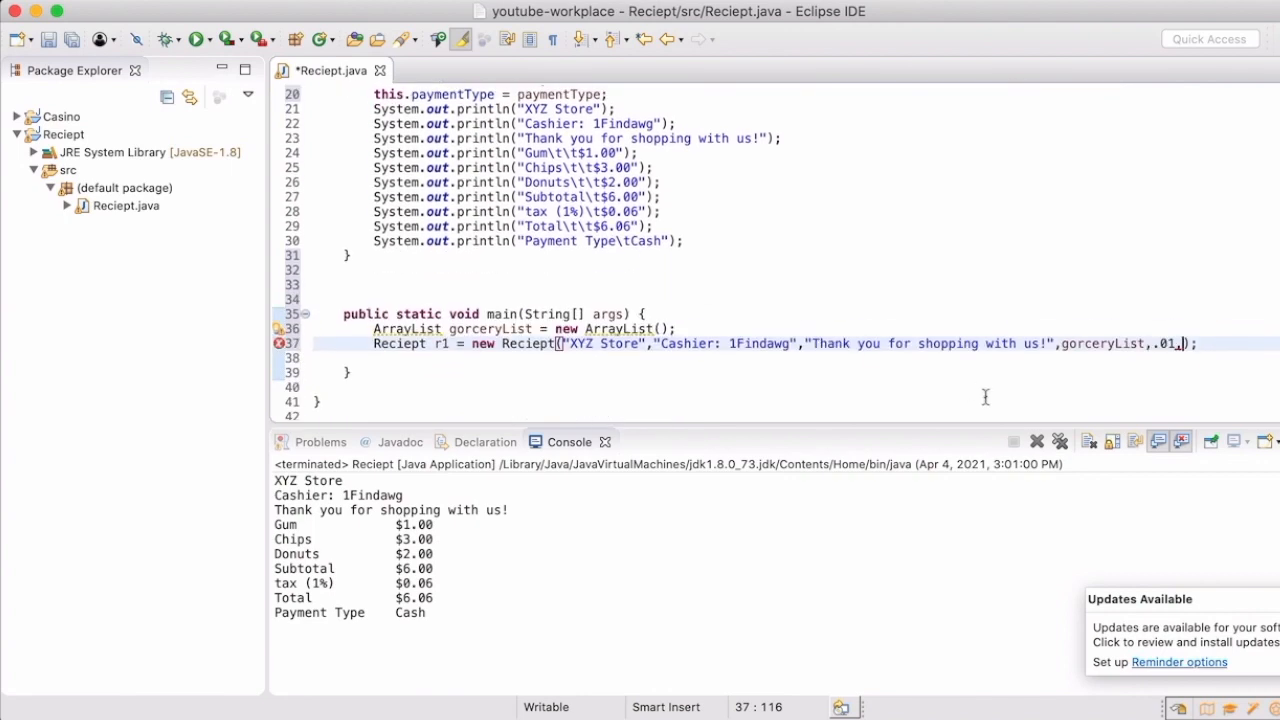
pyautogui.write('"Cash"')
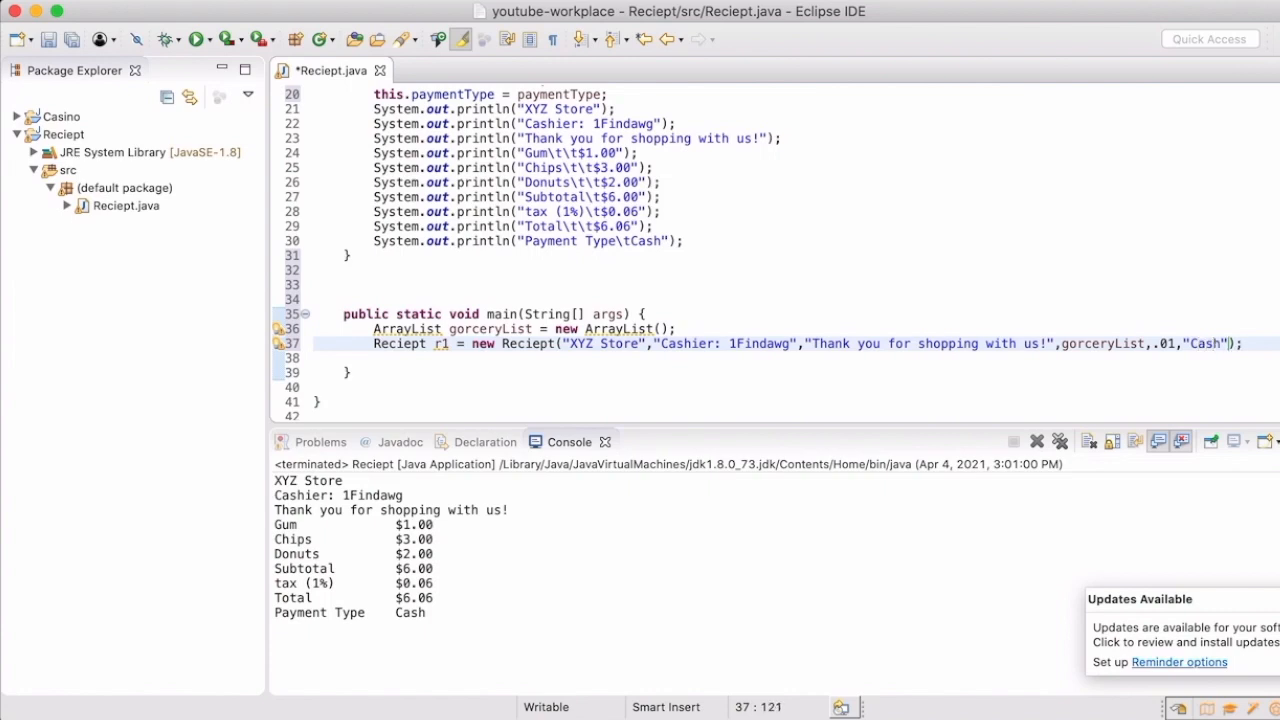
pyautogui.click(1079, 271)
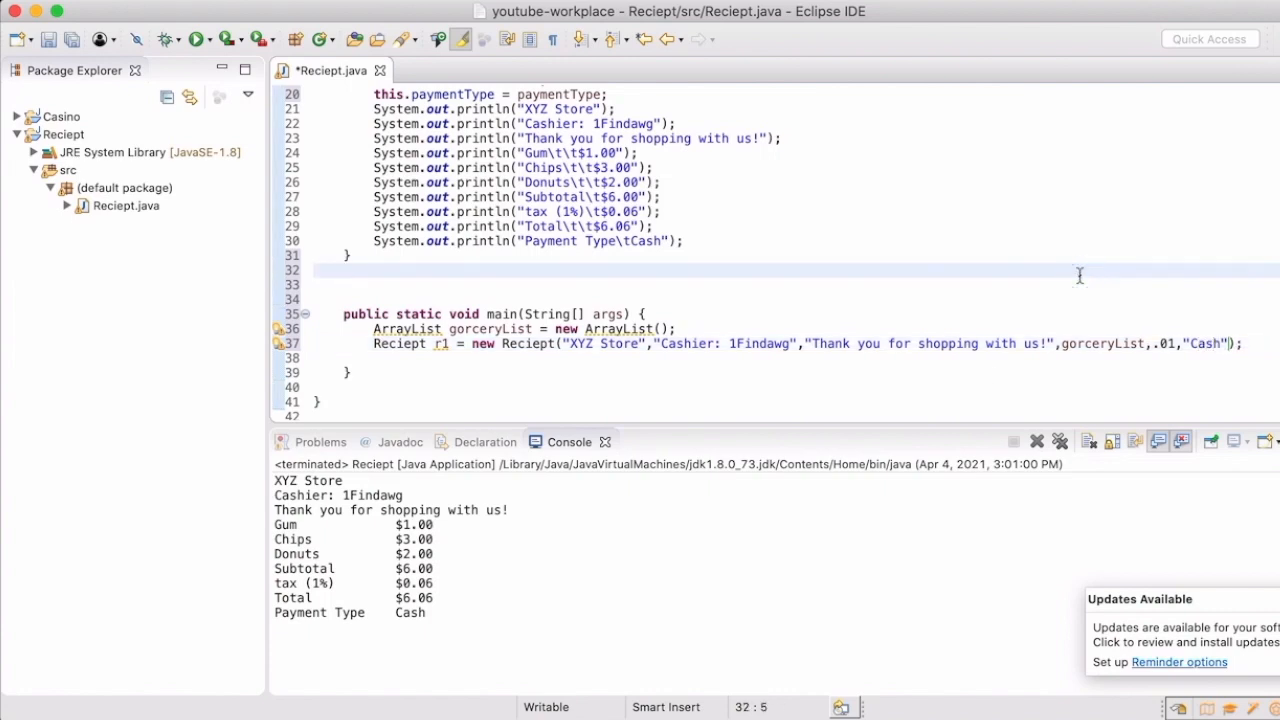
pyautogui.moveTo(358, 130)
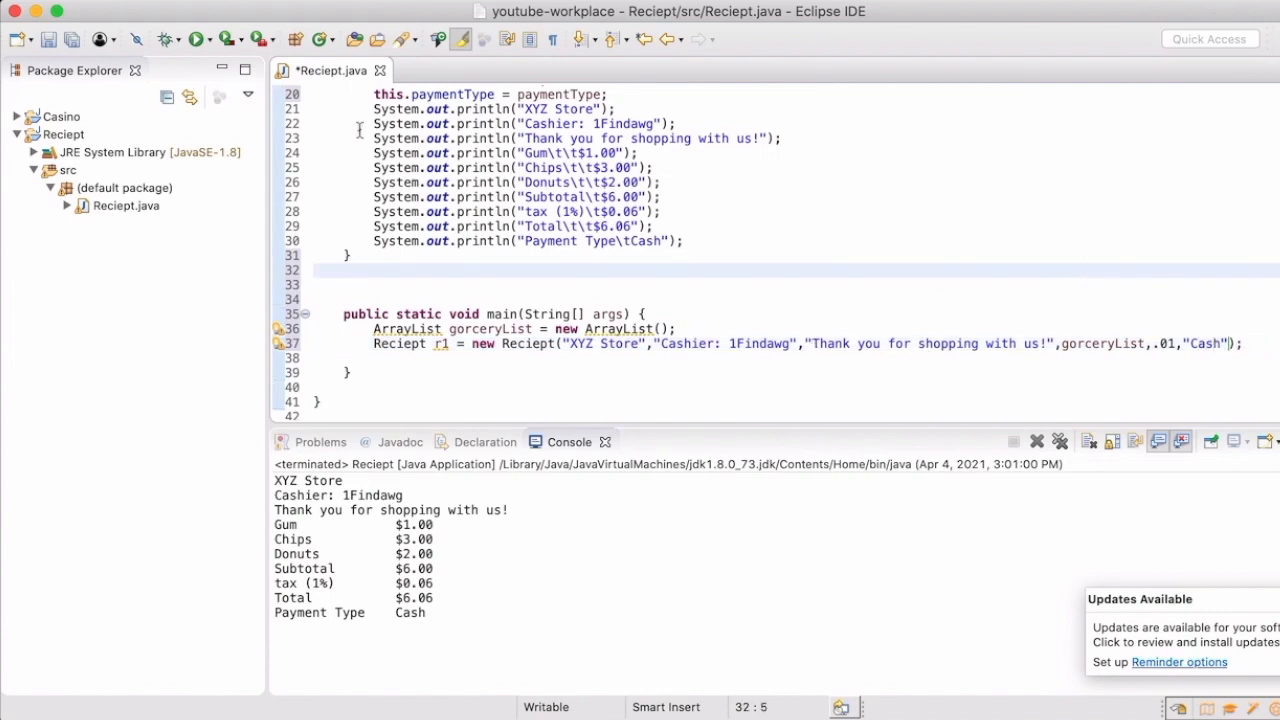
# - Save and run Reciept with the constructor printouts commented out, producing no console output
pyautogui.click(197, 39)
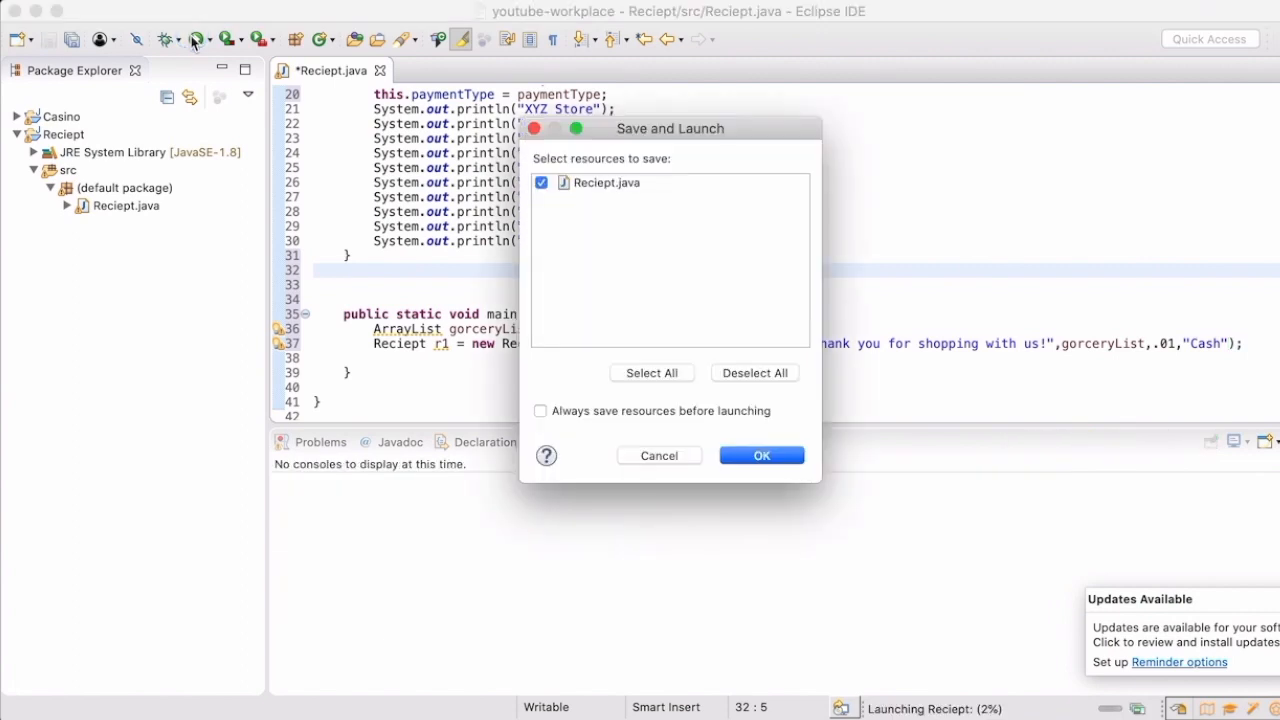
pyautogui.click(761, 455)
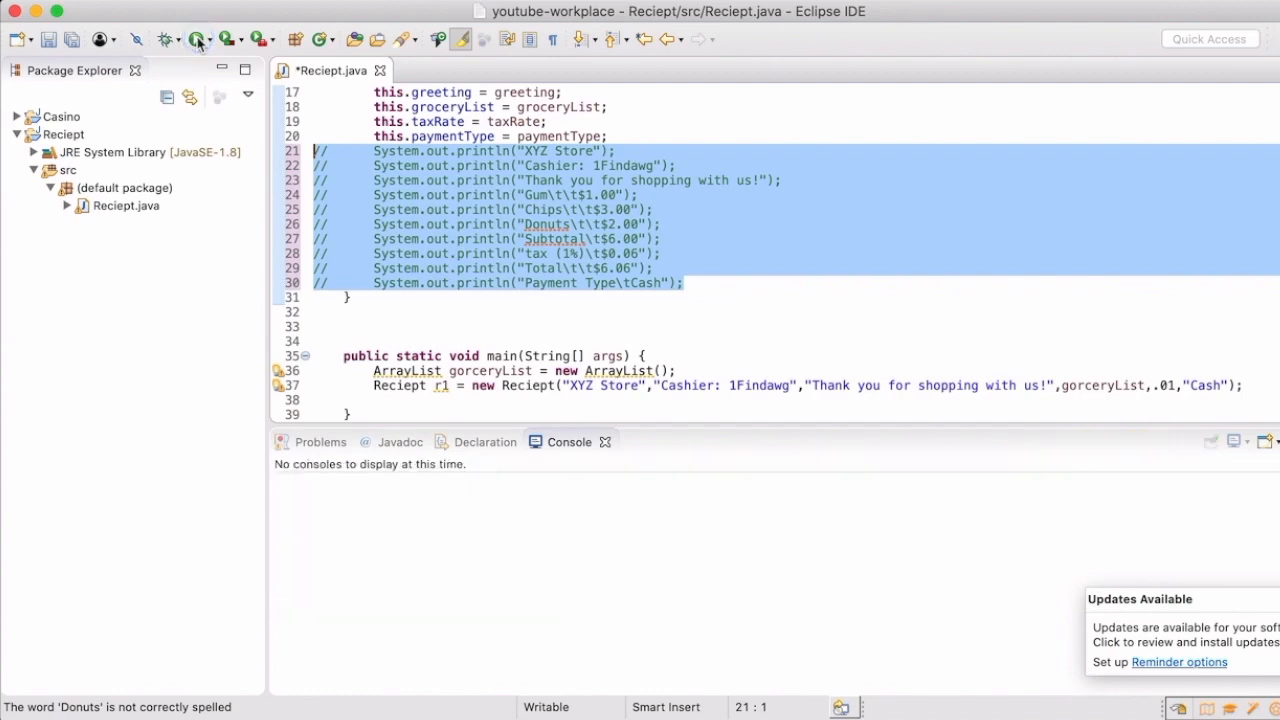
pyautogui.click(198, 39)
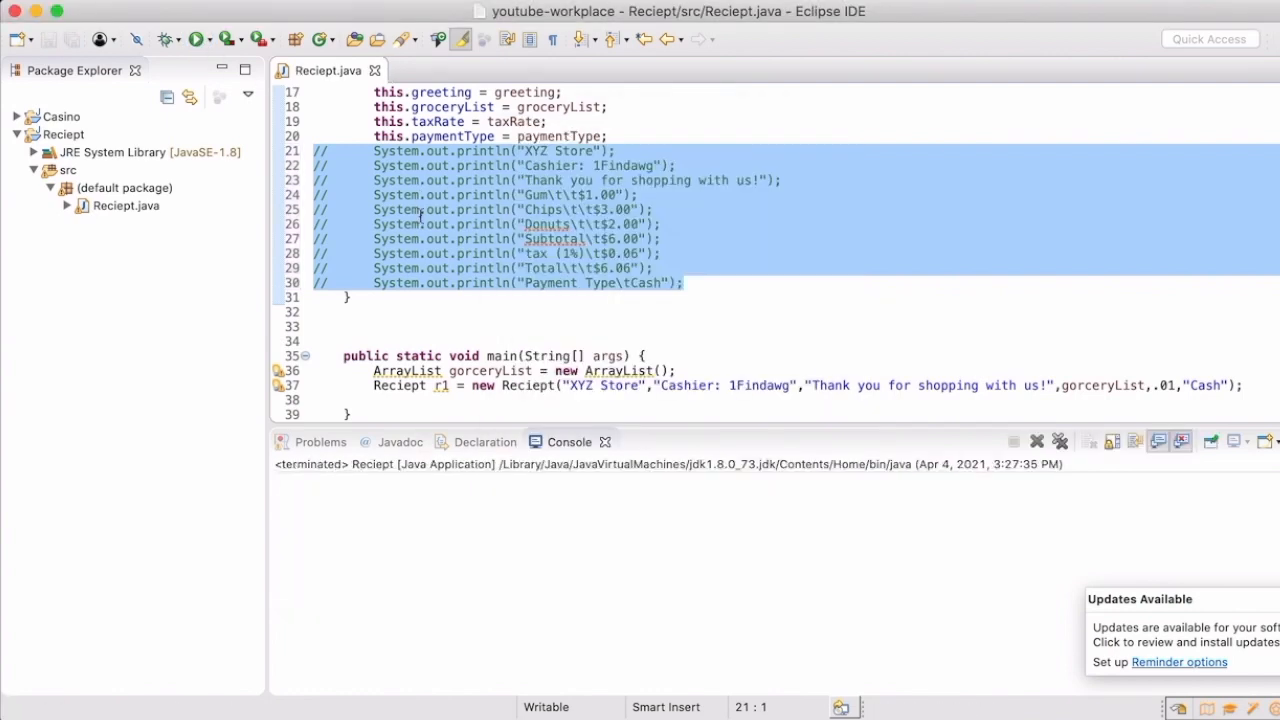
pyautogui.click(605, 268)
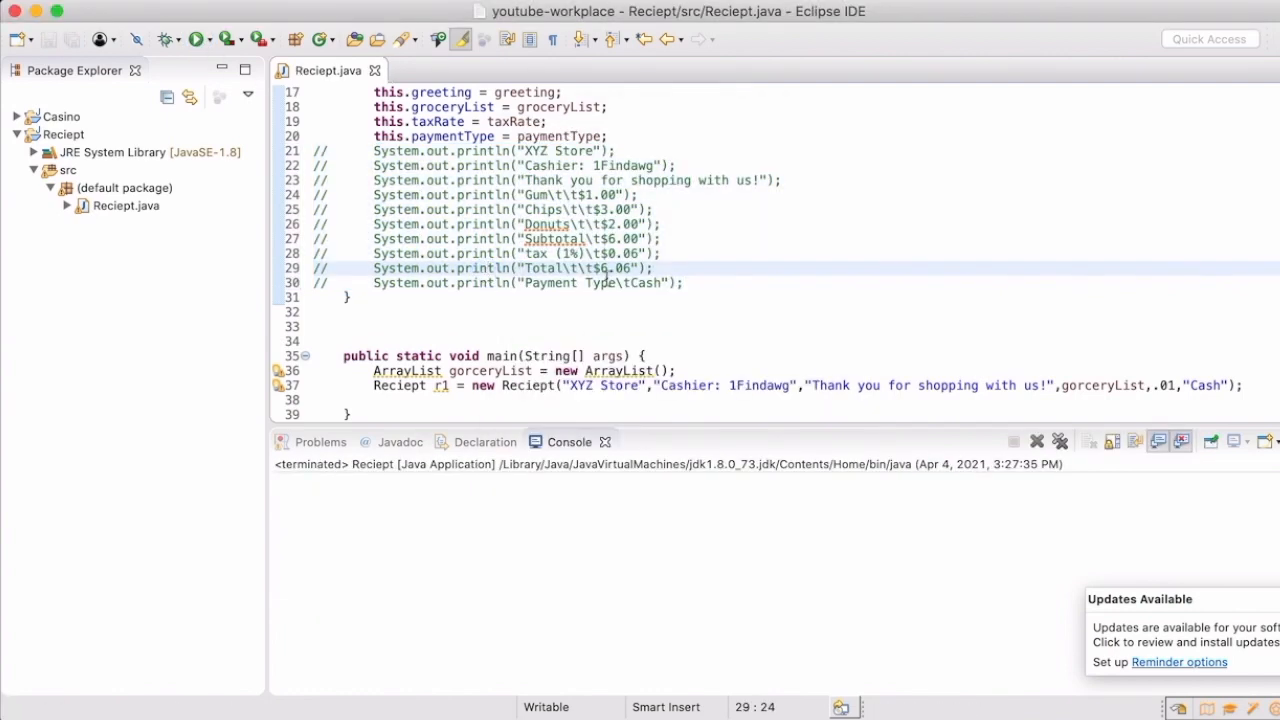
pyautogui.scroll(3)
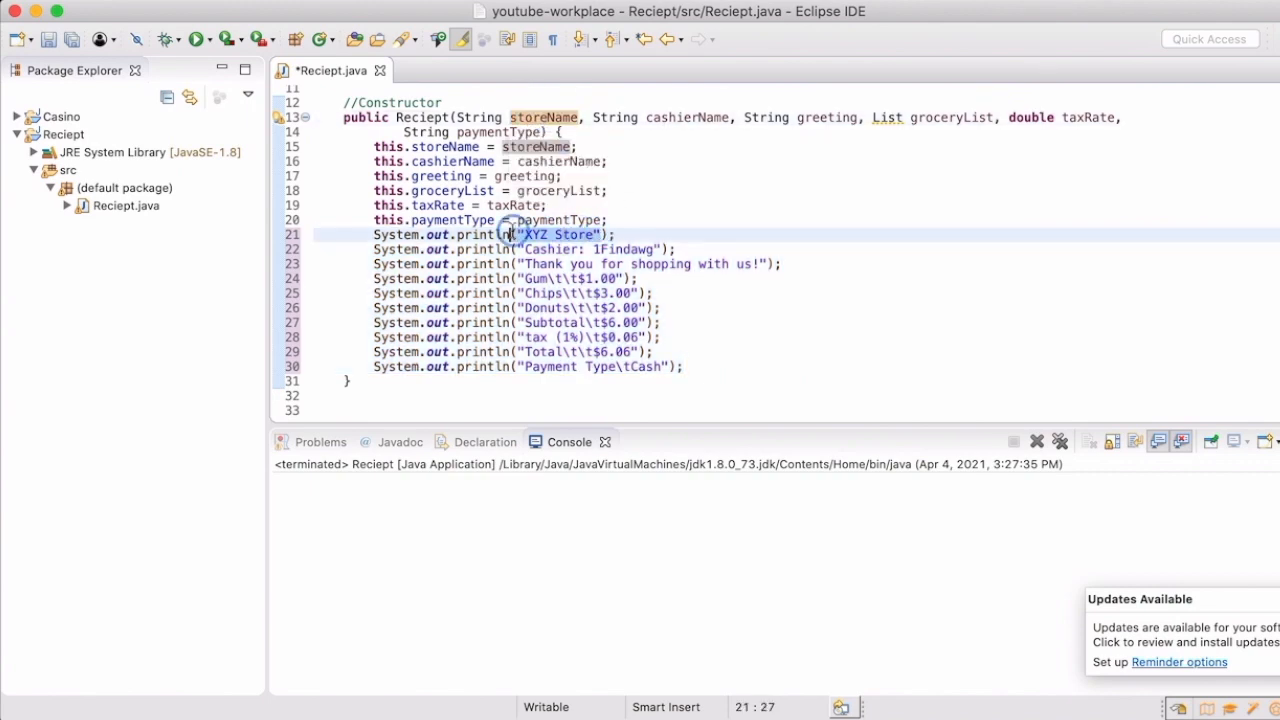
# - Print storeName, cashierName, greeting, taxRate and paymentType; comment out item, subtotal and total lines
pyautogui.write('storeName')
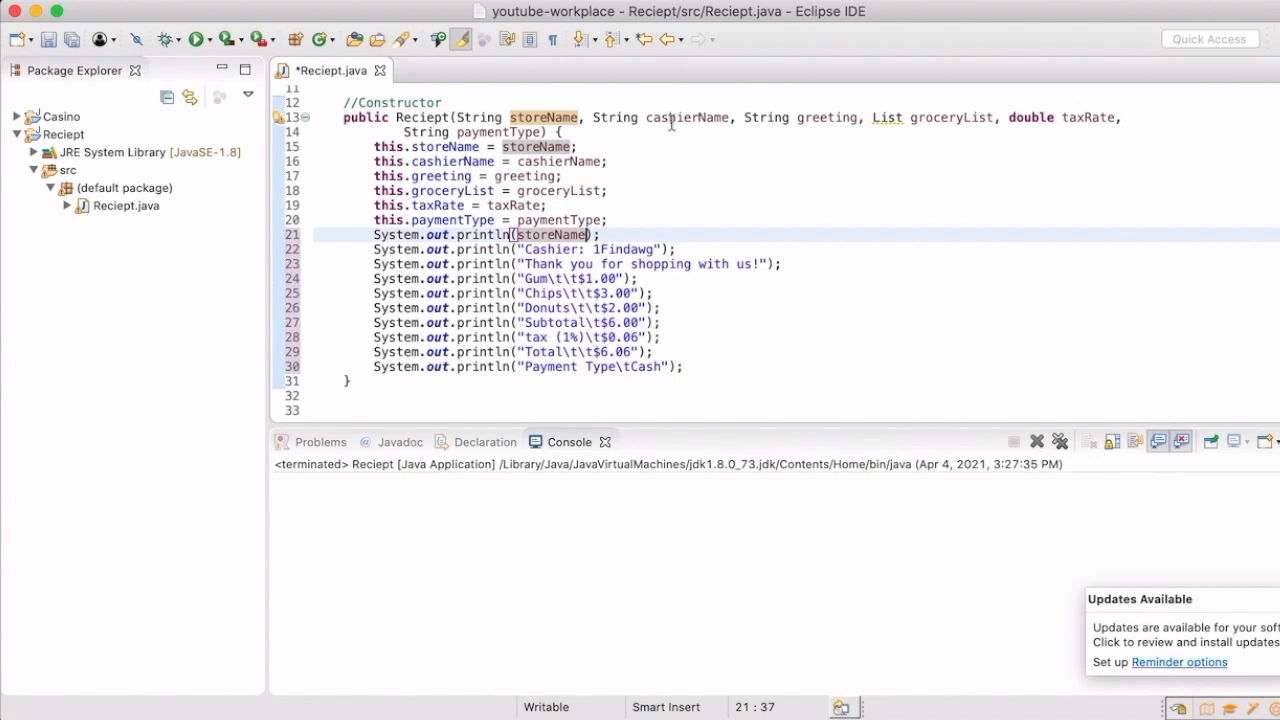
pyautogui.click(687, 117)
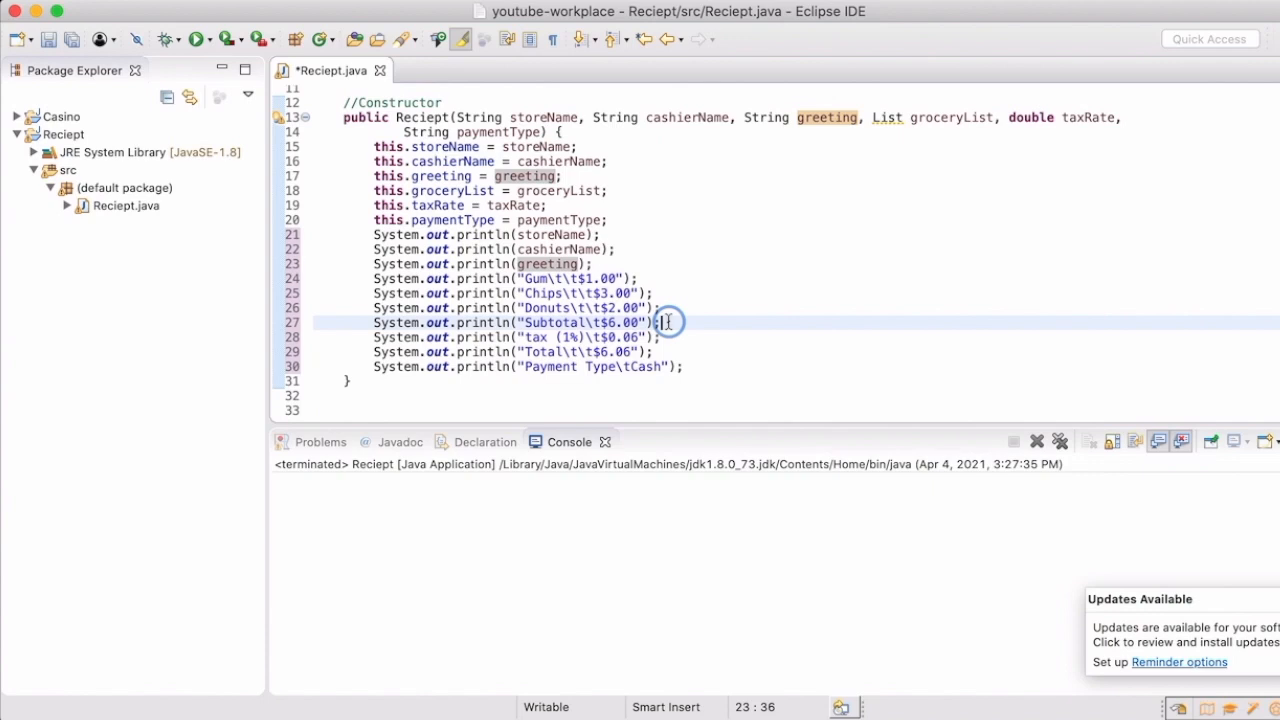
pyautogui.moveTo(663, 322); pyautogui.dragTo(365, 278)
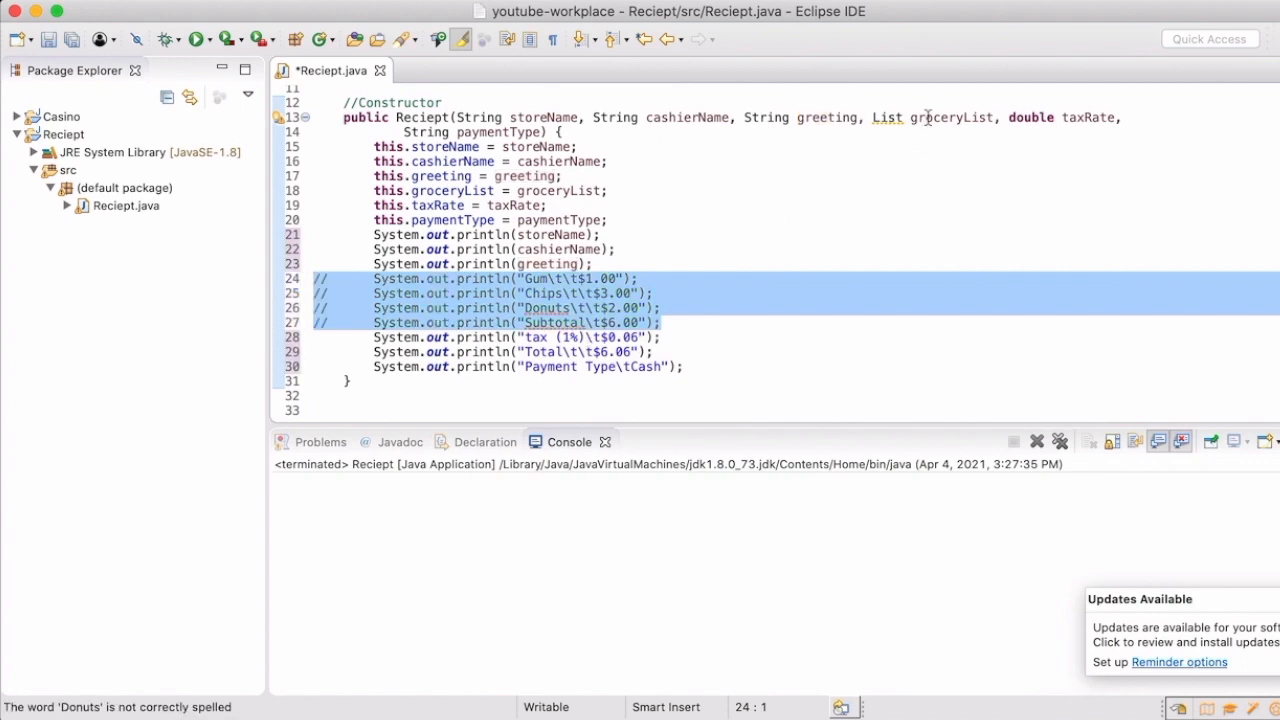
pyautogui.click(1085, 117)
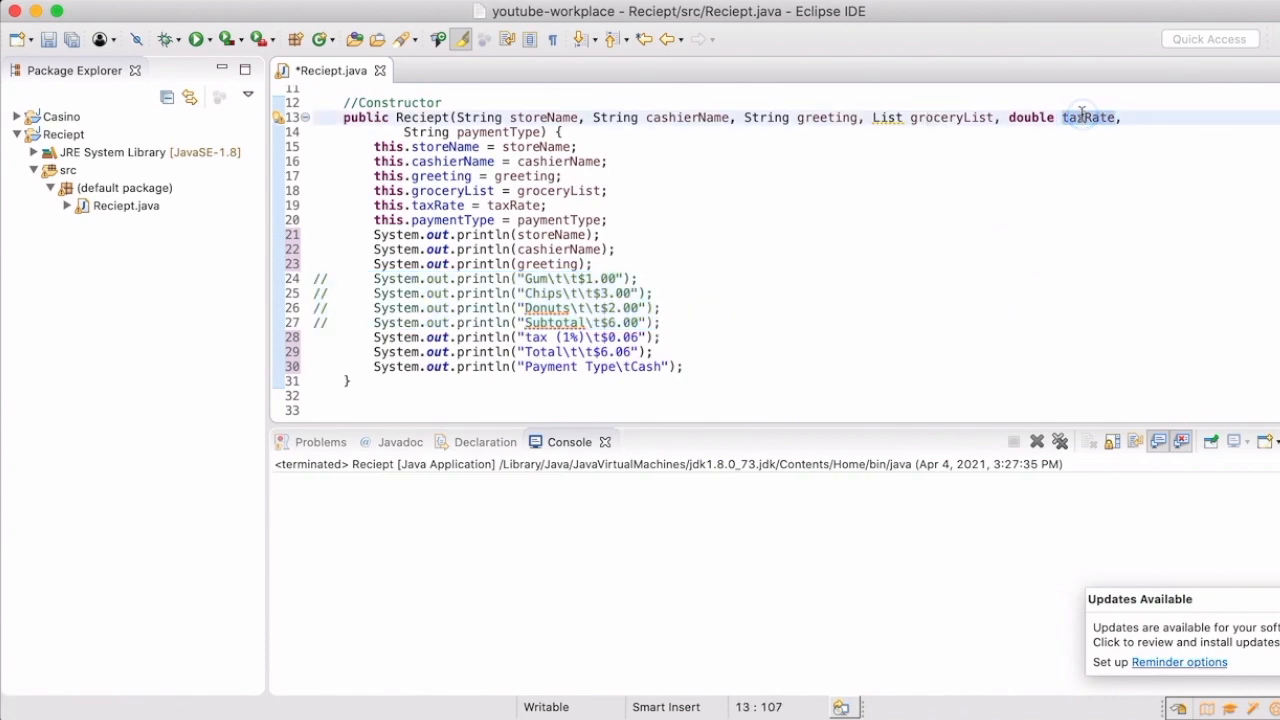
pyautogui.click(637, 337)
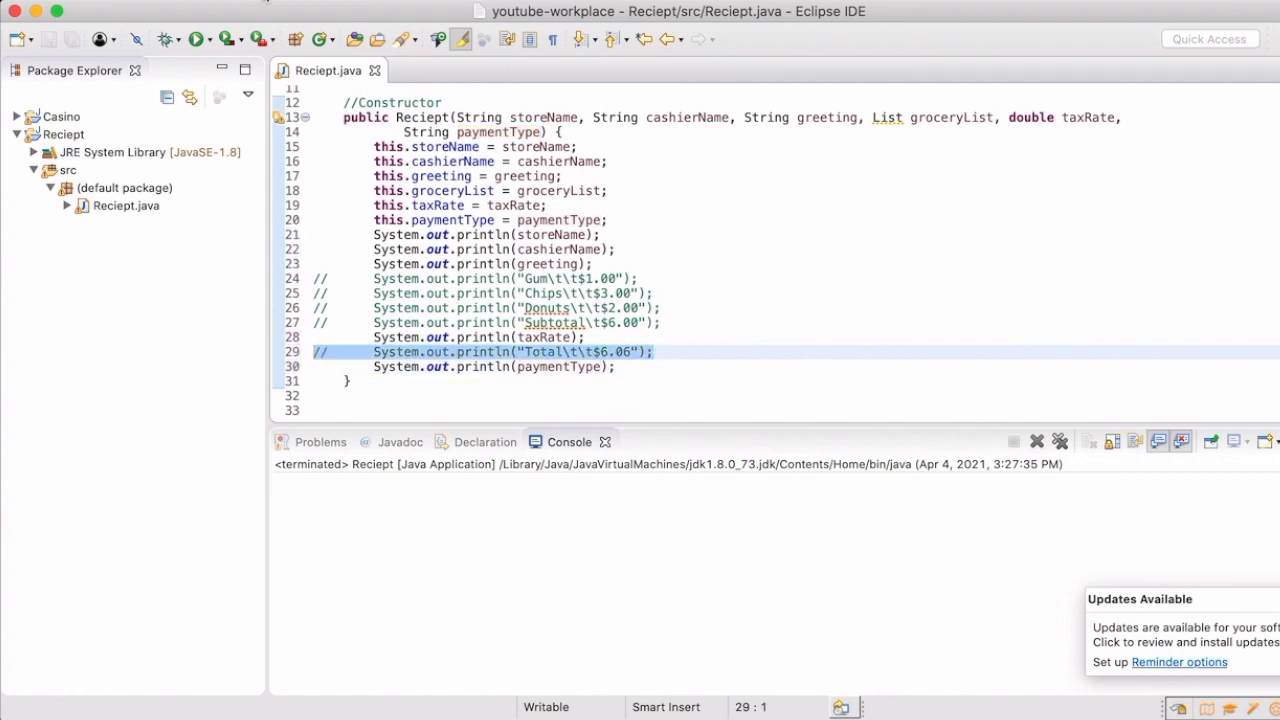
# - Run Reciept and confirm the console shows store, cashier, greeting, 0.01 and Cash
pyautogui.click(198, 39)
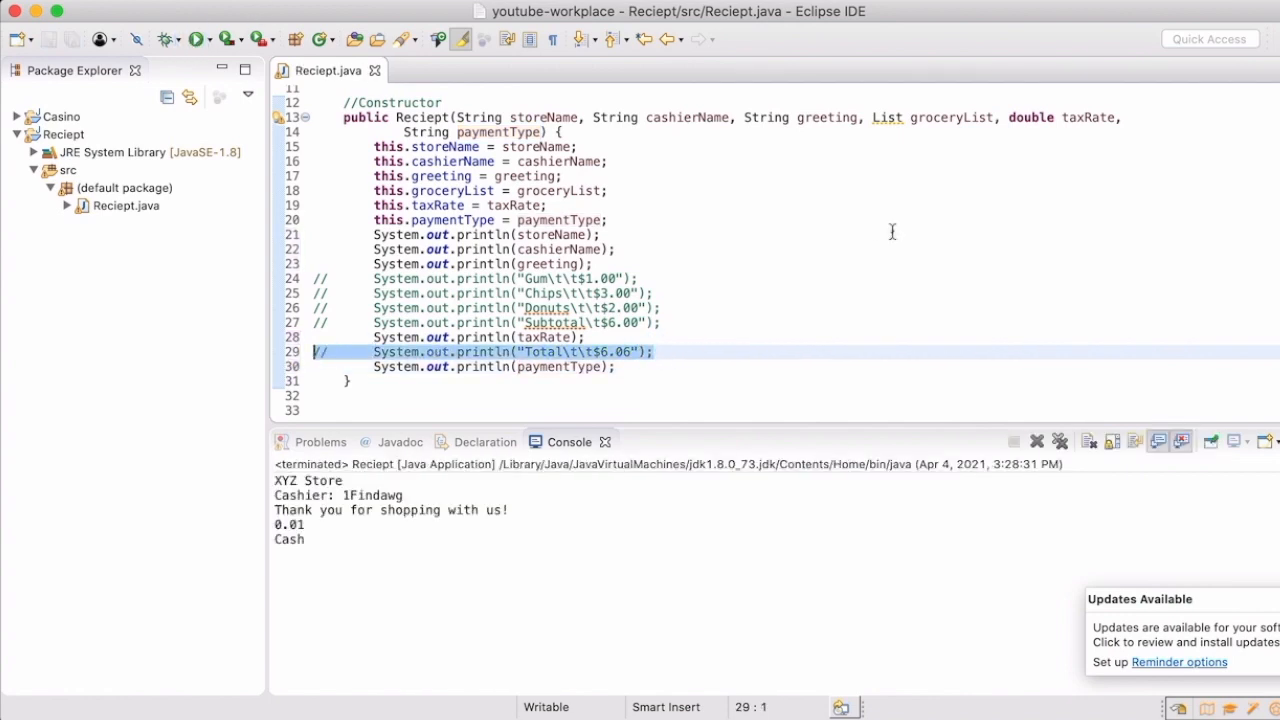
pyautogui.scroll(-3)
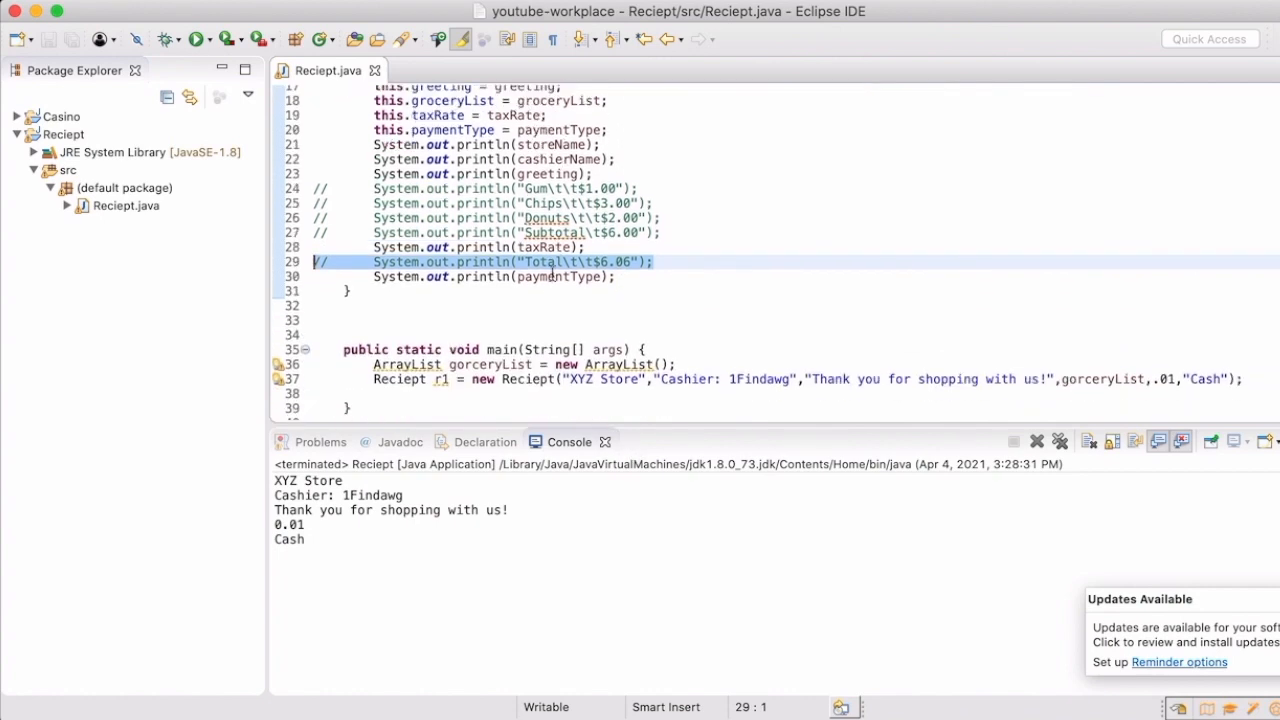
pyautogui.scroll(-3)
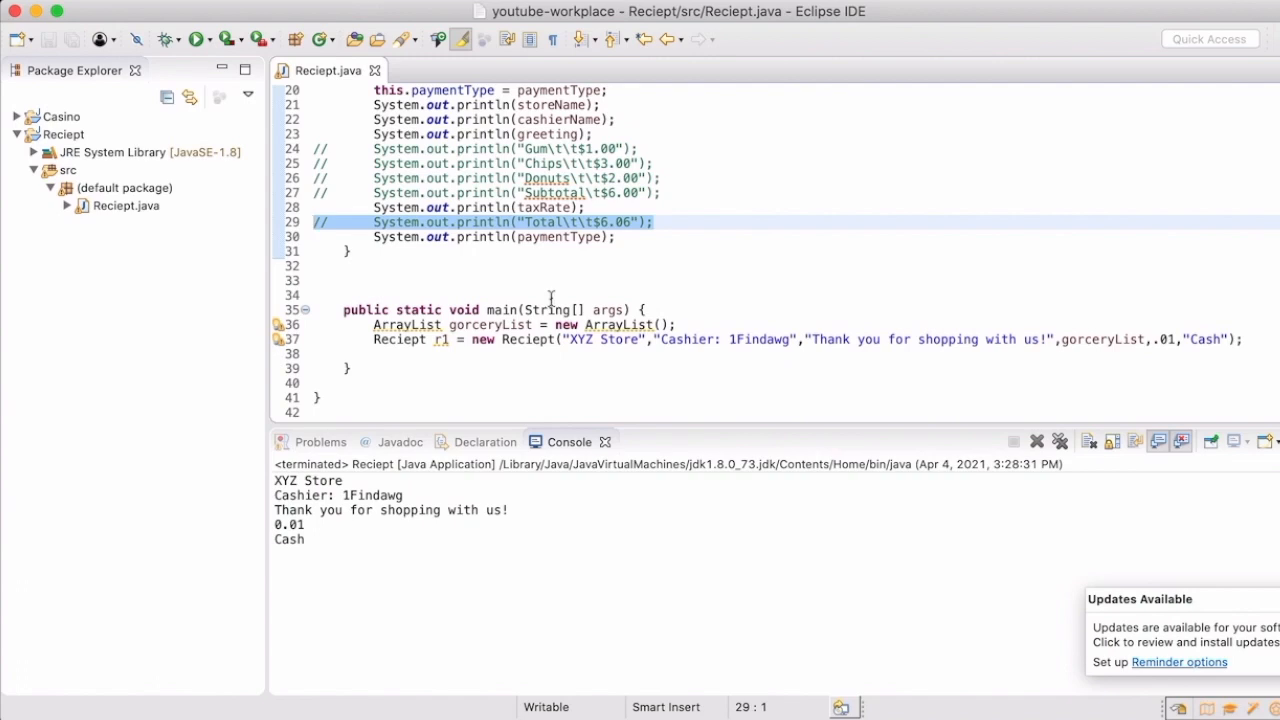